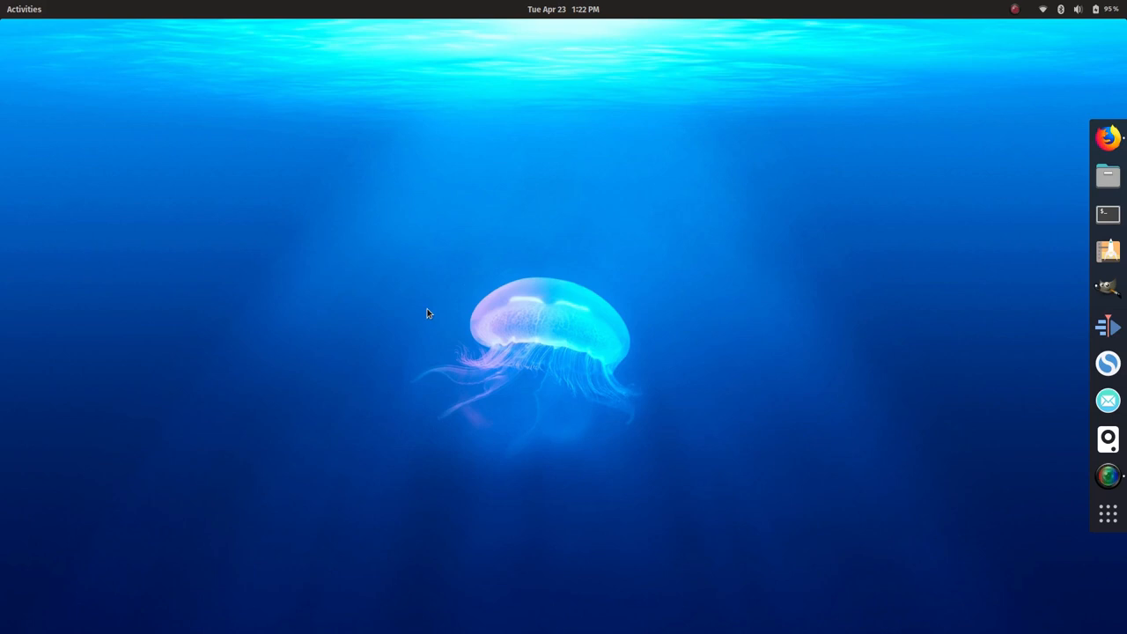
mouse_move(431, 266)
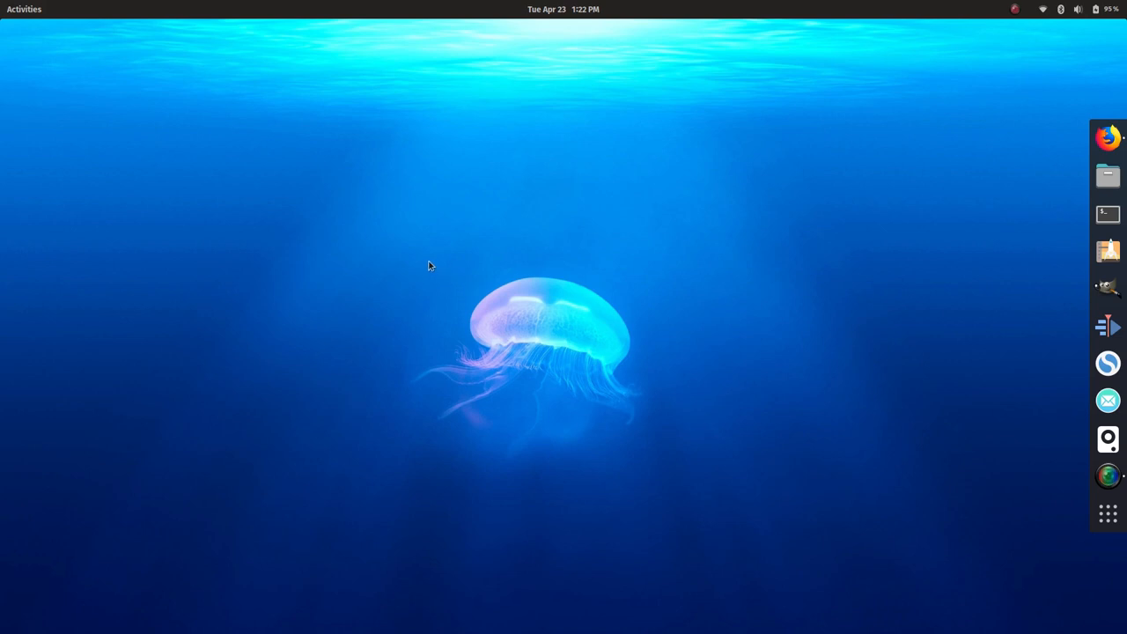
mouse_move(849, 188)
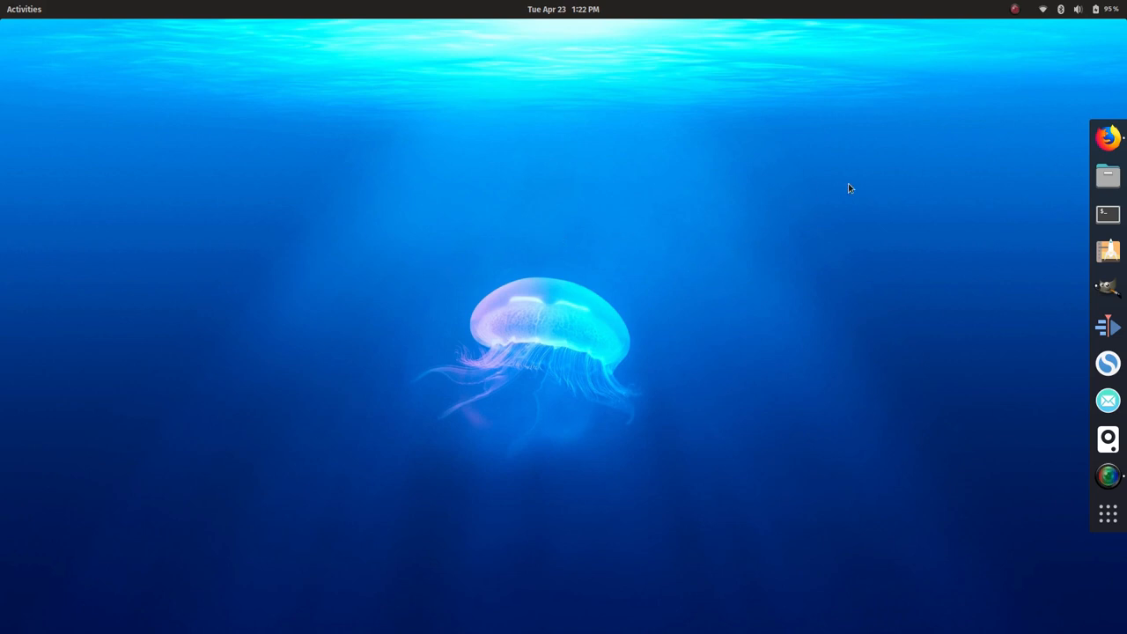
mouse_move(870, 177)
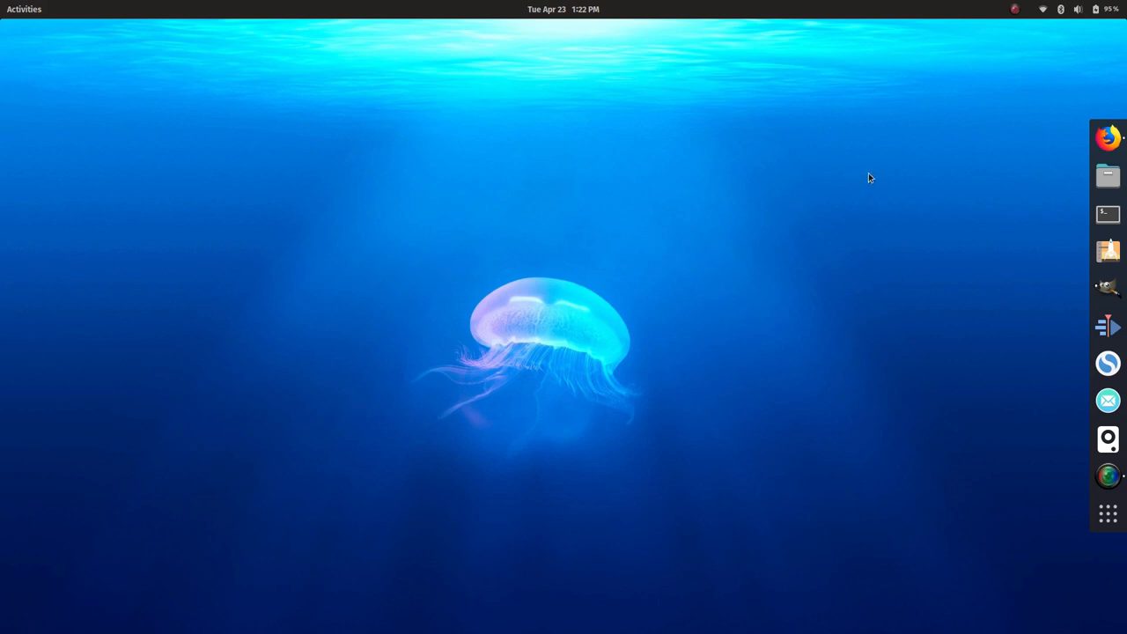
mouse_move(881, 175)
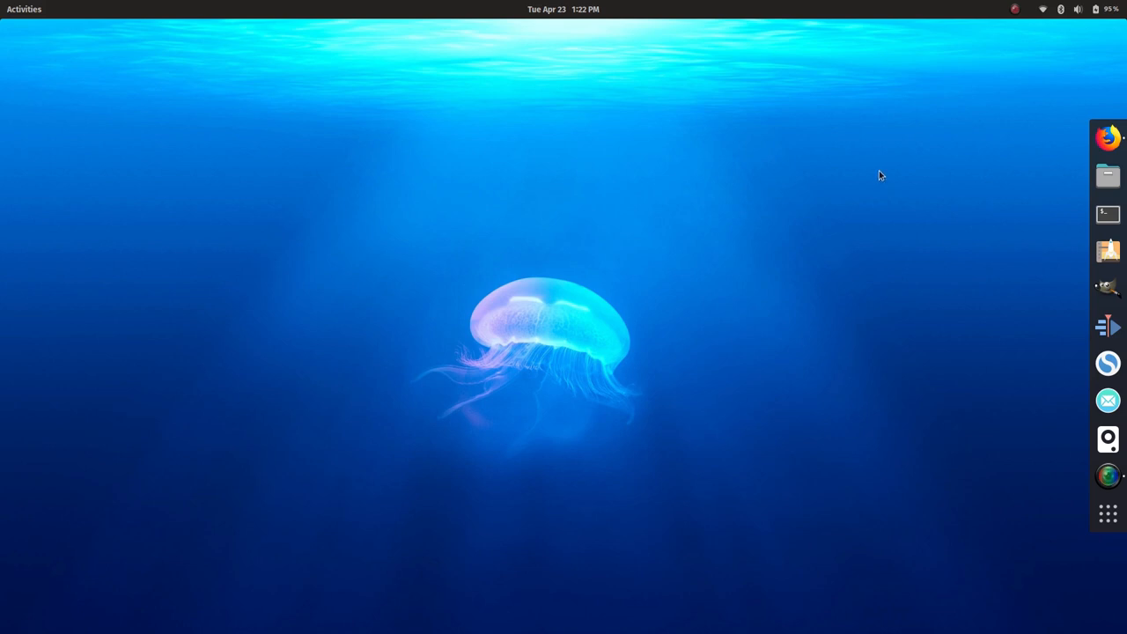
mouse_move(875, 186)
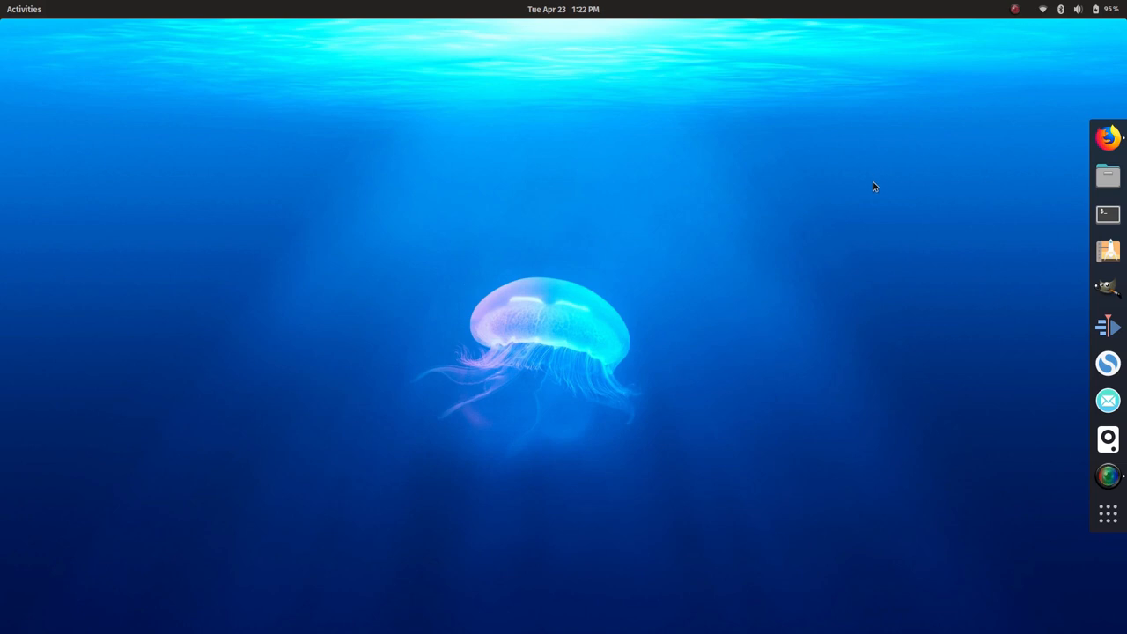
mouse_move(849, 193)
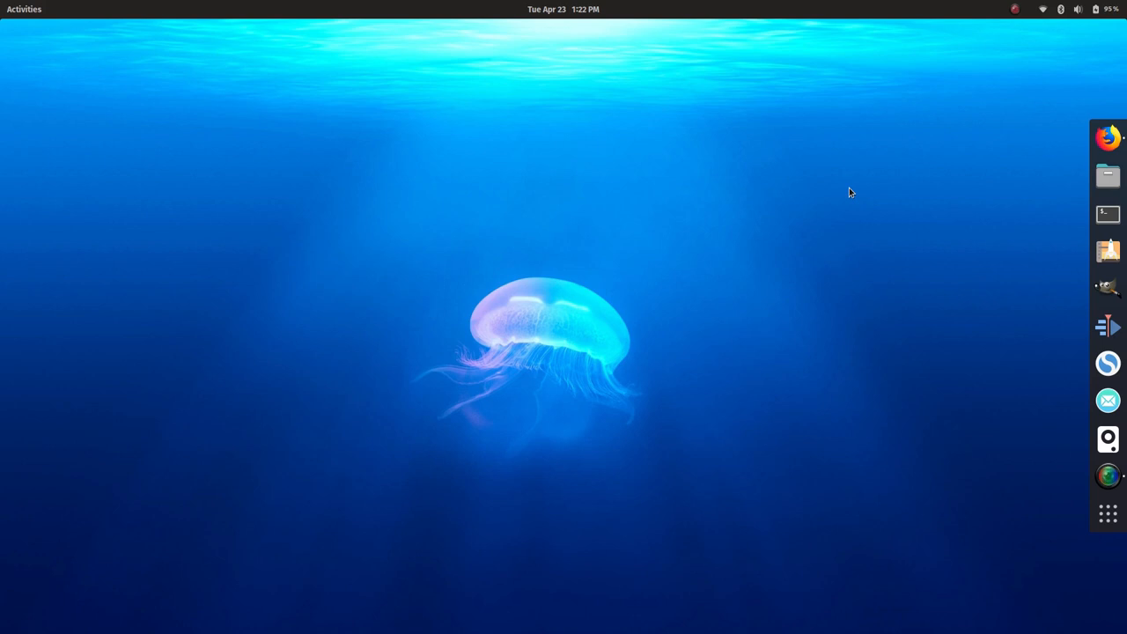
mouse_move(826, 209)
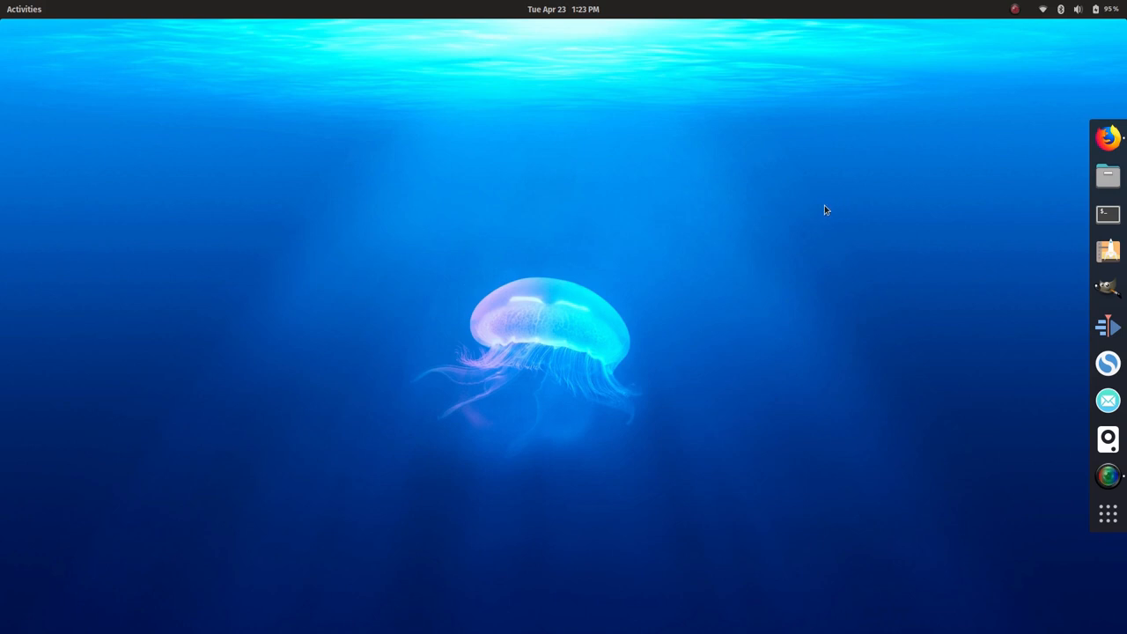
mouse_move(655, 232)
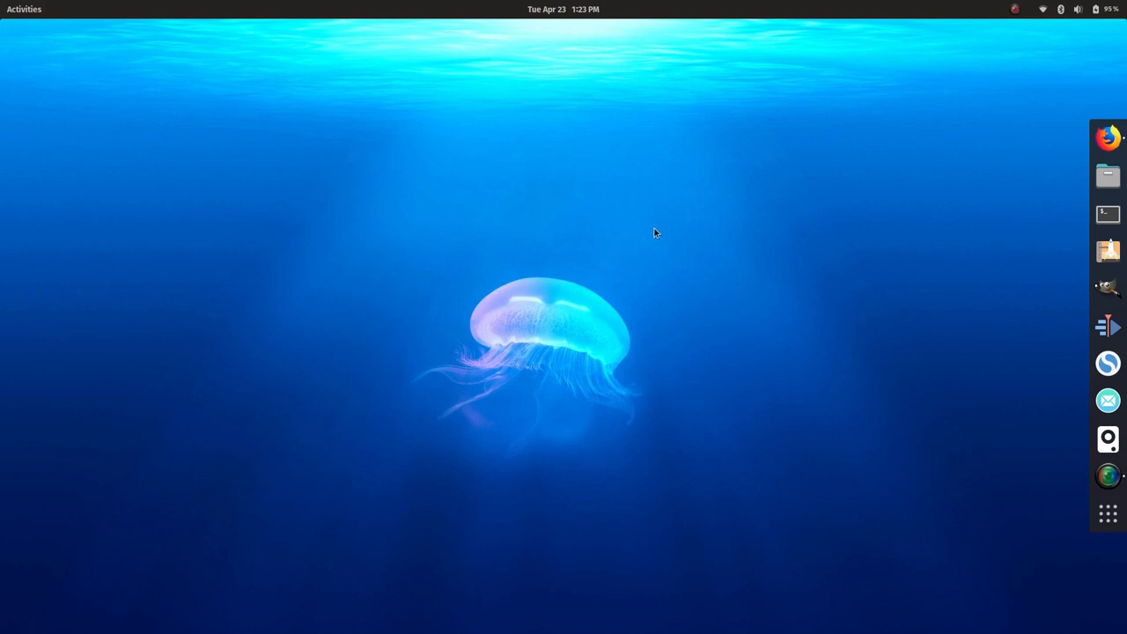
mouse_move(542, 186)
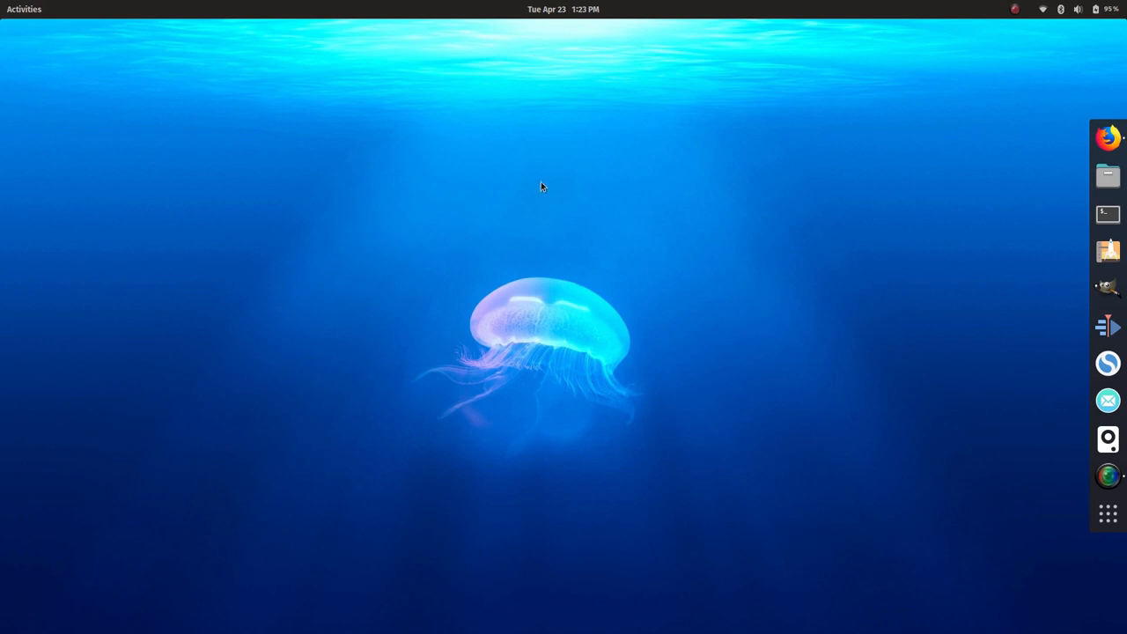
mouse_move(479, 240)
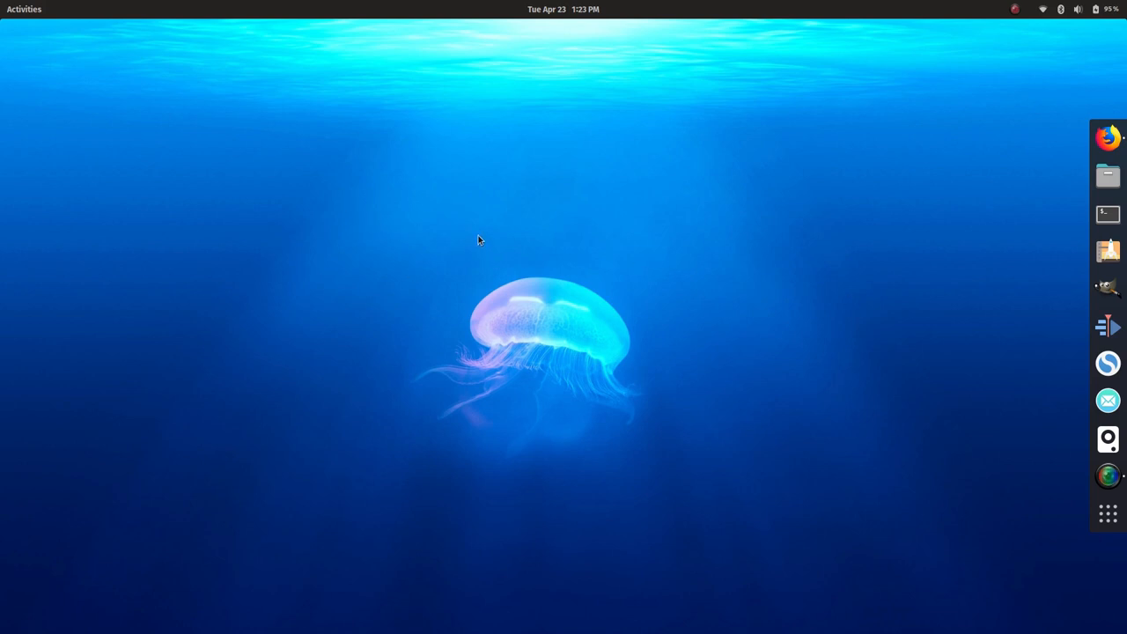
mouse_move(613, 258)
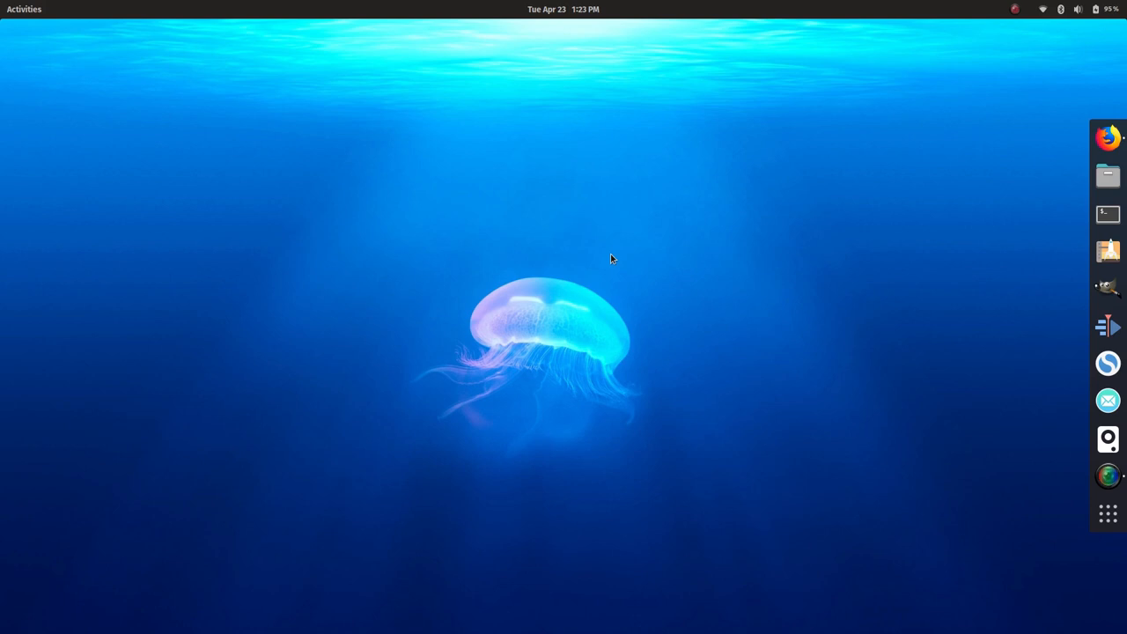
mouse_move(700, 335)
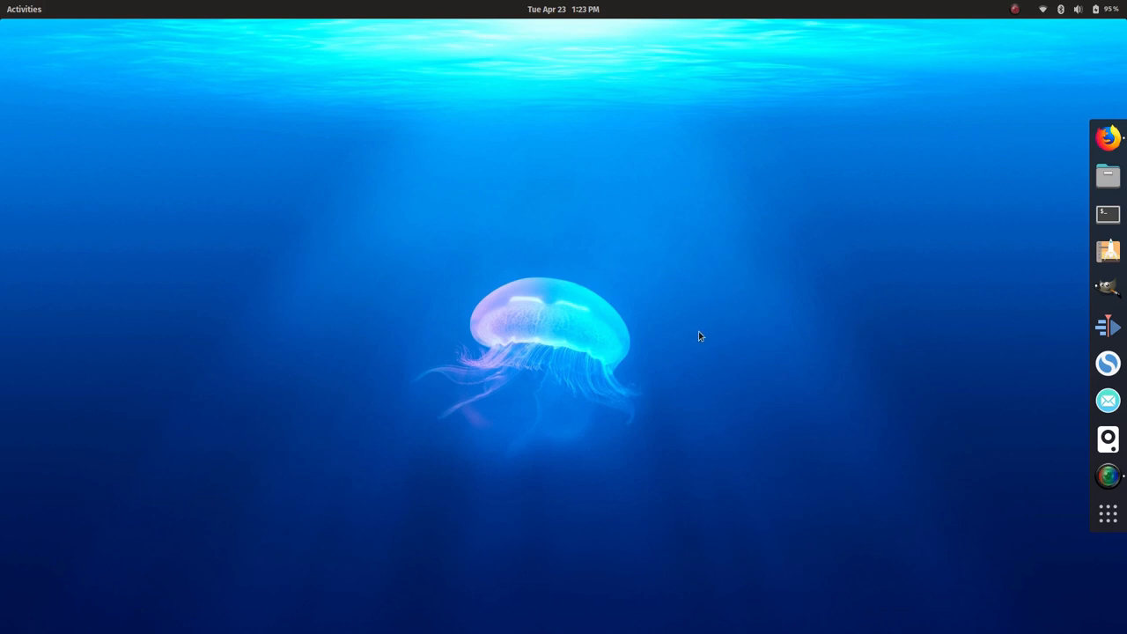
mouse_move(395, 426)
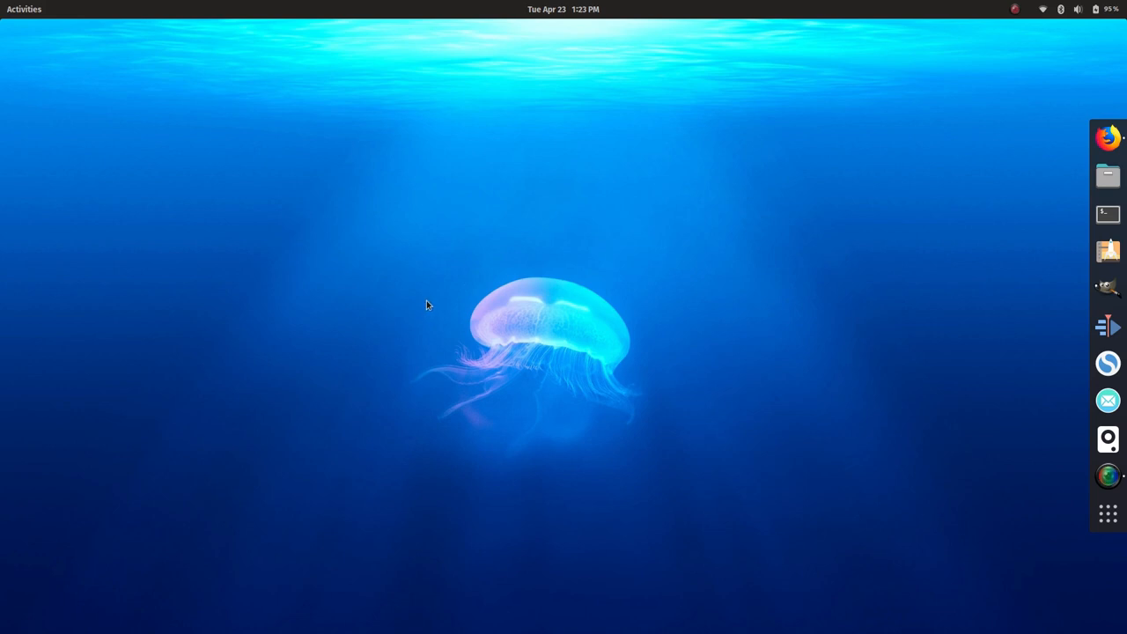
mouse_move(405, 296)
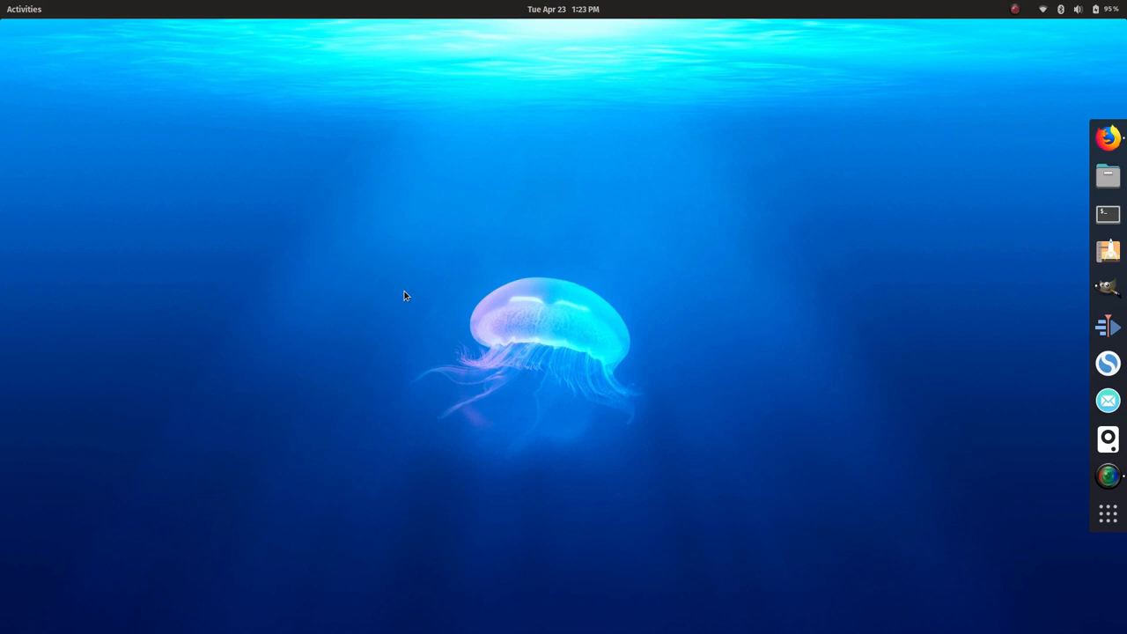
mouse_move(413, 283)
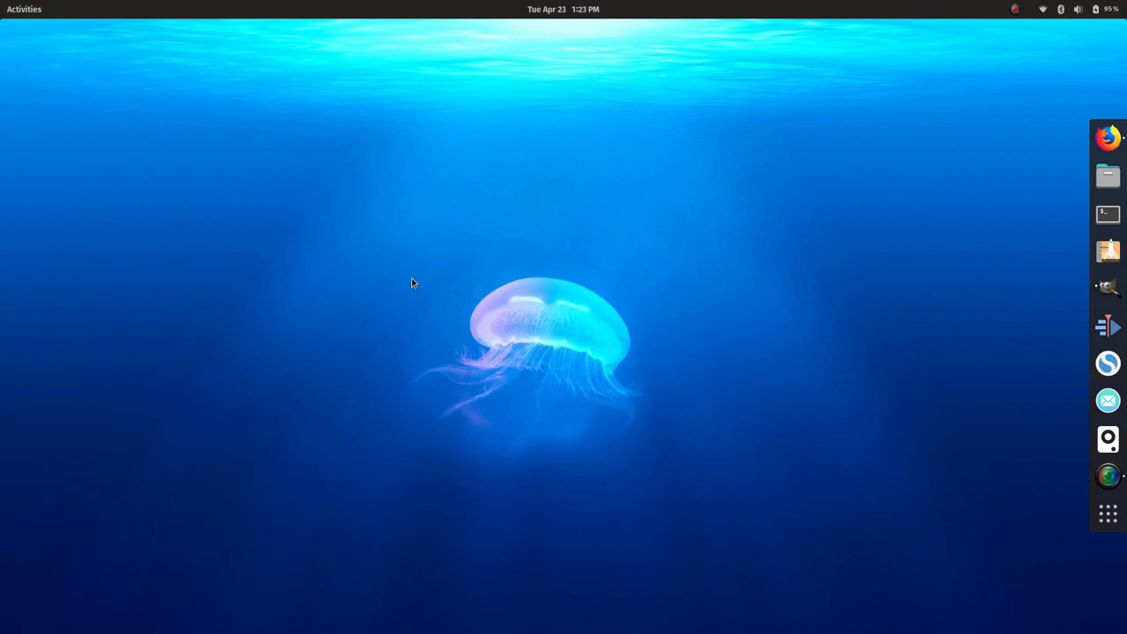
mouse_move(722, 336)
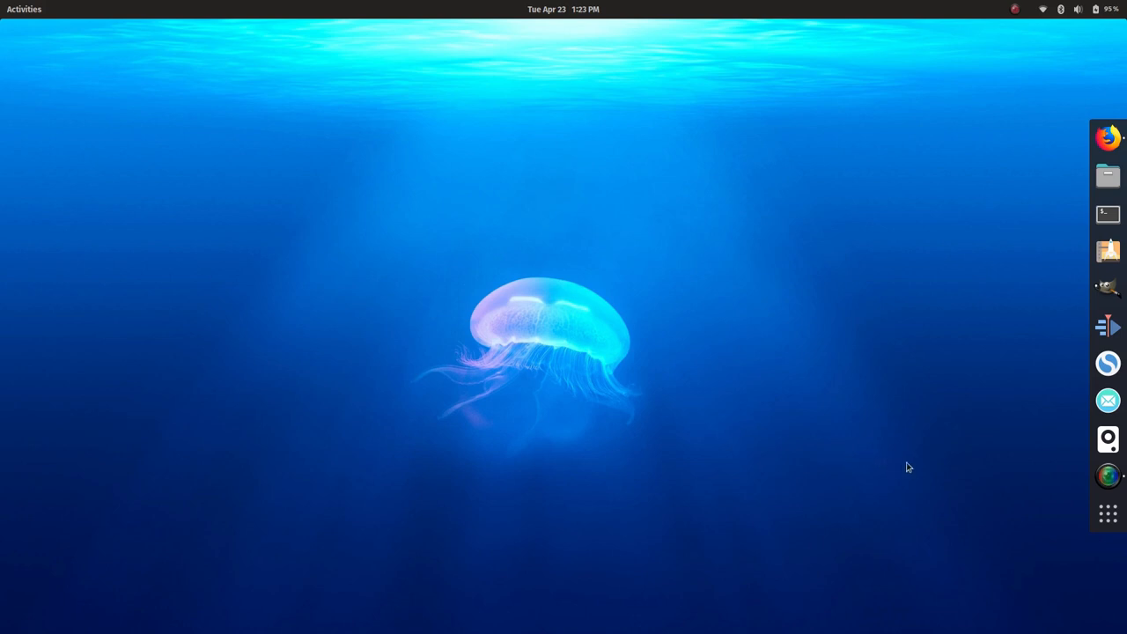
mouse_move(974, 486)
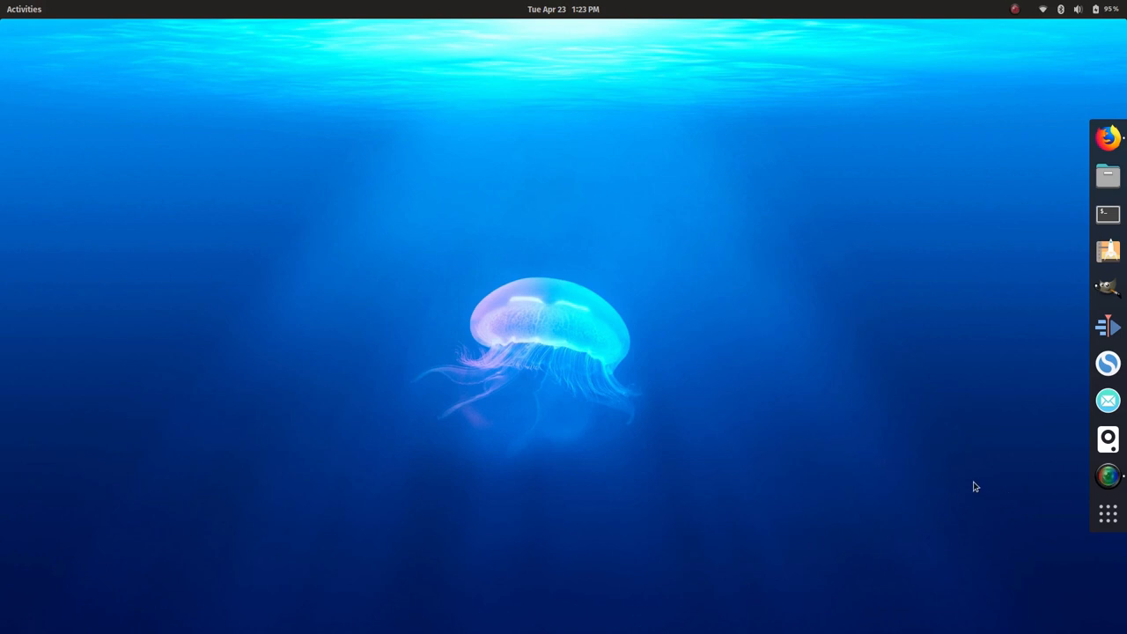
mouse_move(933, 257)
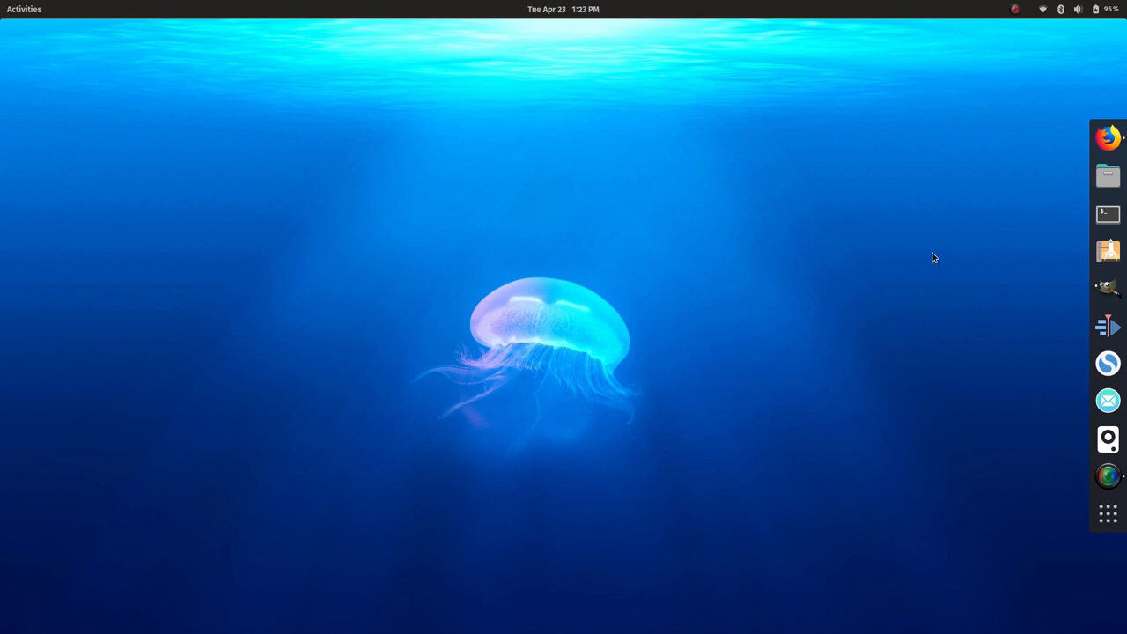
Step: Launch Files, return Settings to the Appearance page, and bring up the Home folder window
click(1107, 176)
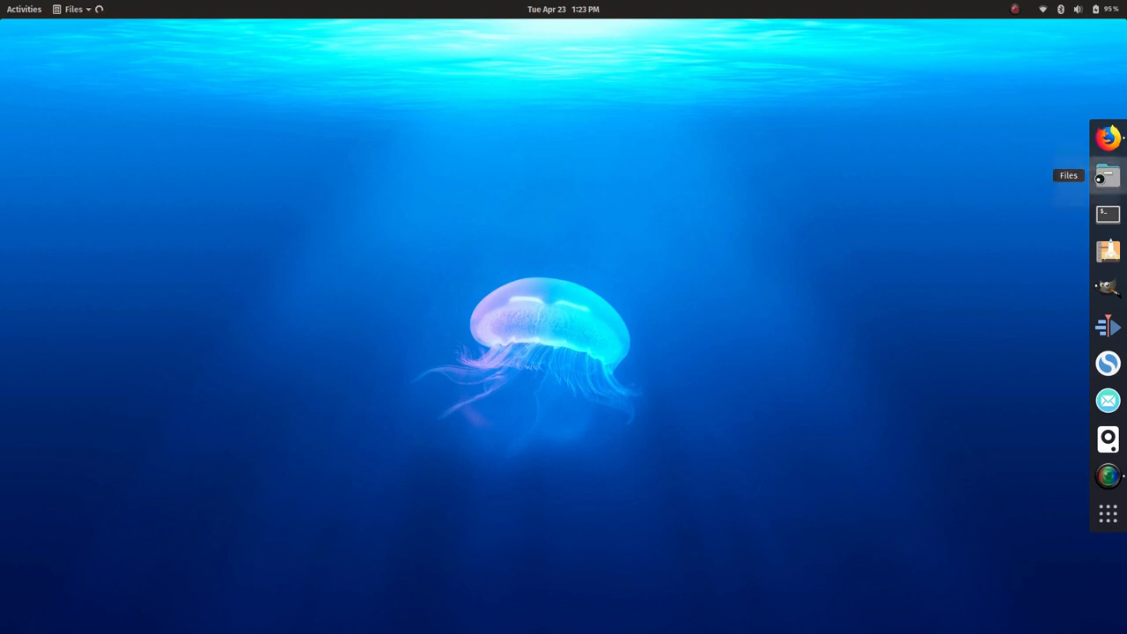
click(1107, 175)
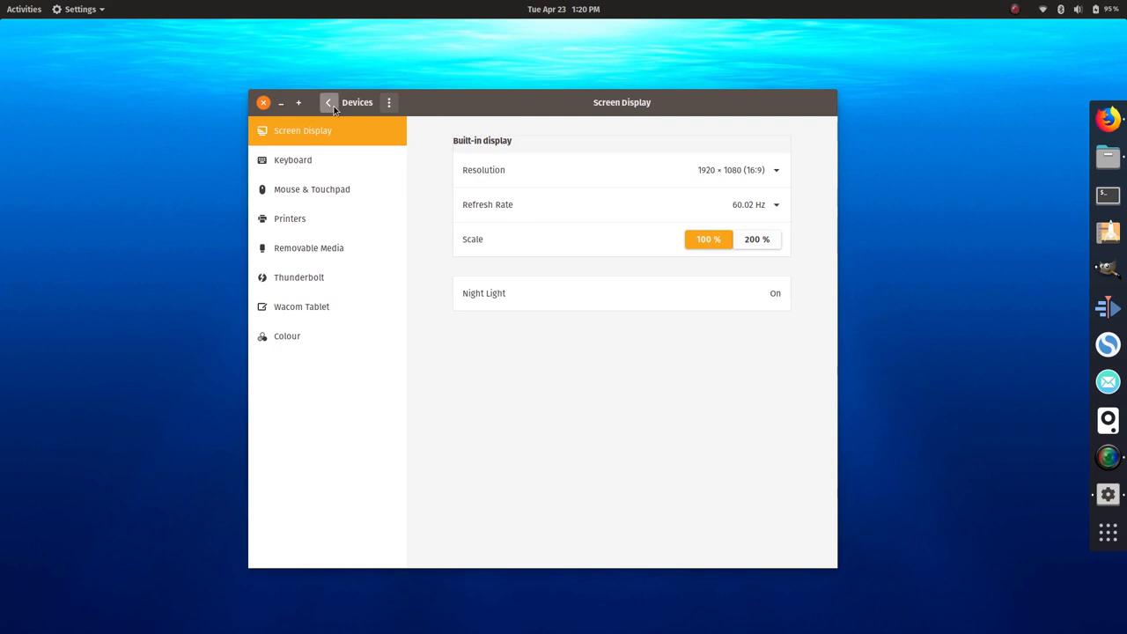
click(328, 103)
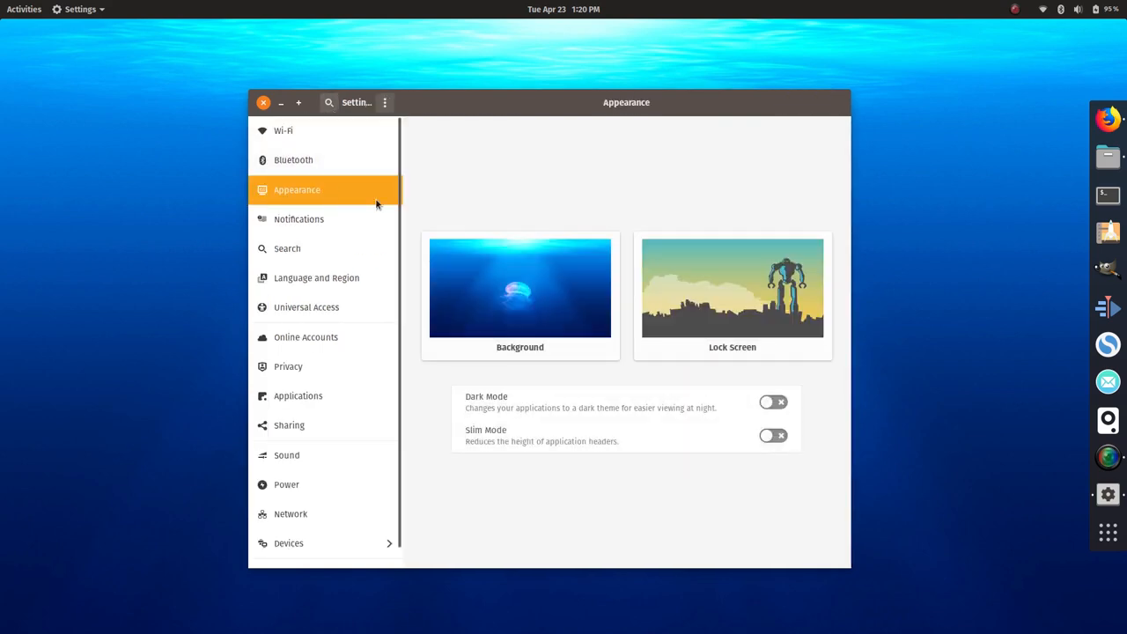
mouse_move(607, 321)
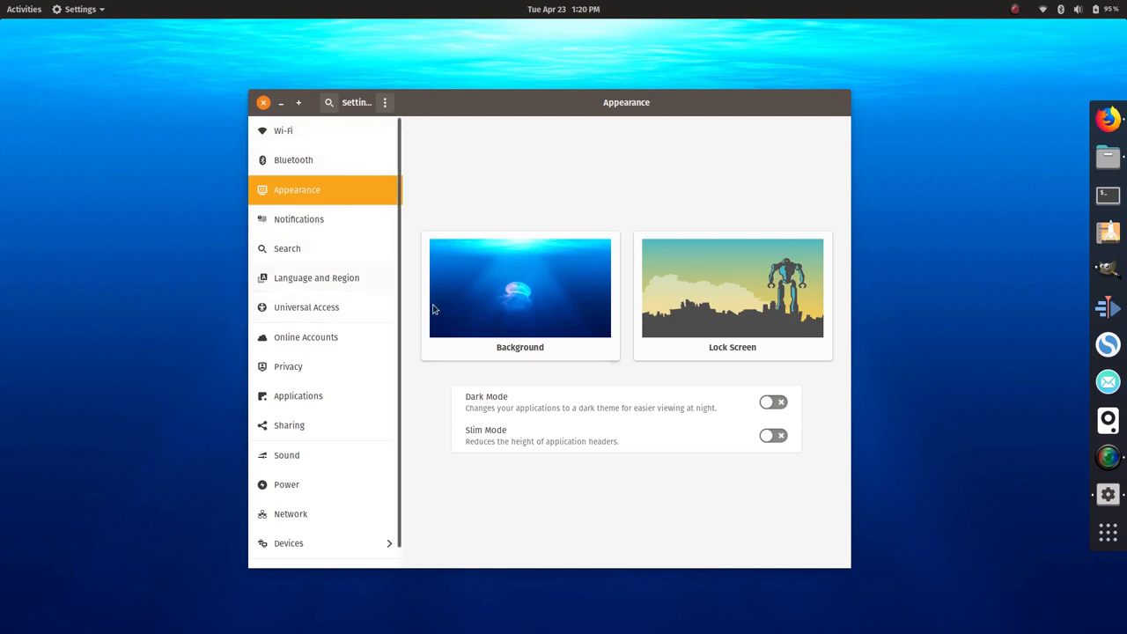
click(520, 287)
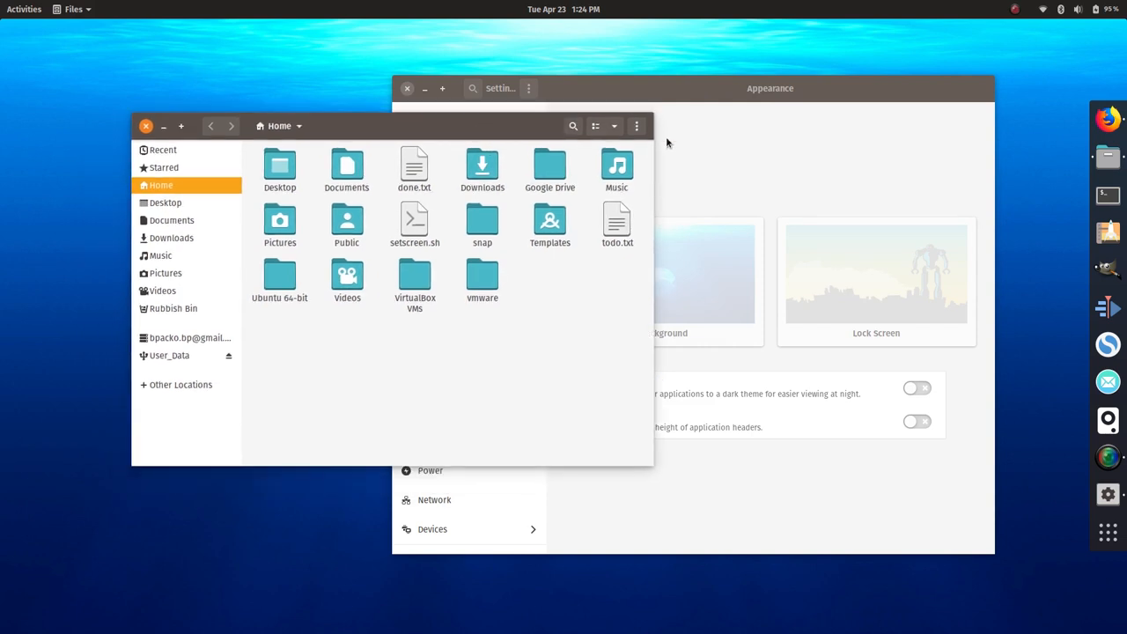
mouse_move(1045, 117)
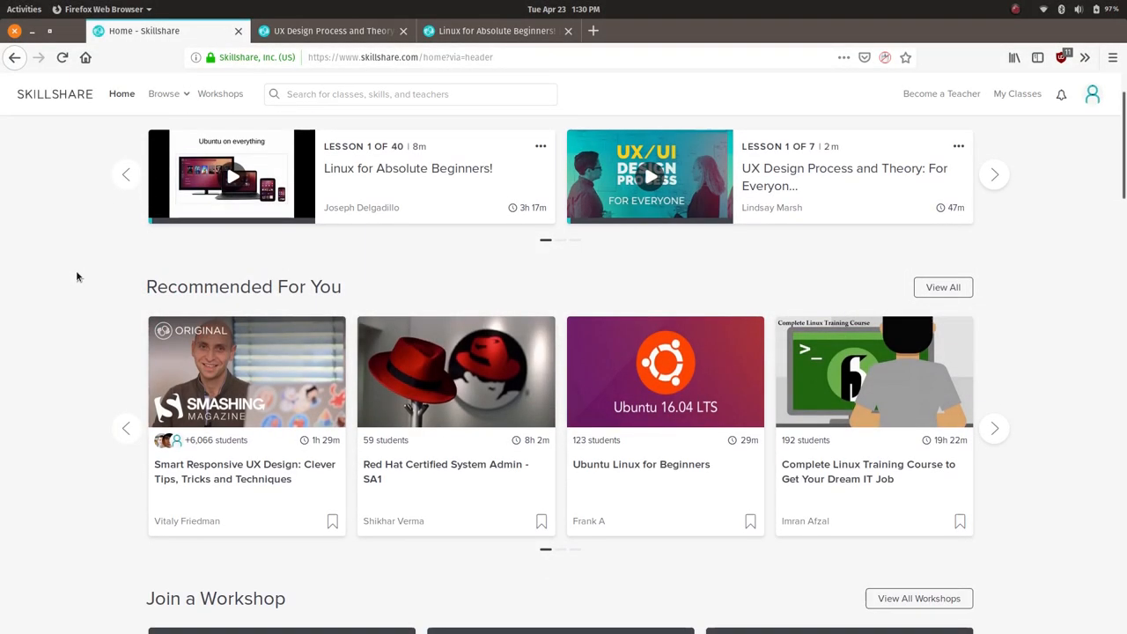
Step: Scroll through the 40-lesson list and About description of Linux for Absolute Beginners!
scroll(down, 3)
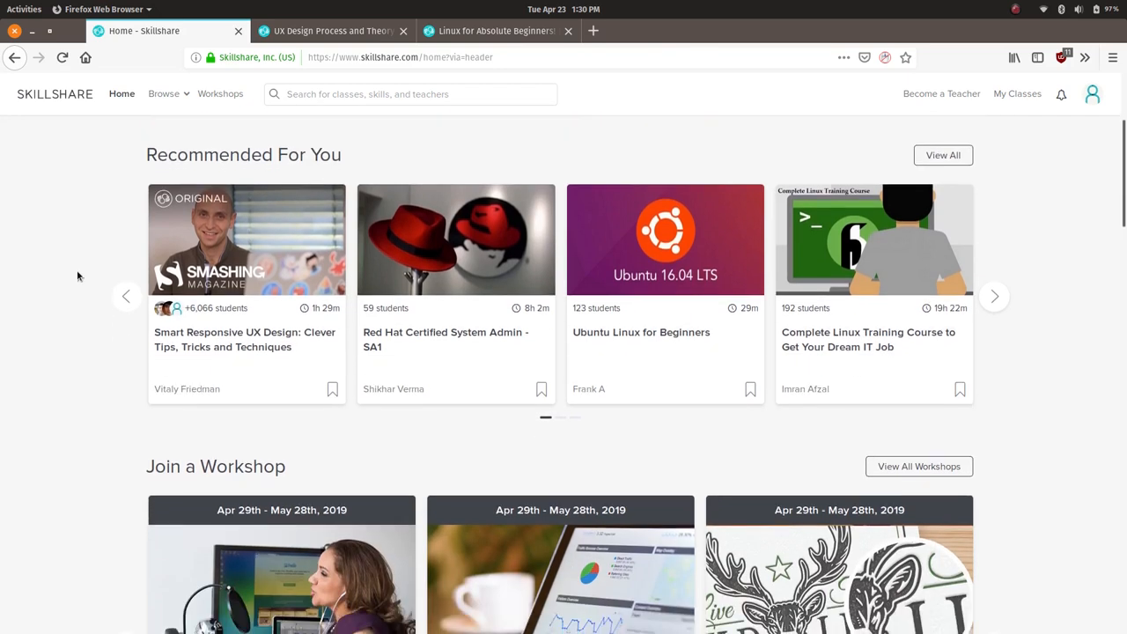
scroll(down, 3)
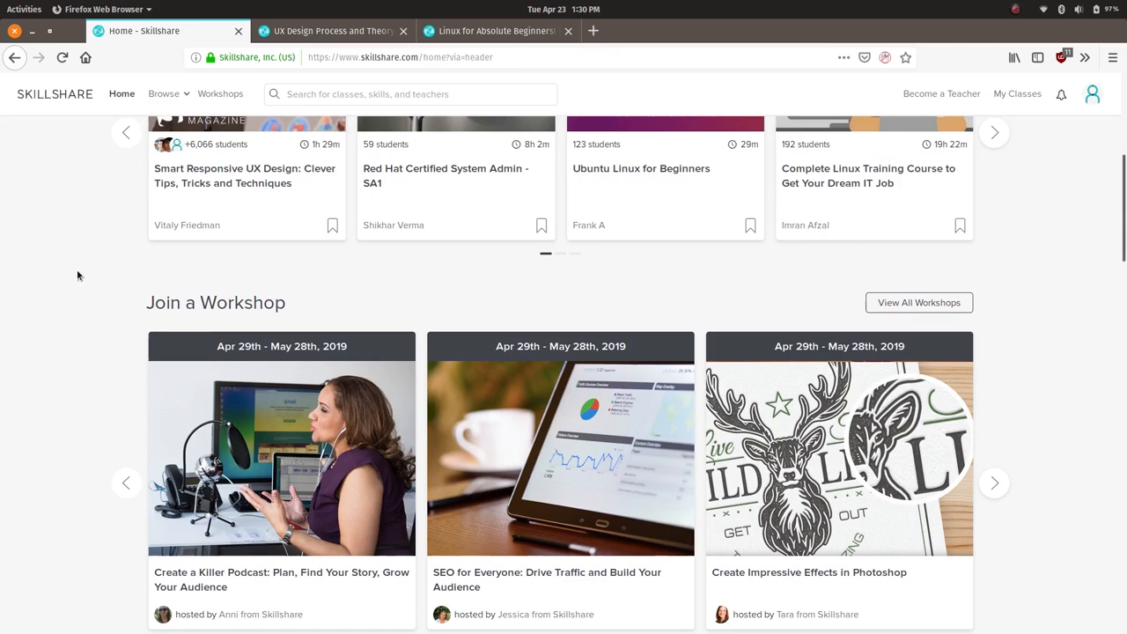
scroll(up, 3)
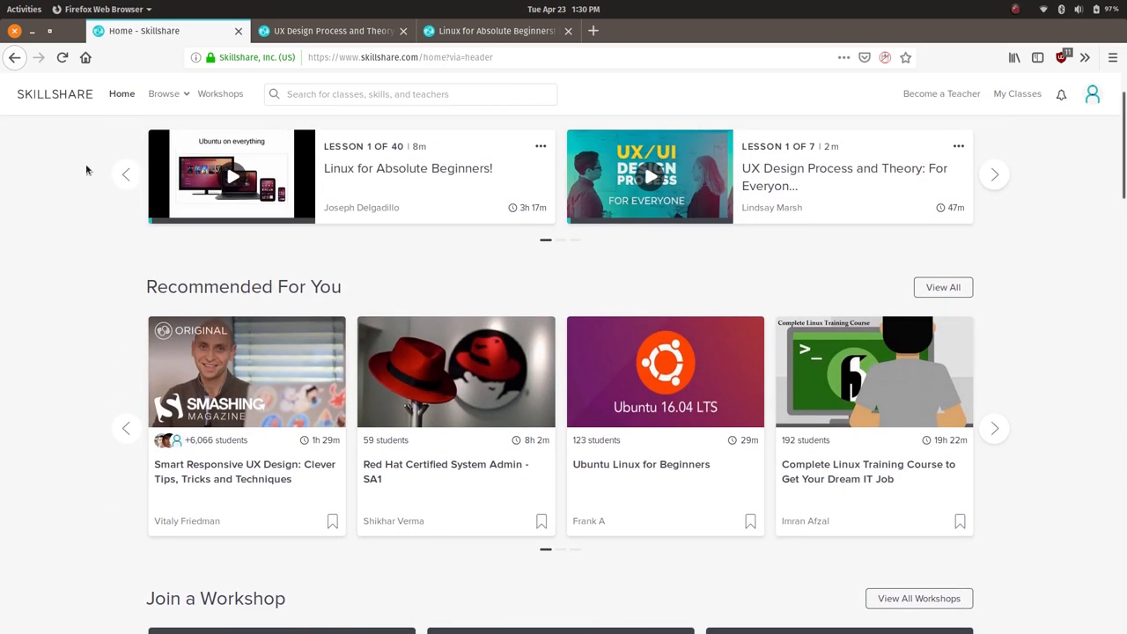
mouse_move(99, 225)
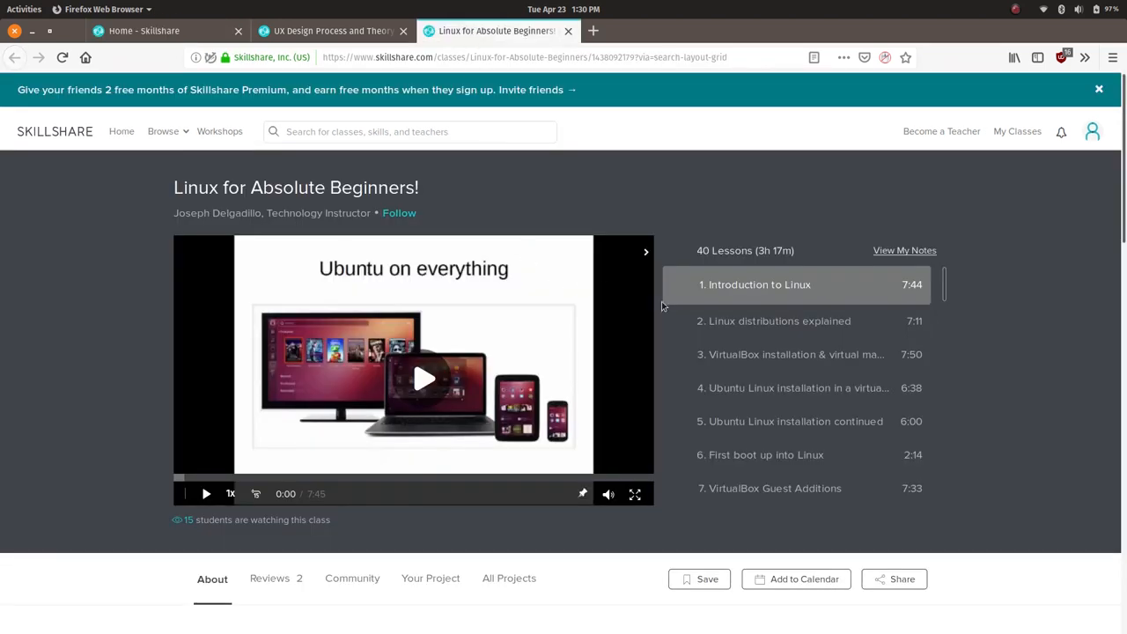
scroll(down, 3)
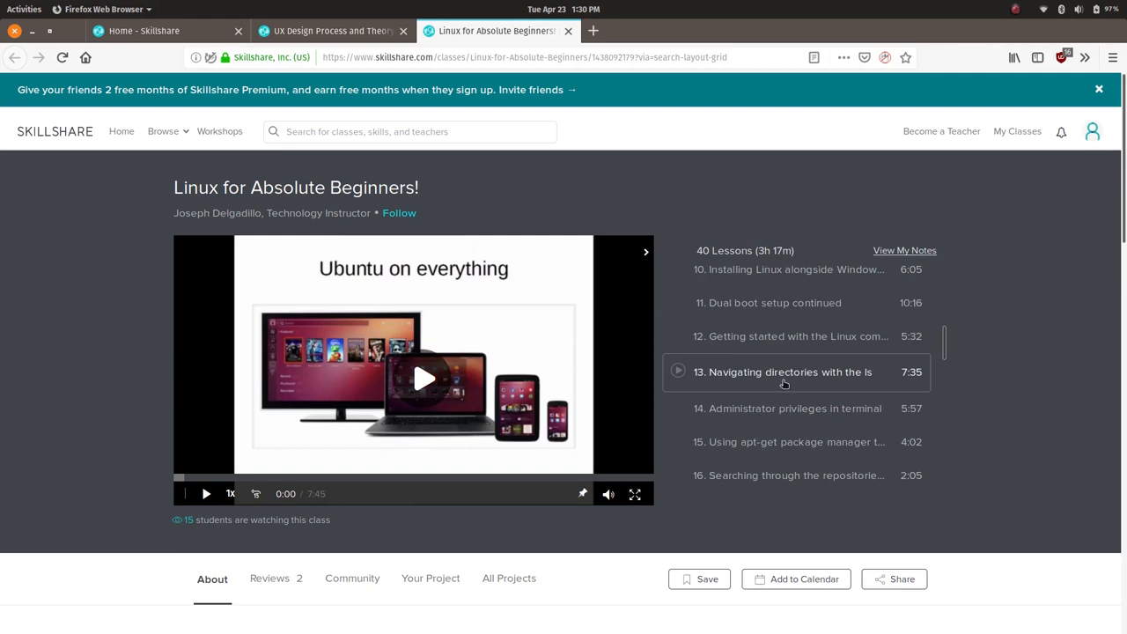
scroll(down, 3)
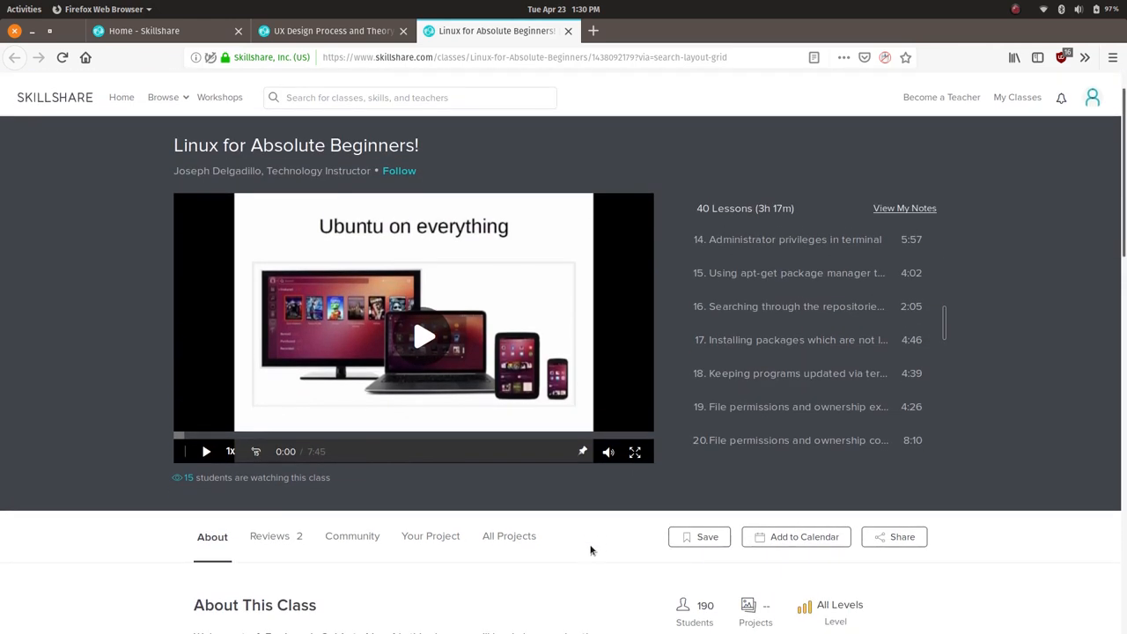
scroll(down, 3)
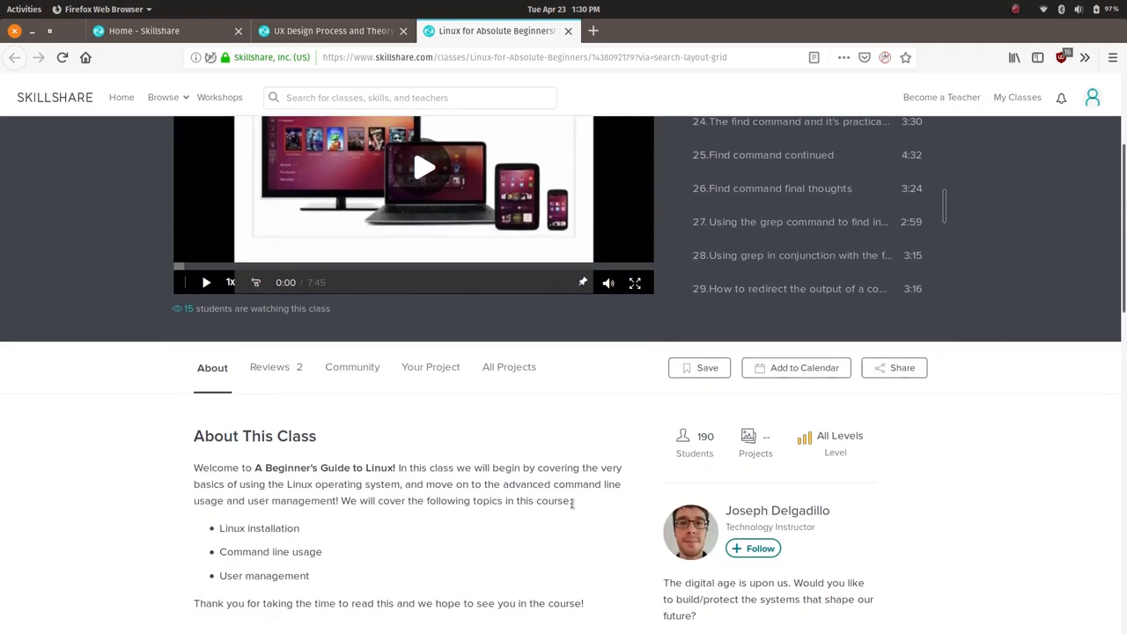
scroll(down, 3)
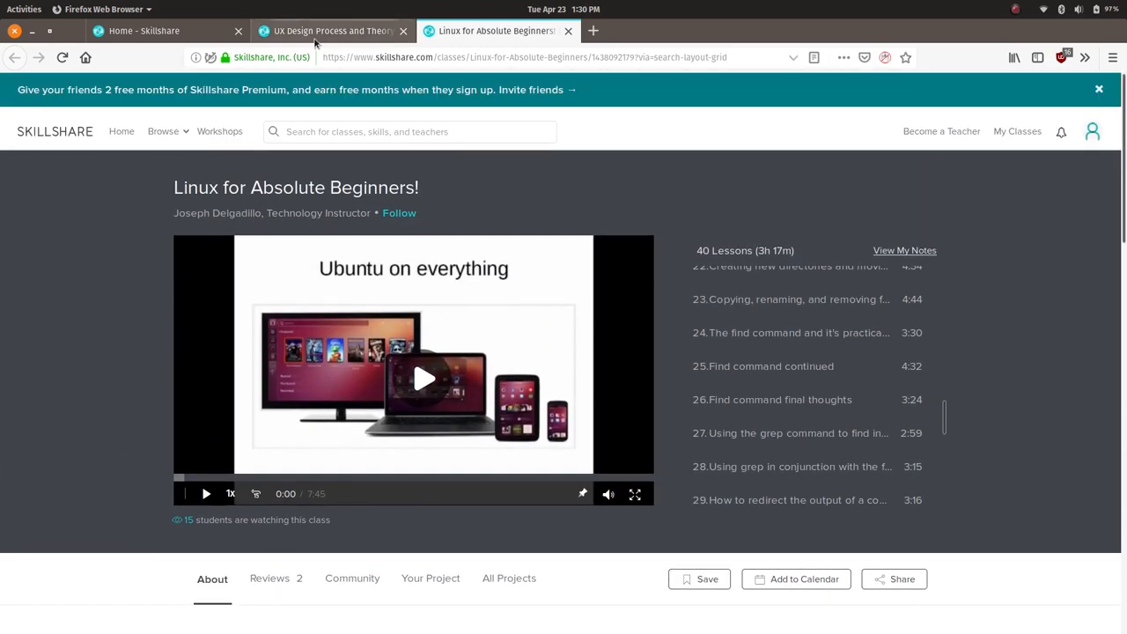
Step: Switch to the UX Design Process and Theory tab and play lesson 6, User Flow Chart
click(333, 31)
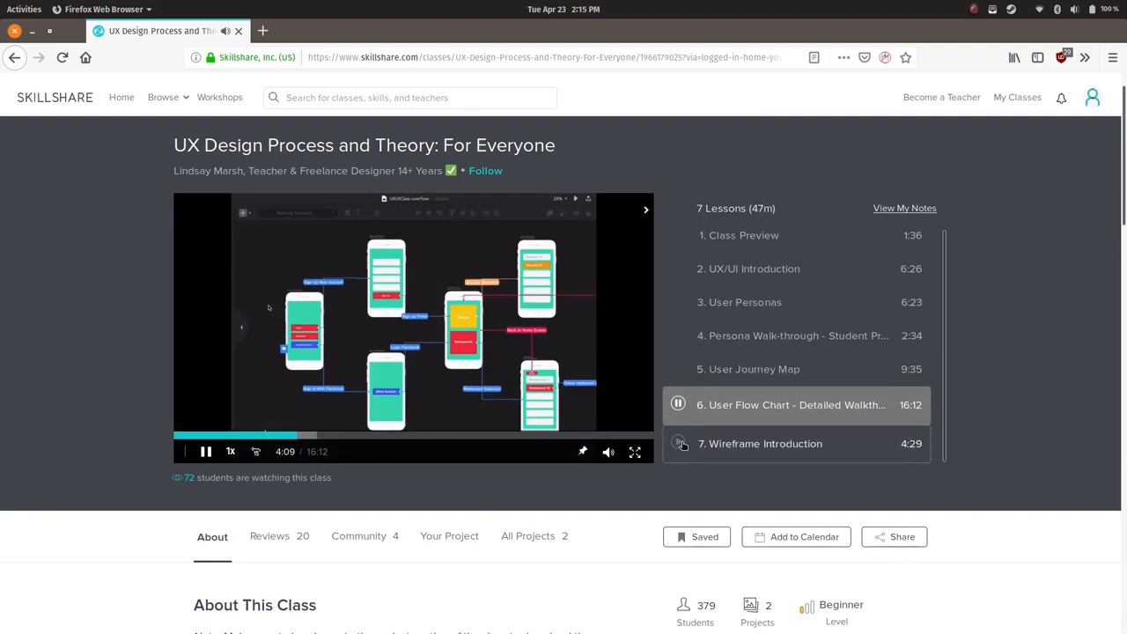
click(792, 443)
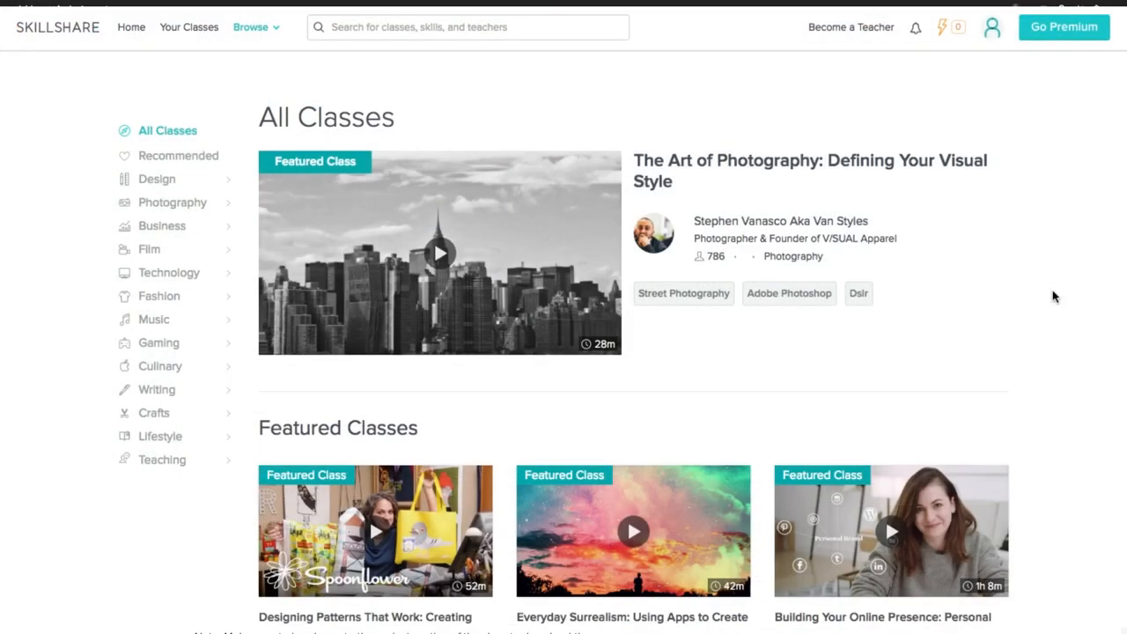
Step: Scroll the All Classes page past Featured Classes down to Trending Classes
scroll(down, 3)
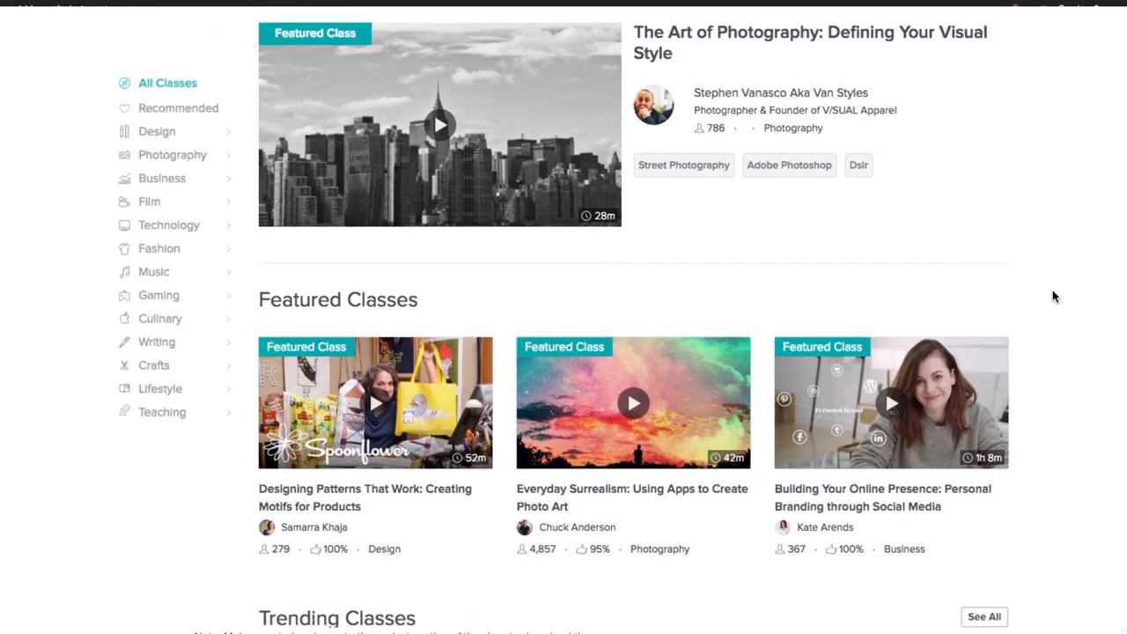
scroll(down, 3)
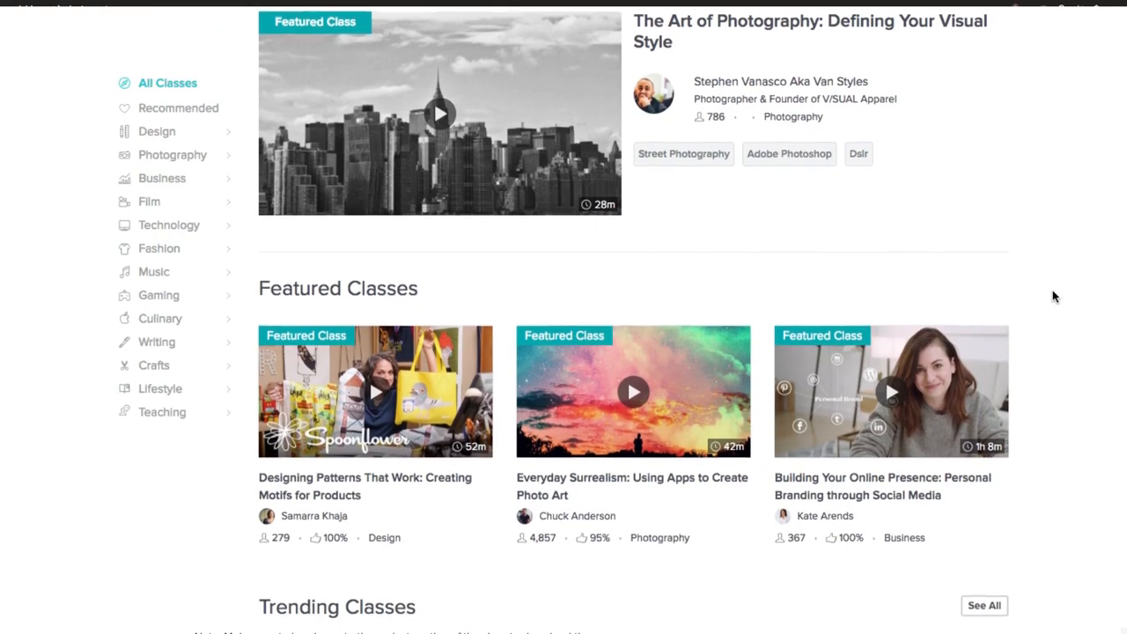
scroll(down, 3)
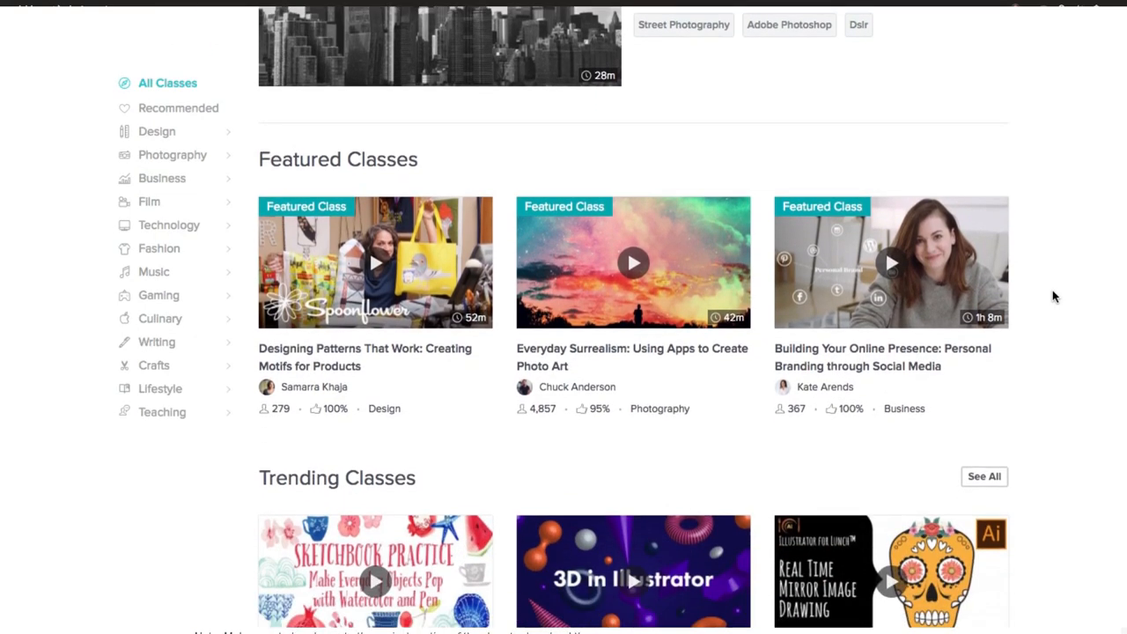
scroll(down, 3)
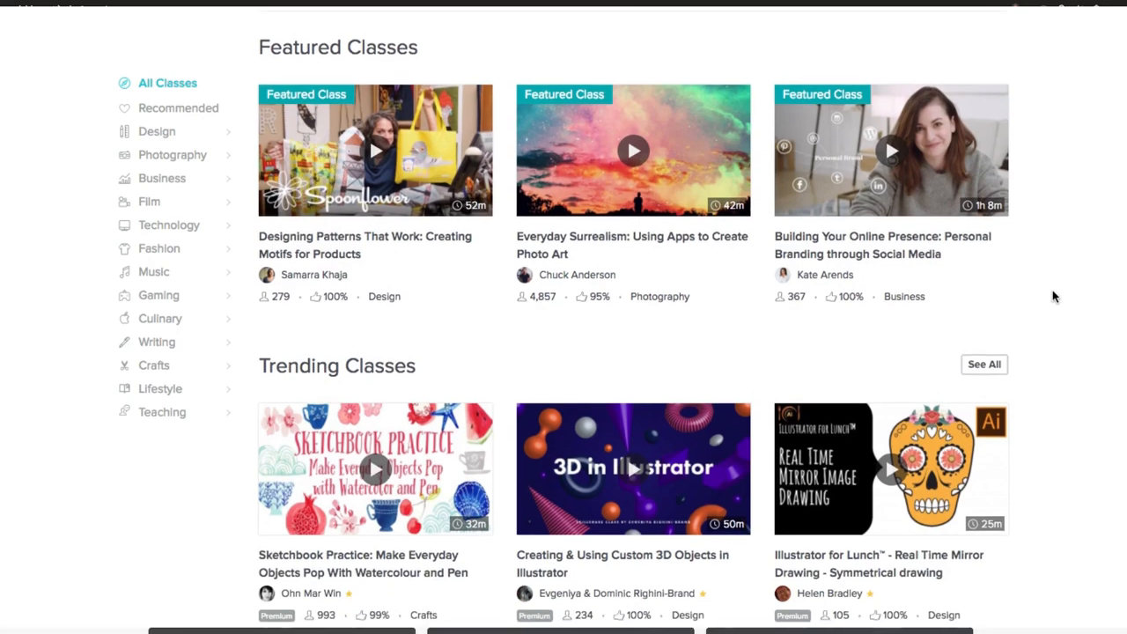
scroll(down, 3)
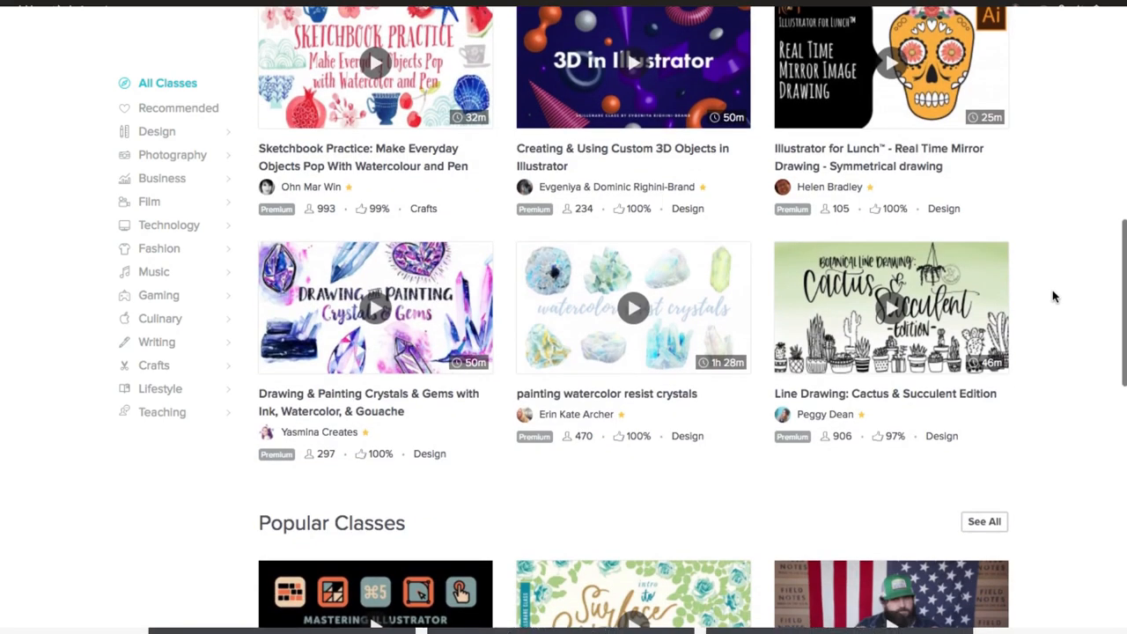
scroll(down, 3)
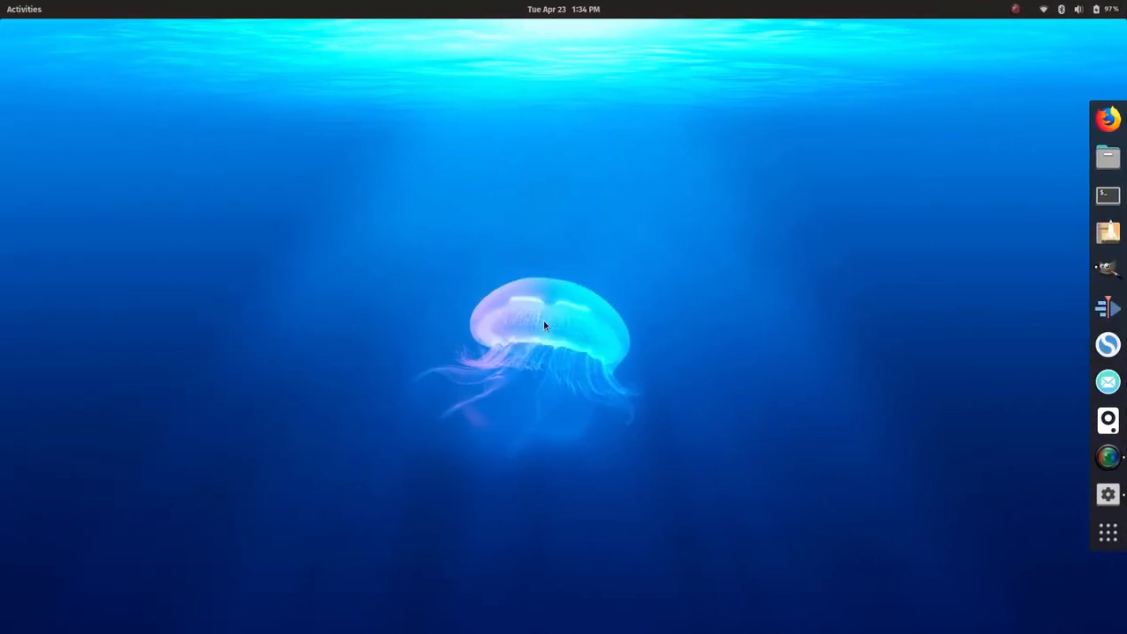
mouse_move(751, 317)
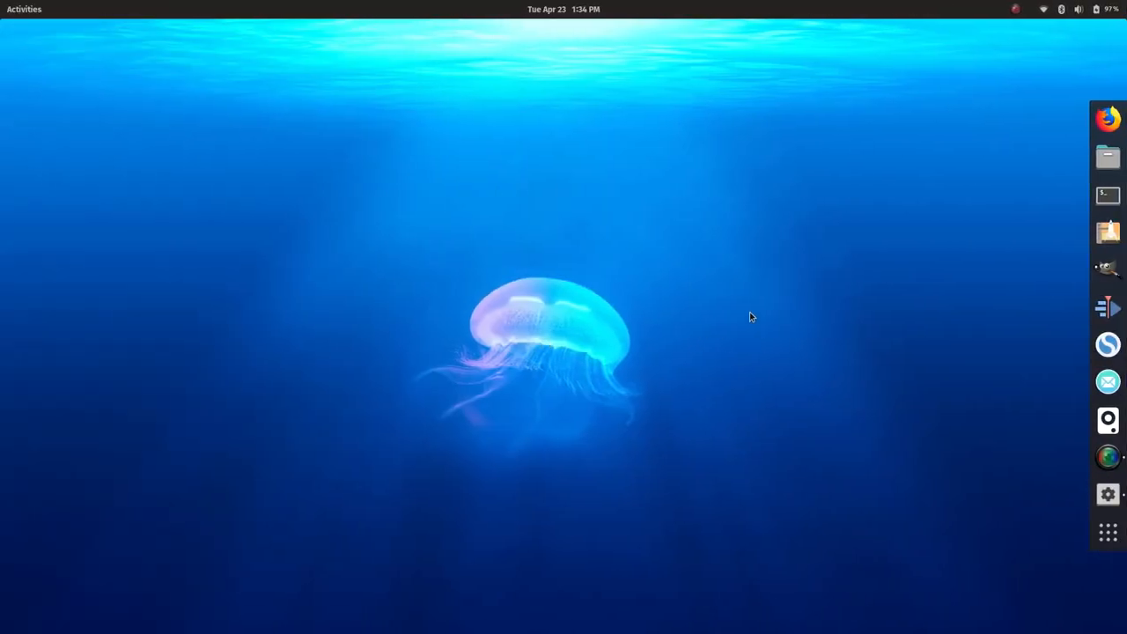
mouse_move(737, 288)
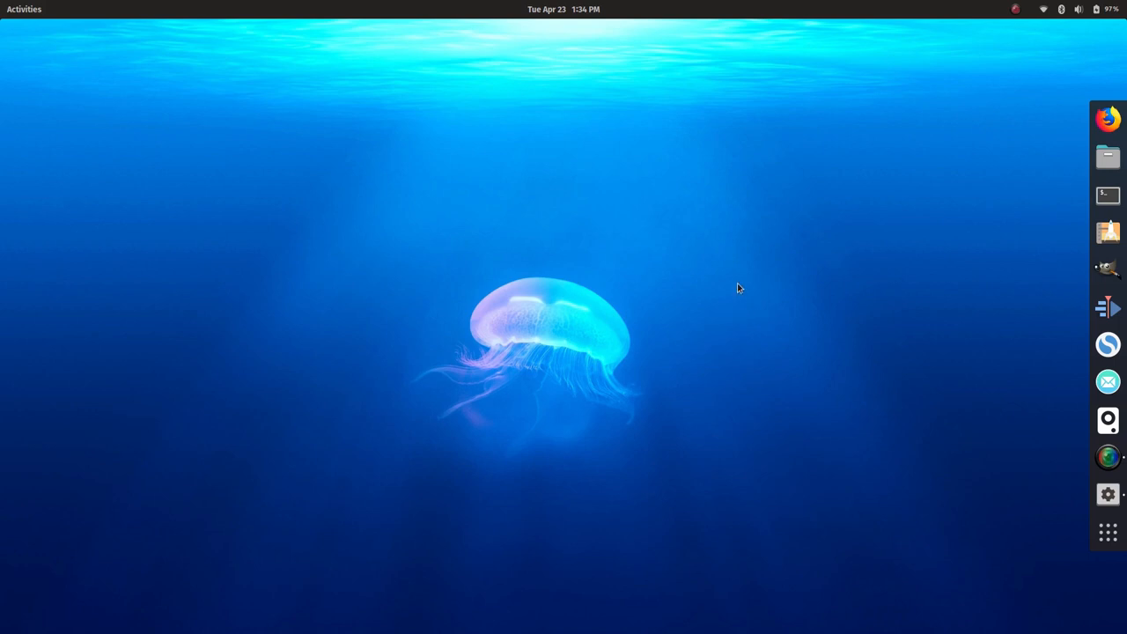
mouse_move(765, 238)
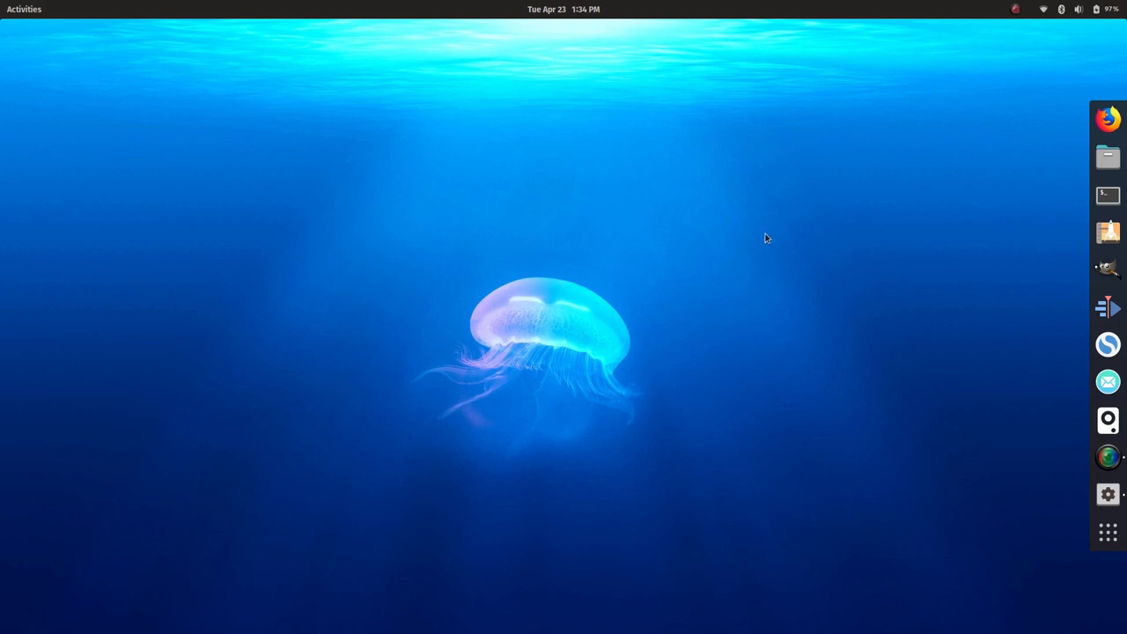
mouse_move(1107, 156)
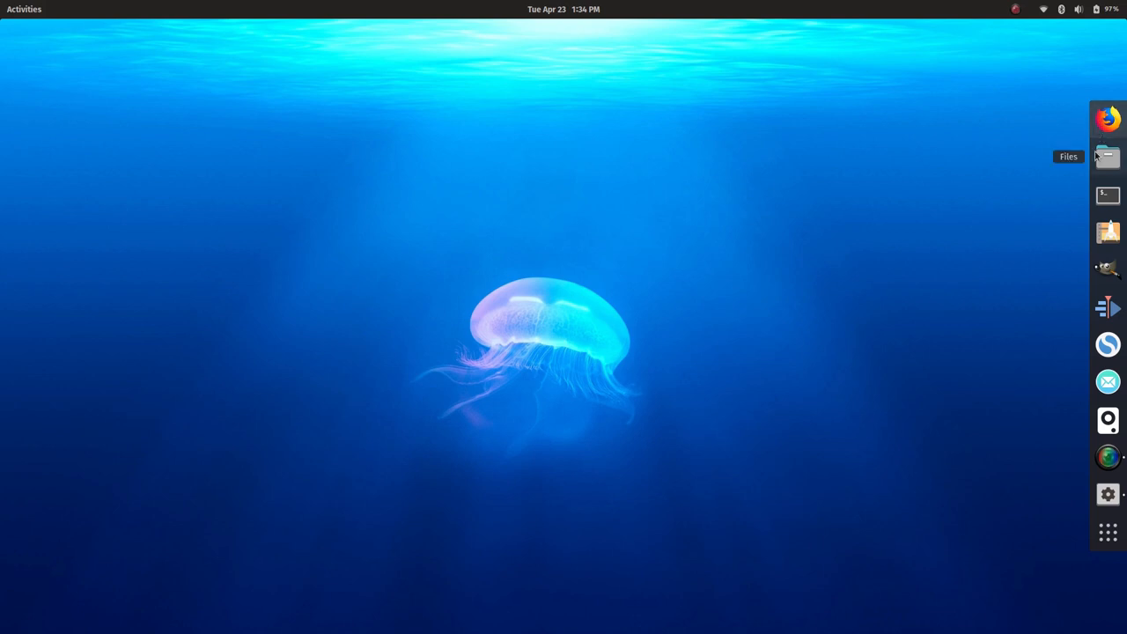
mouse_move(1107, 231)
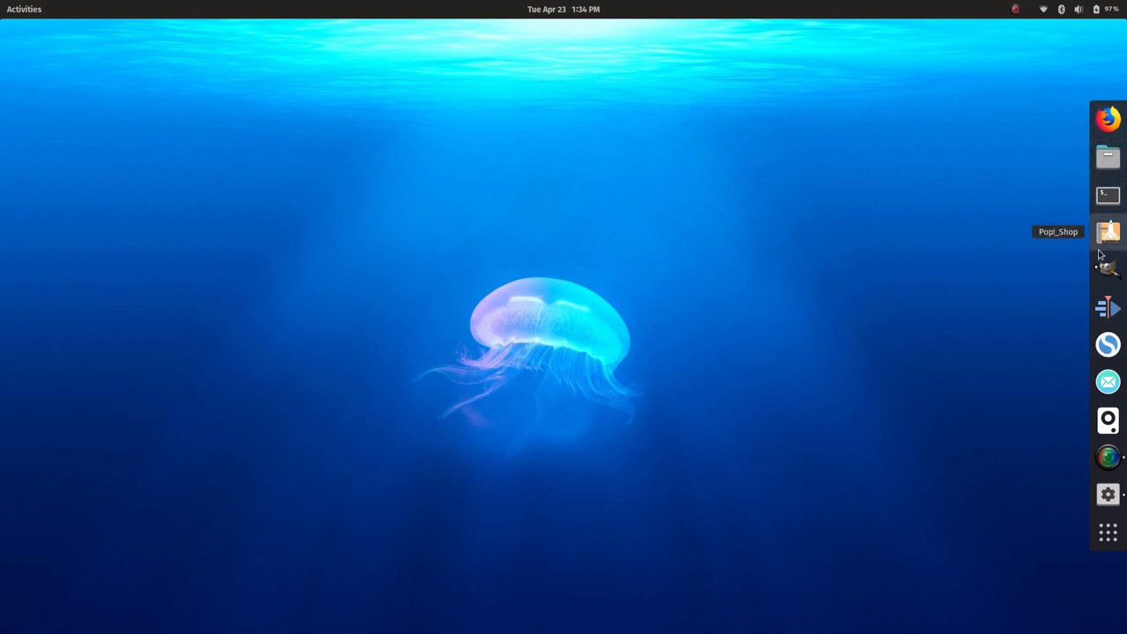
mouse_move(156, 114)
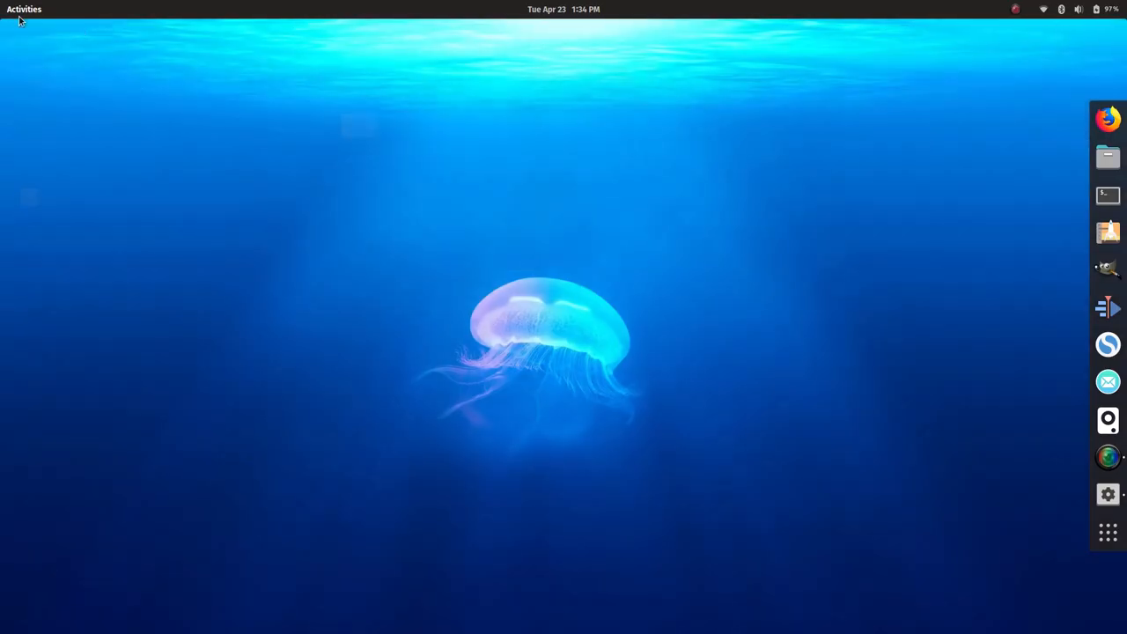
mouse_move(980, 17)
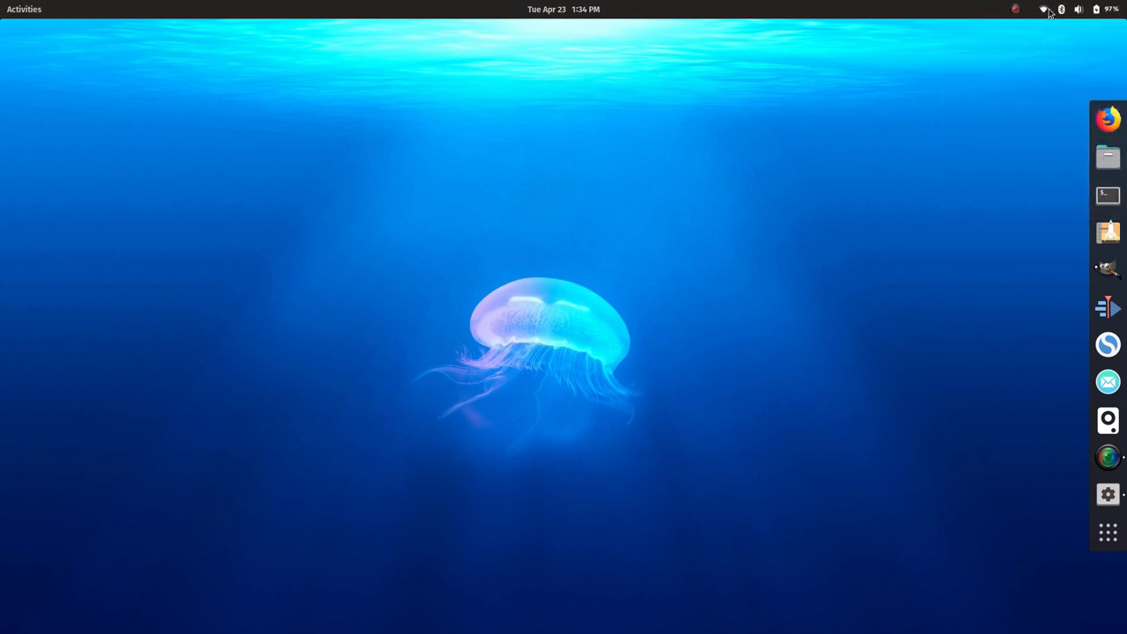
mouse_move(1089, 298)
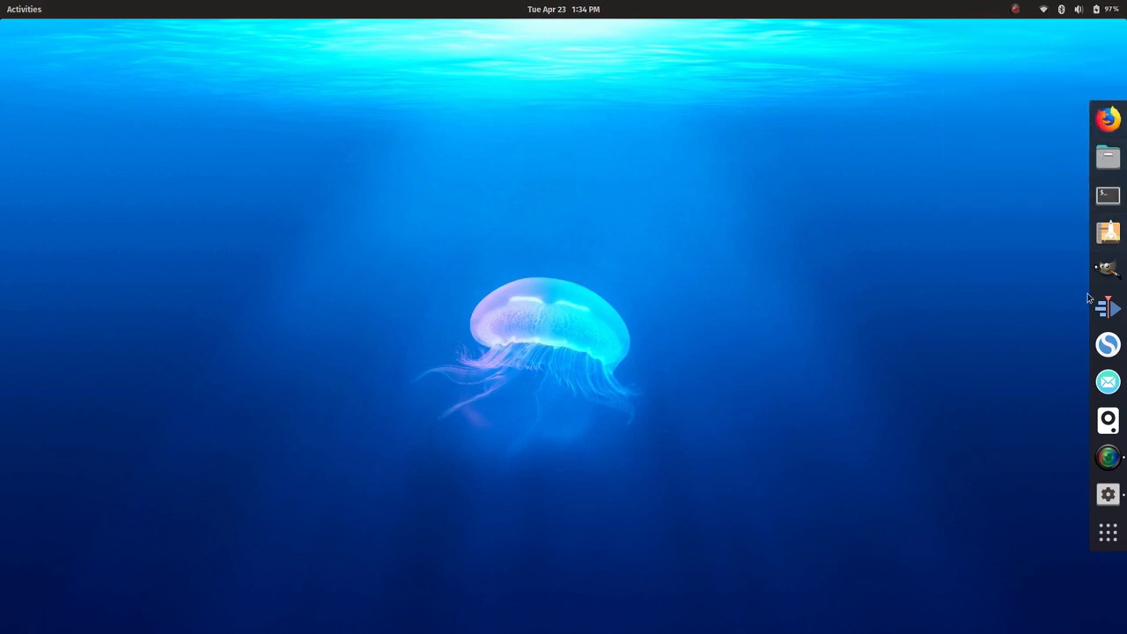
mouse_move(1107, 531)
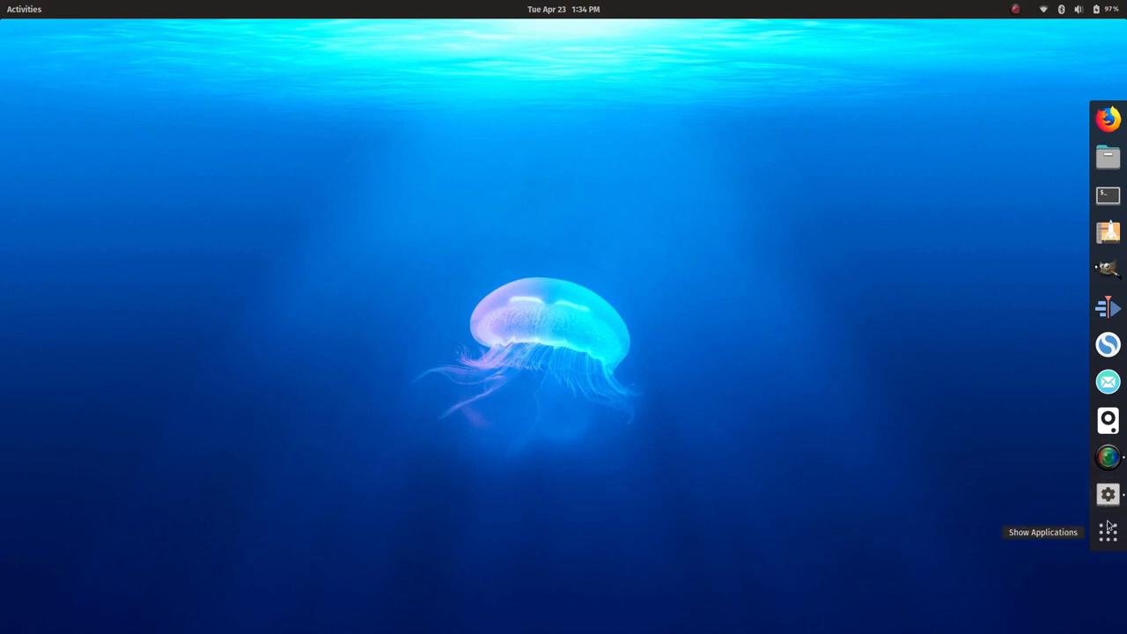
mouse_move(1107, 344)
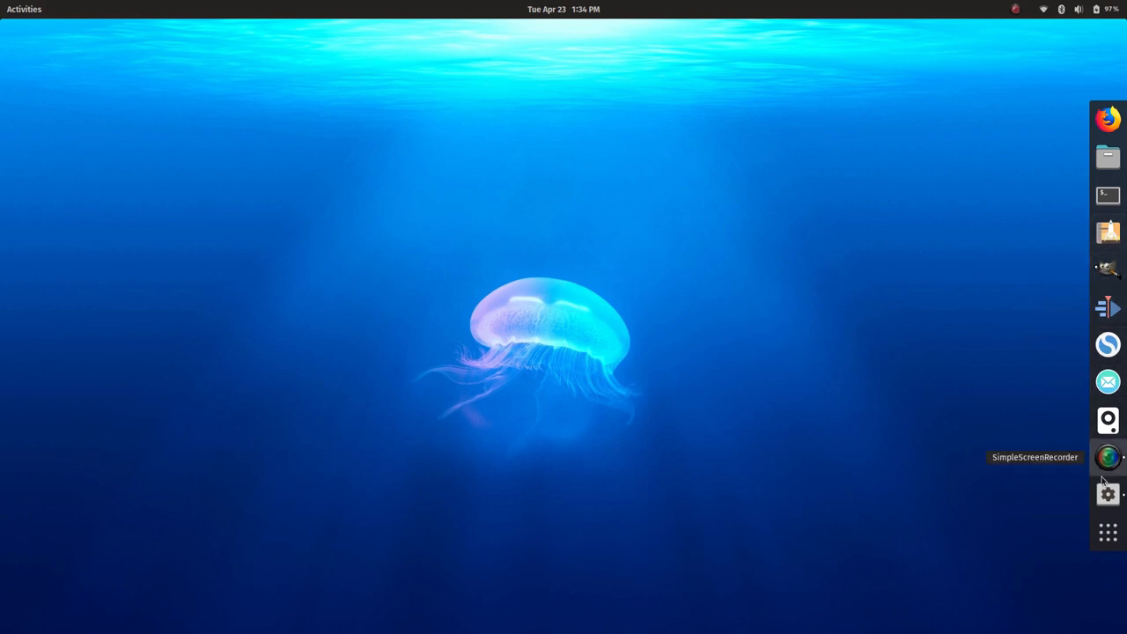
mouse_move(350, 381)
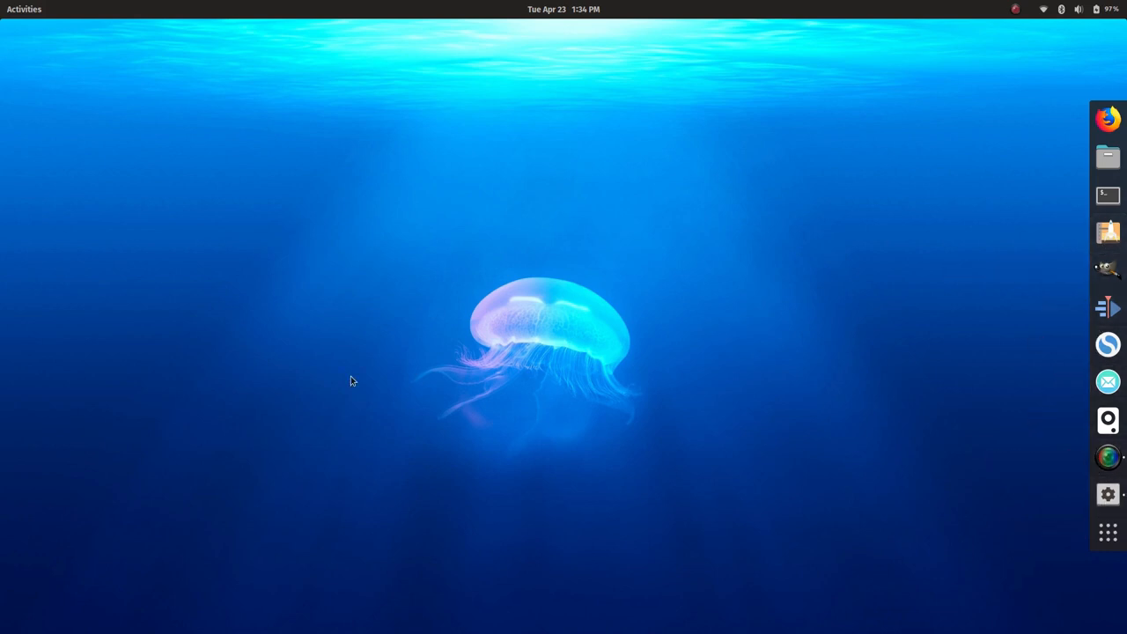
click(563, 9)
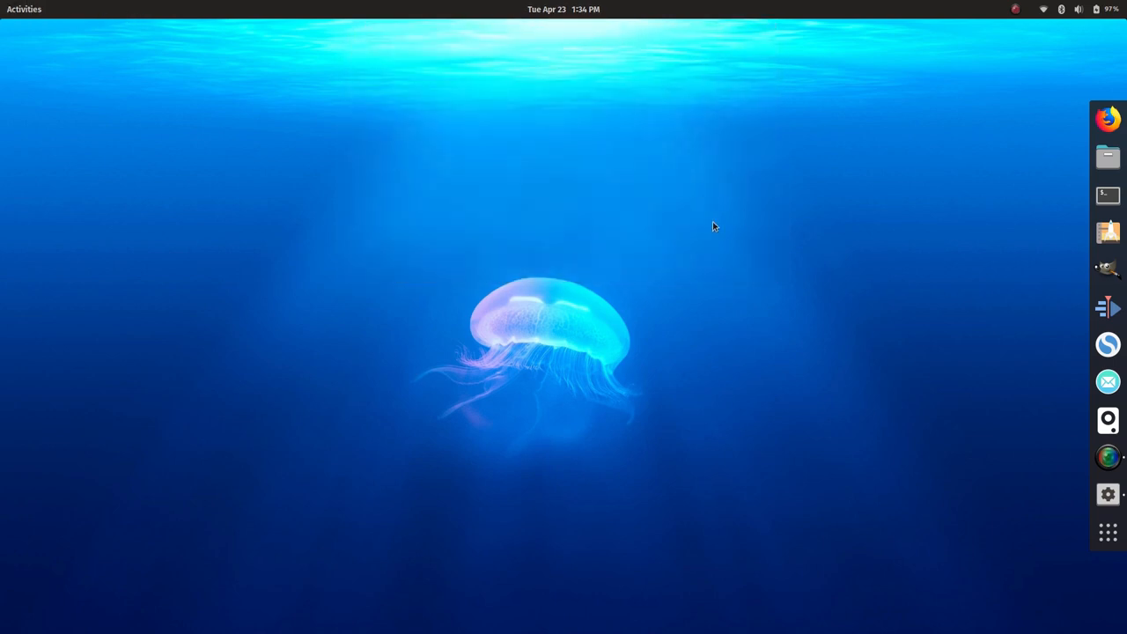
mouse_move(790, 136)
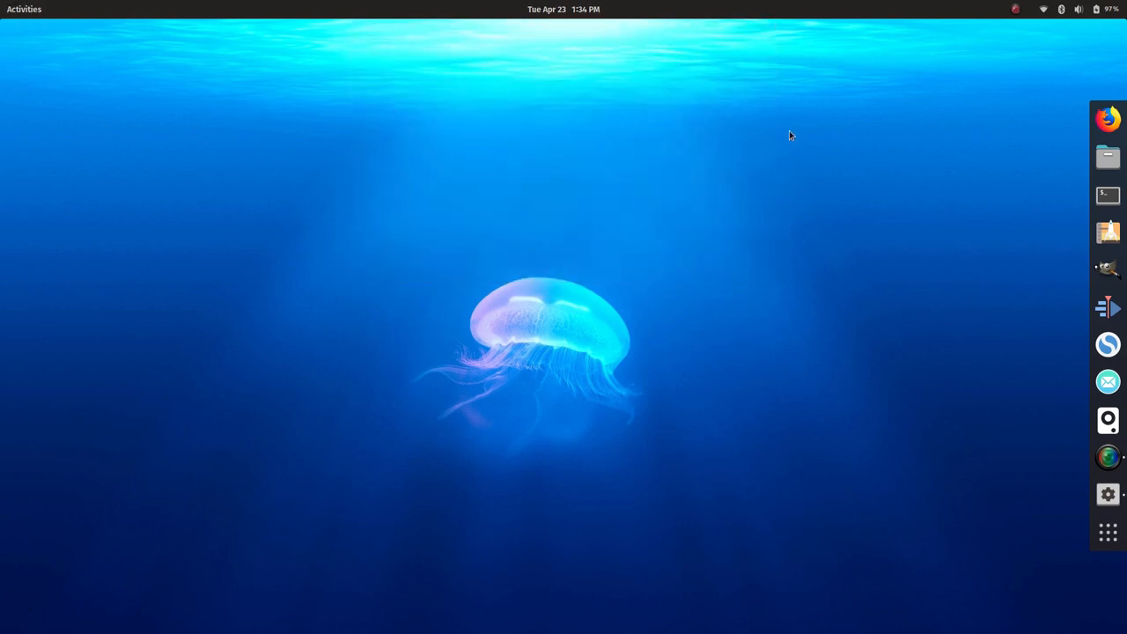
mouse_move(1094, 141)
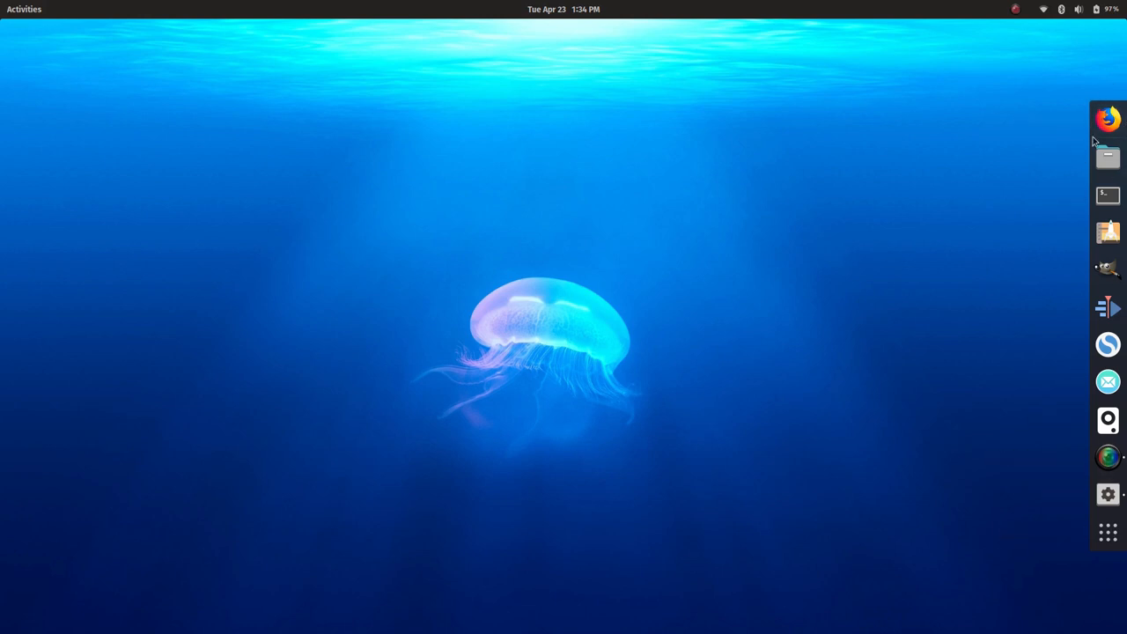
mouse_move(1111, 97)
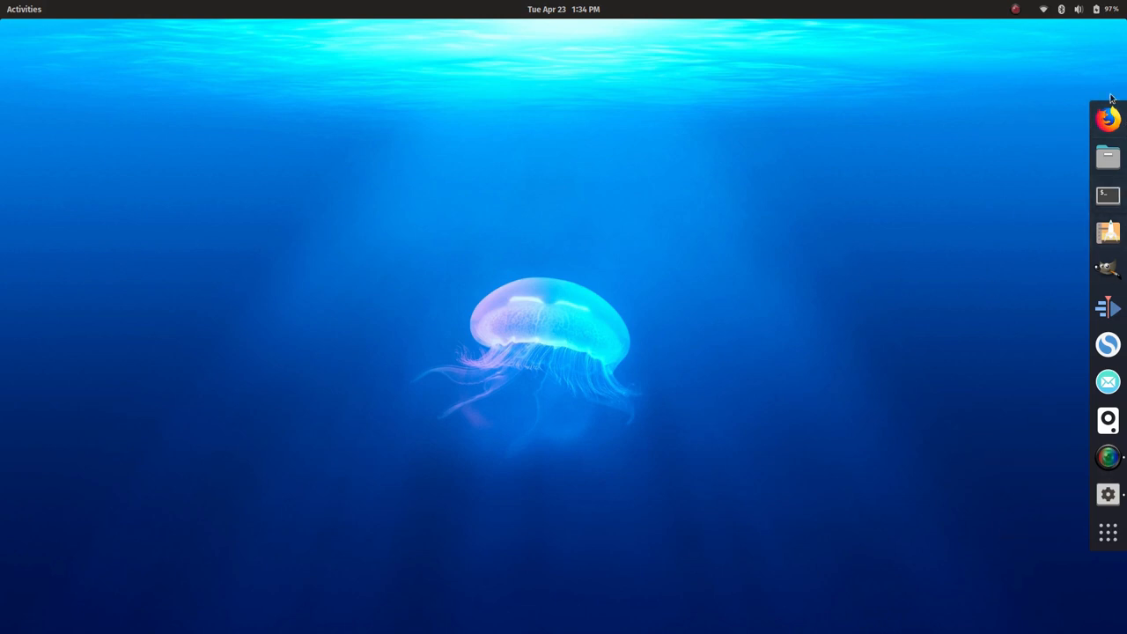
click(1078, 9)
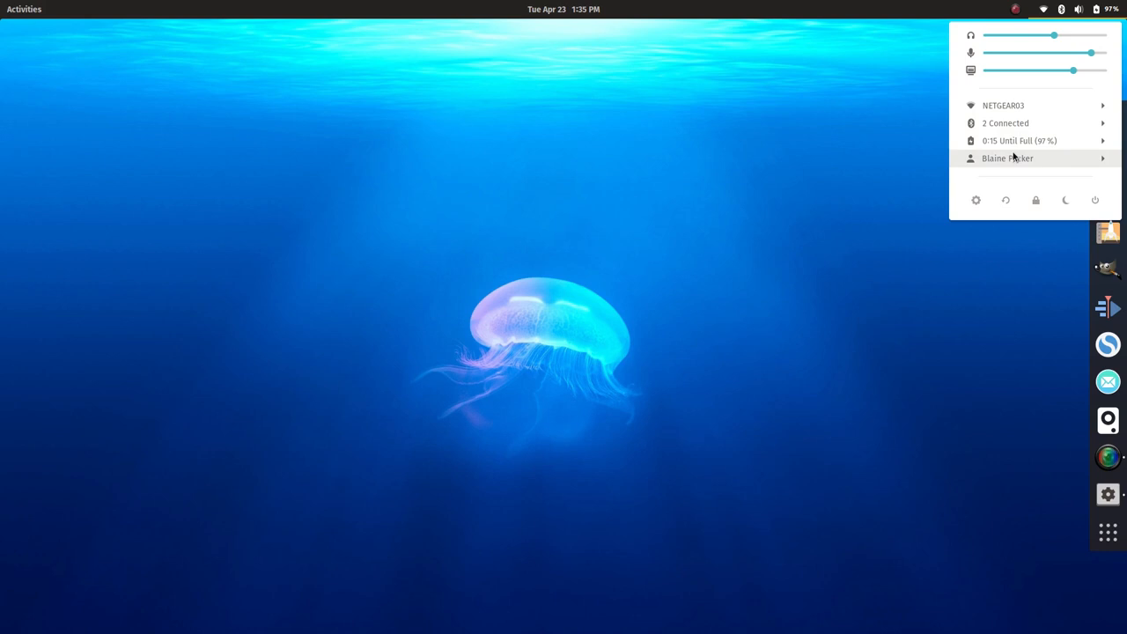
mouse_move(1009, 158)
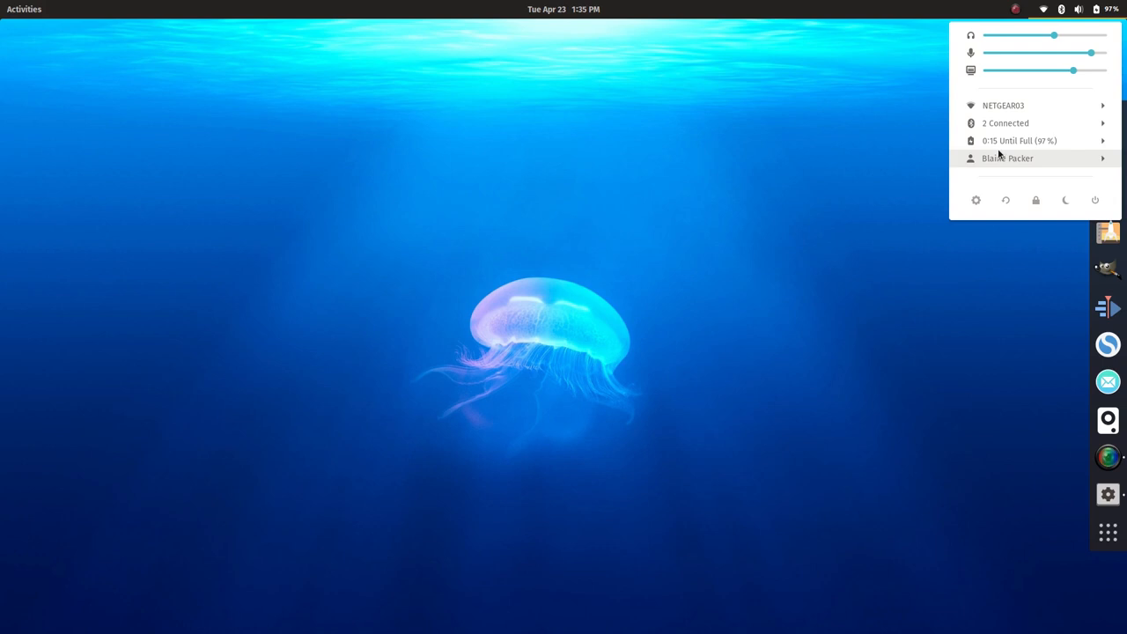
mouse_move(1001, 156)
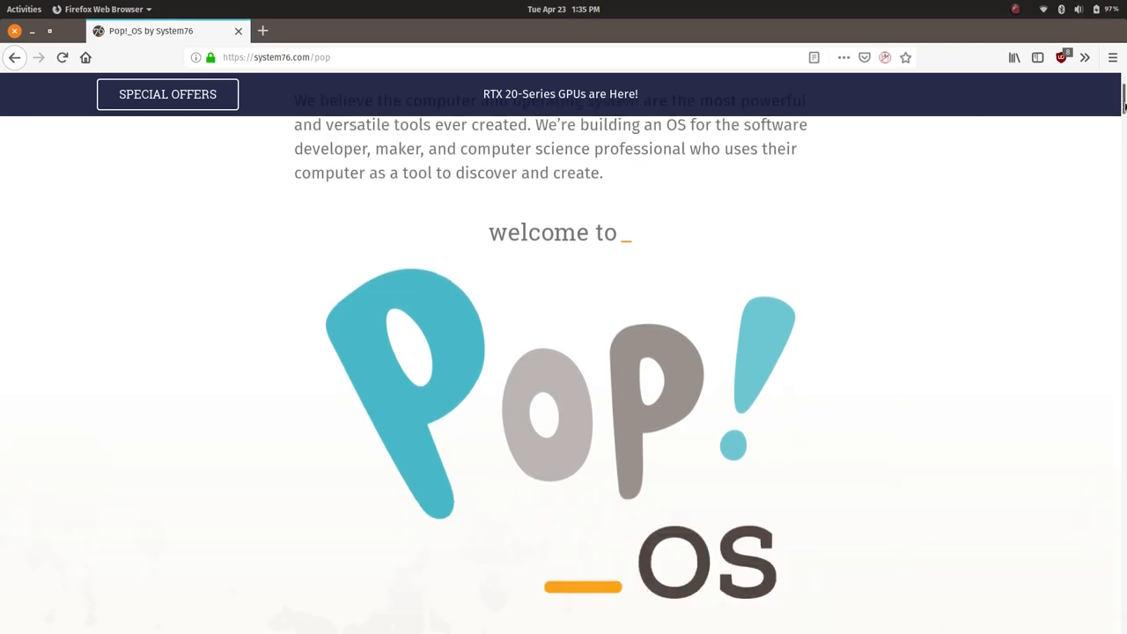
Step: View the Pop!_OS 19.04 download dialog, then close Firefox
scroll(down, 3)
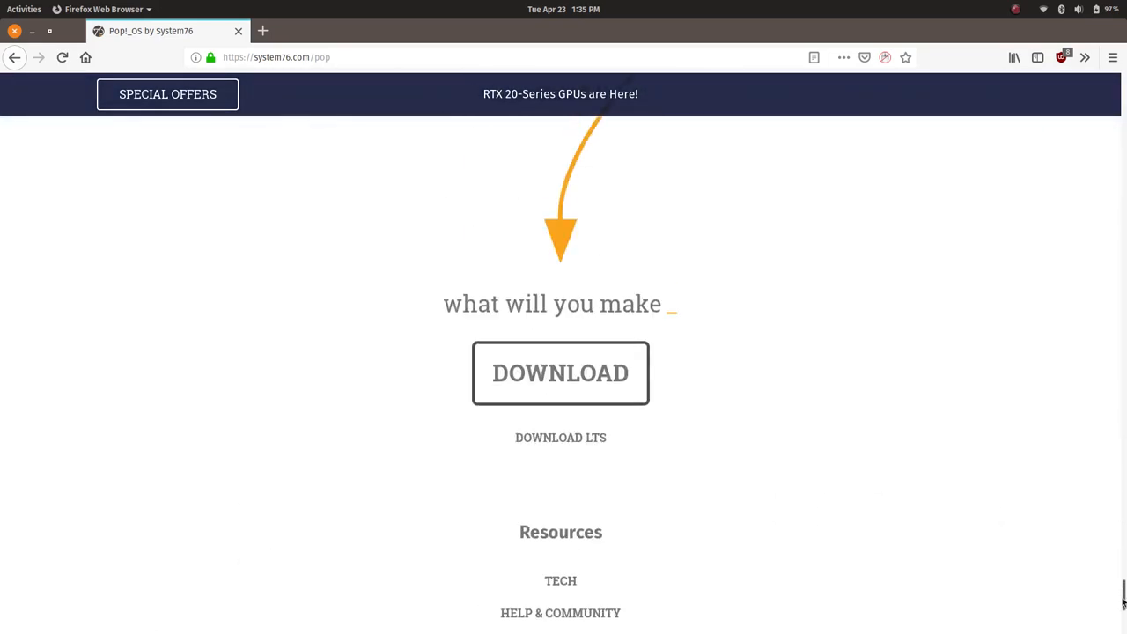
click(560, 372)
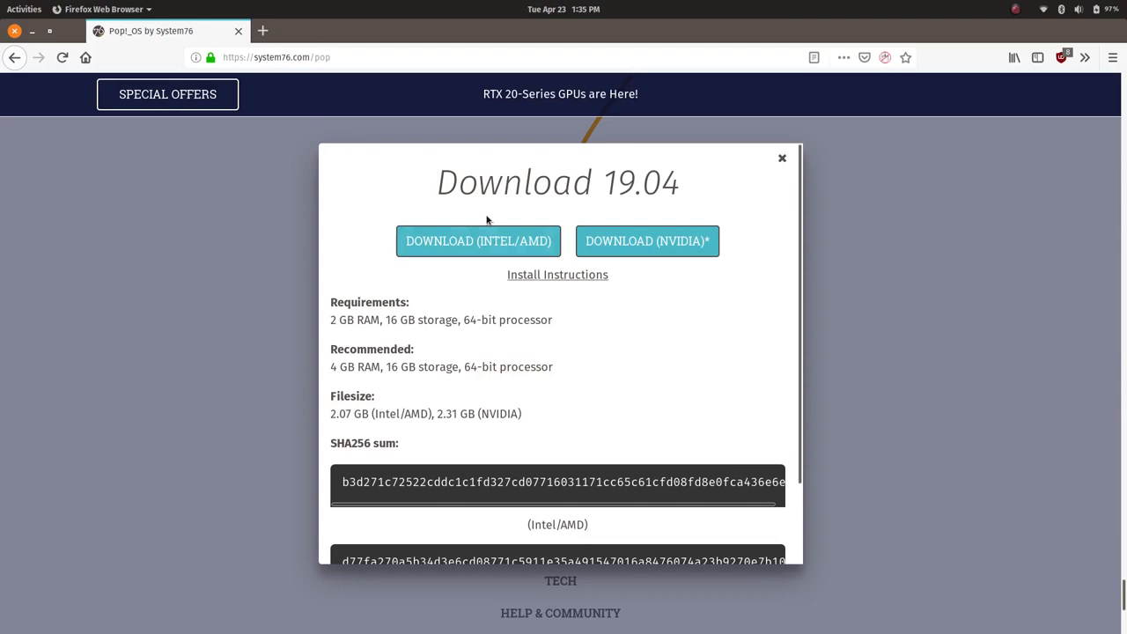
mouse_move(647, 240)
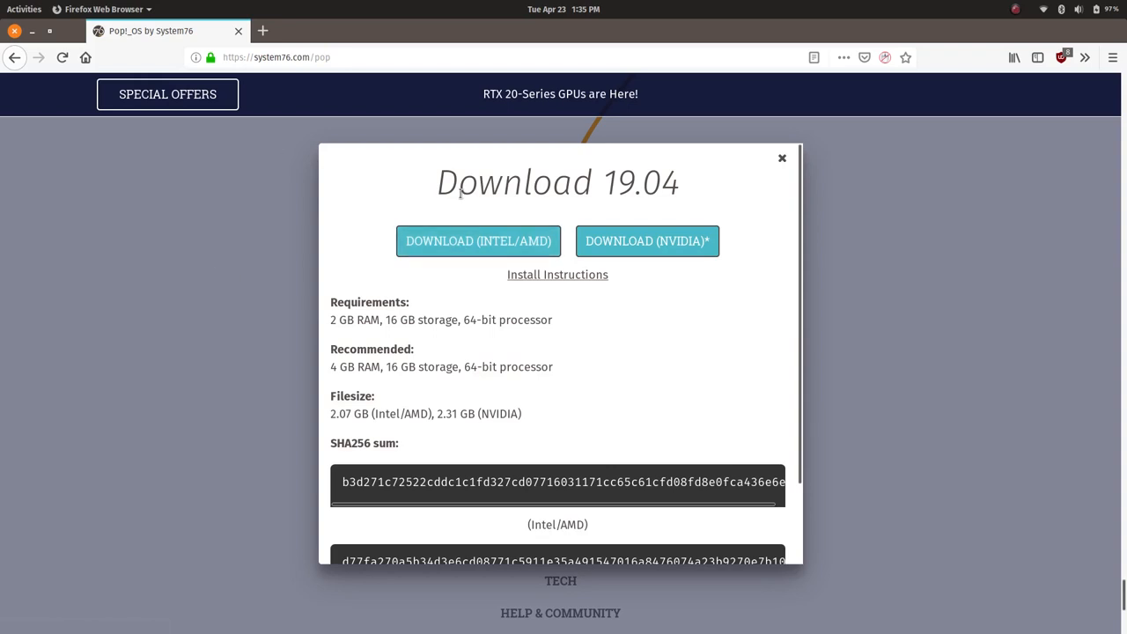
mouse_move(647, 240)
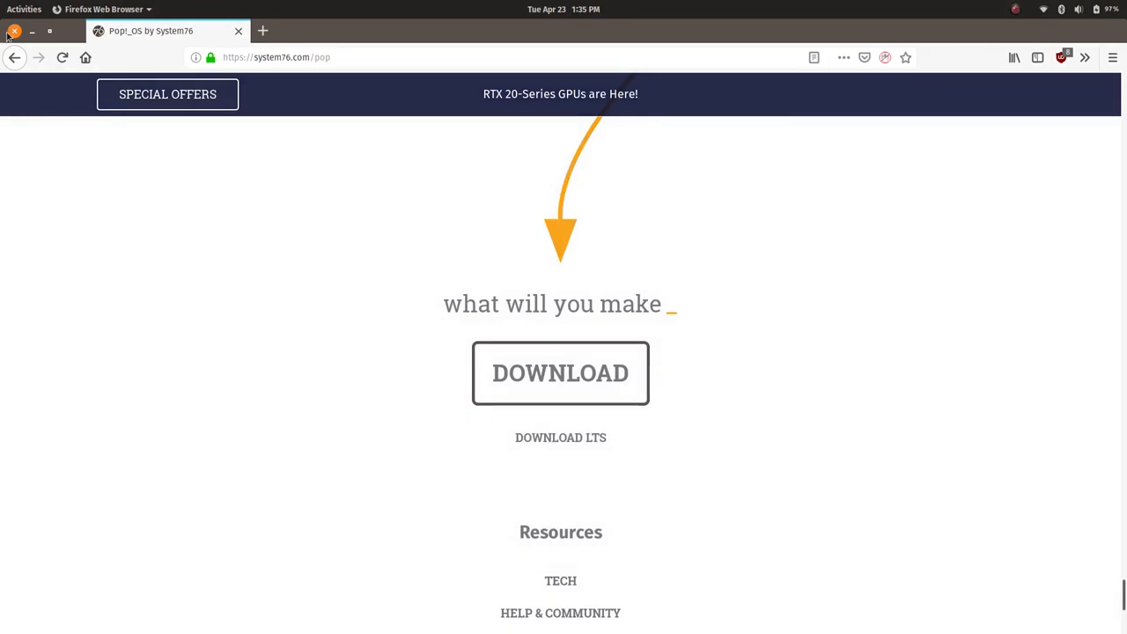
click(1078, 8)
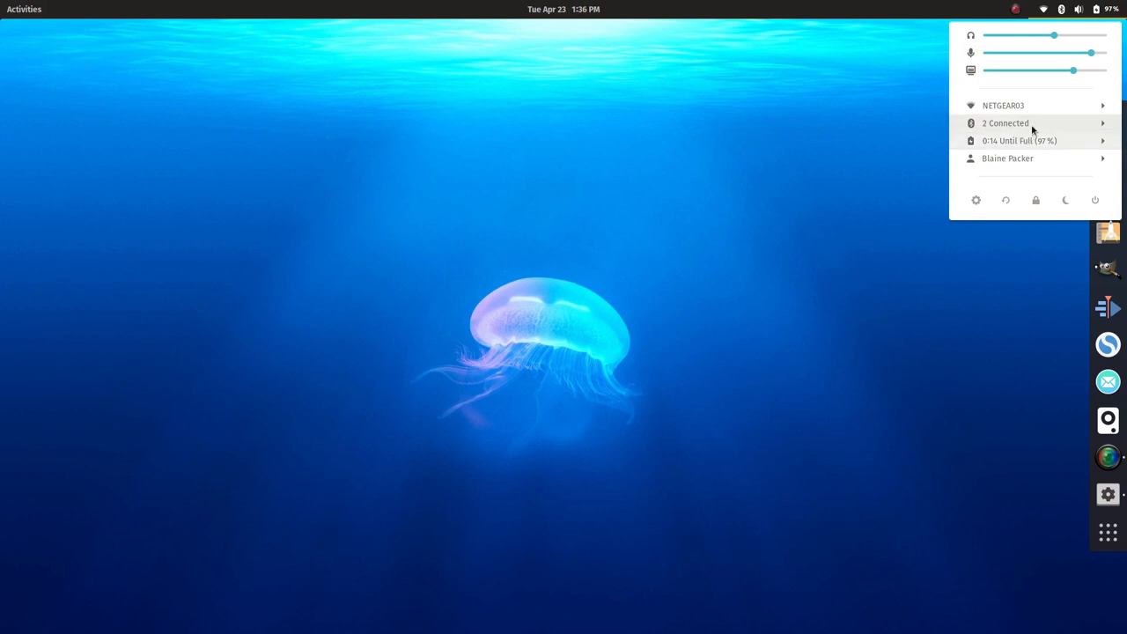
mouse_move(1030, 140)
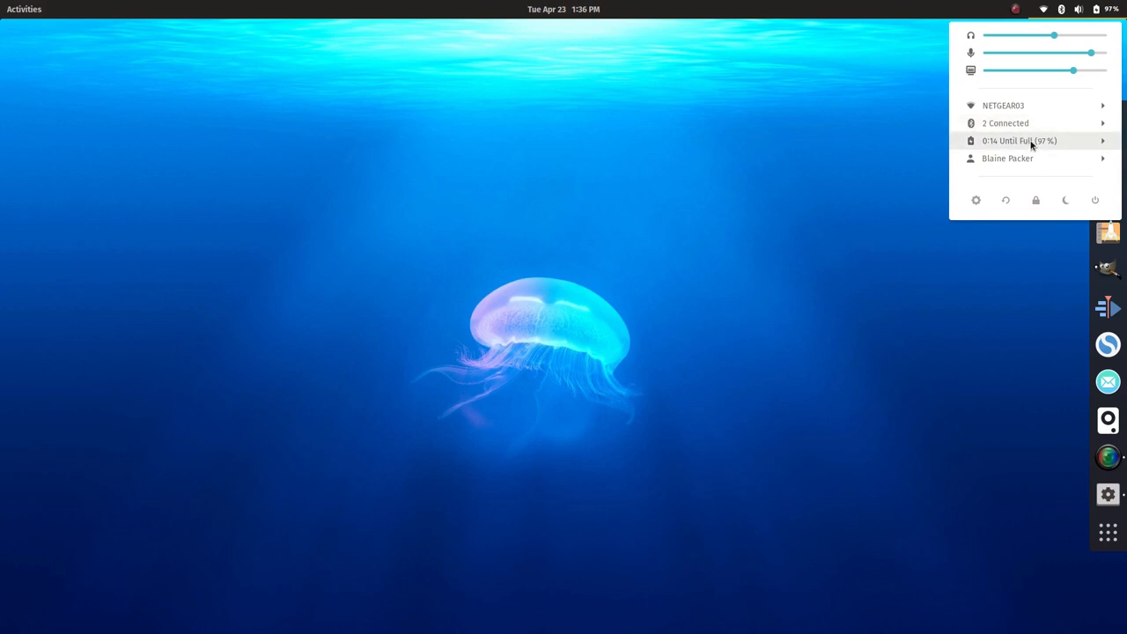
mouse_move(1037, 137)
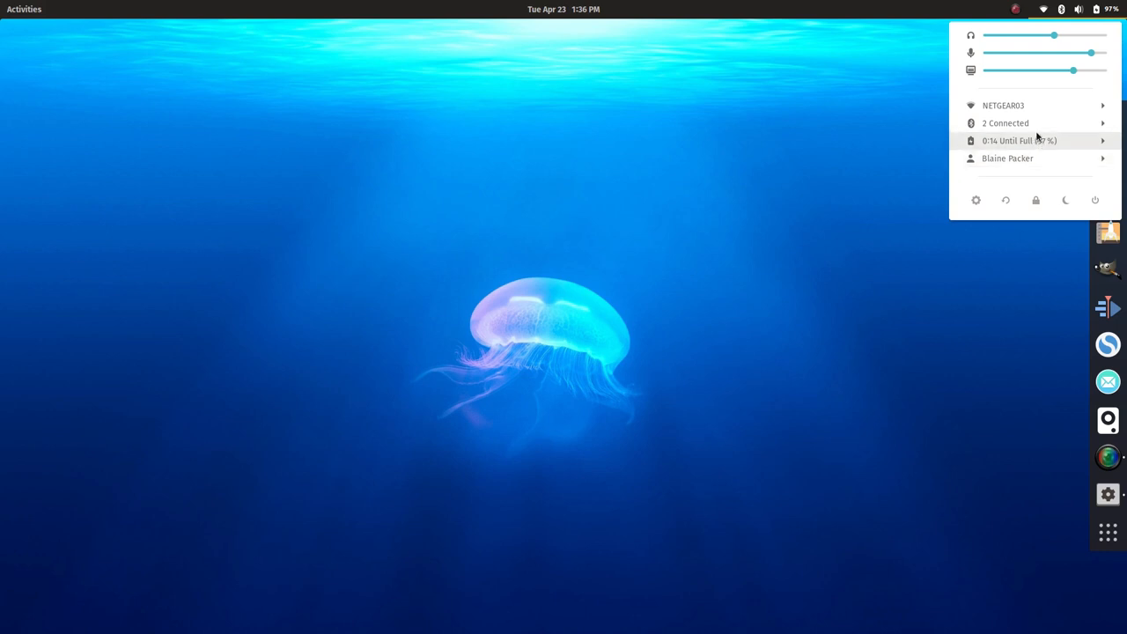
mouse_move(1055, 192)
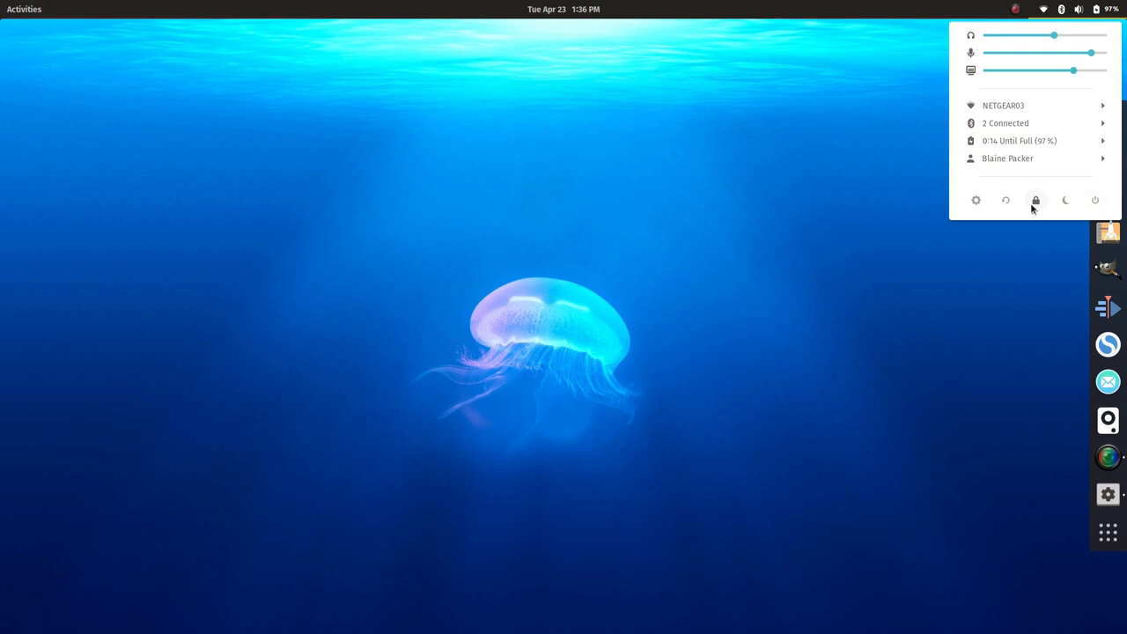
mouse_move(1014, 265)
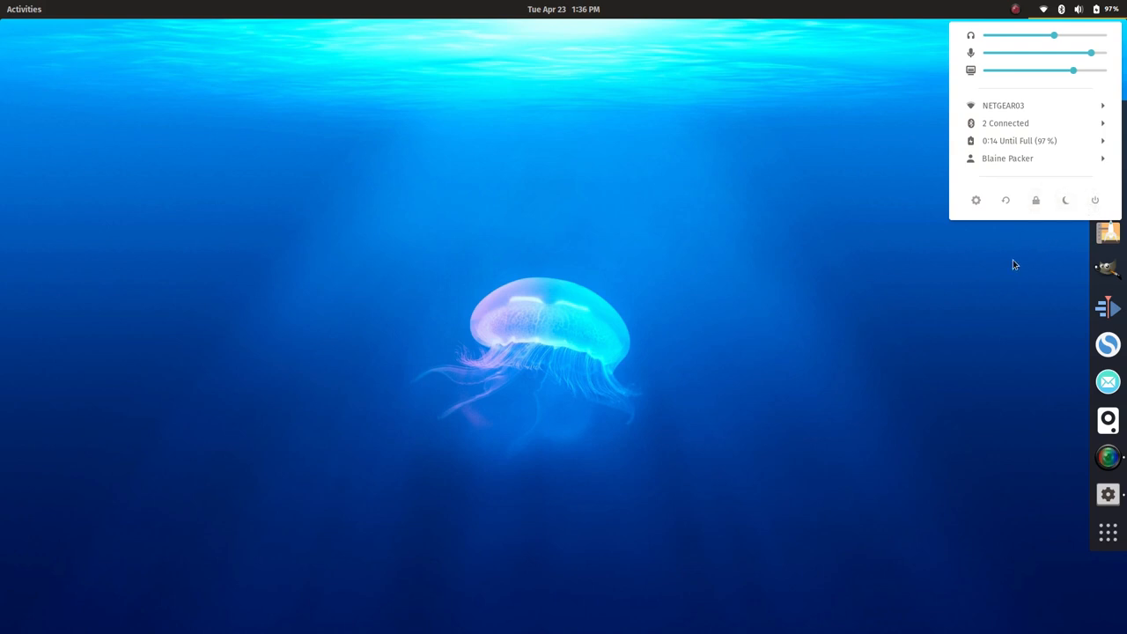
mouse_move(998, 179)
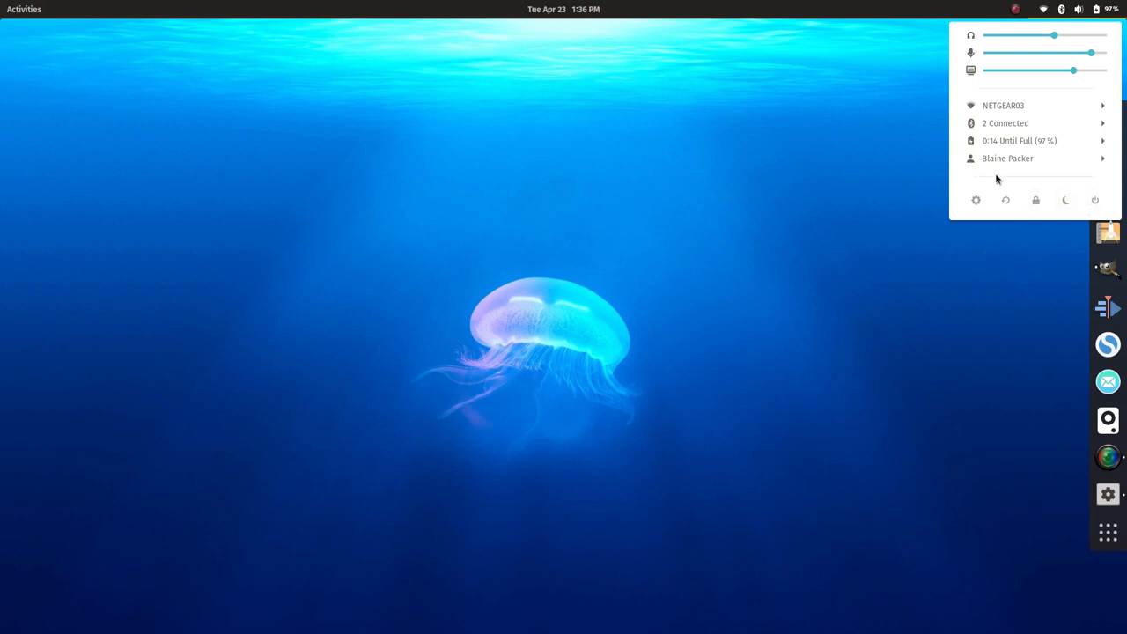
Step: Launch GNOME Settings from the system menu's gear icon
click(975, 200)
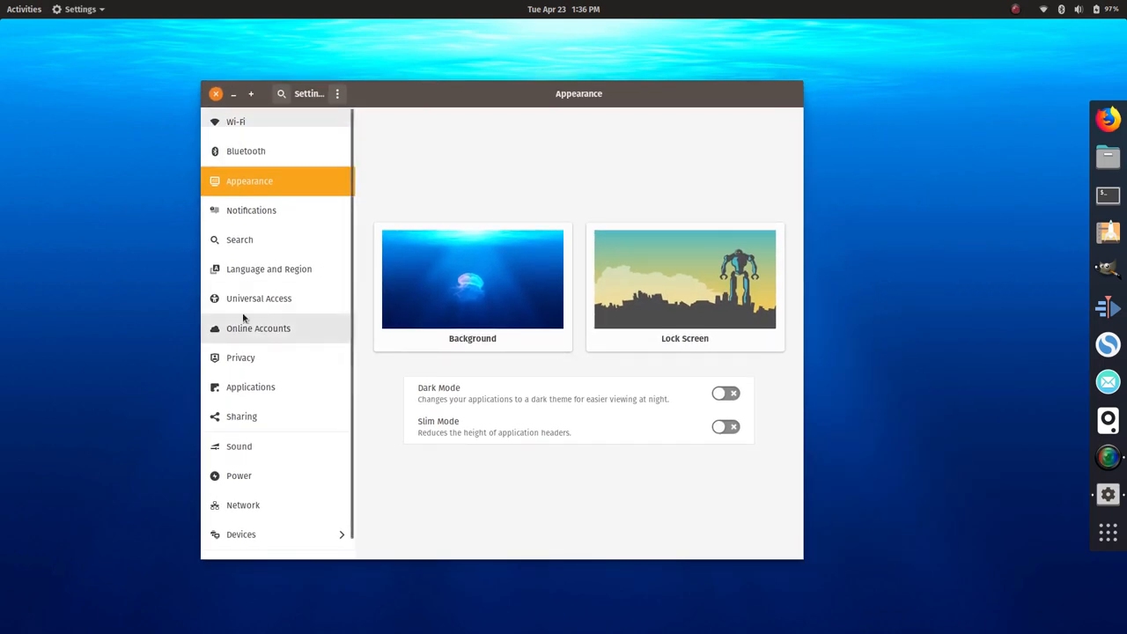
mouse_move(236, 130)
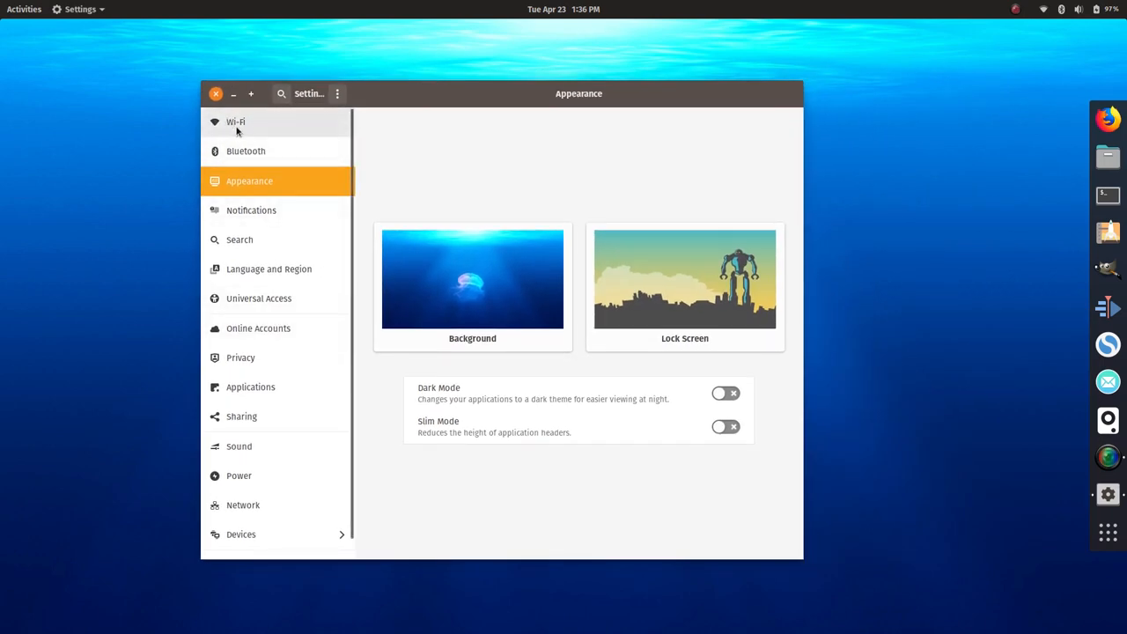
Step: Review the Power page's battery charge levels and power-saving options, then open Devices
scroll(down, 3)
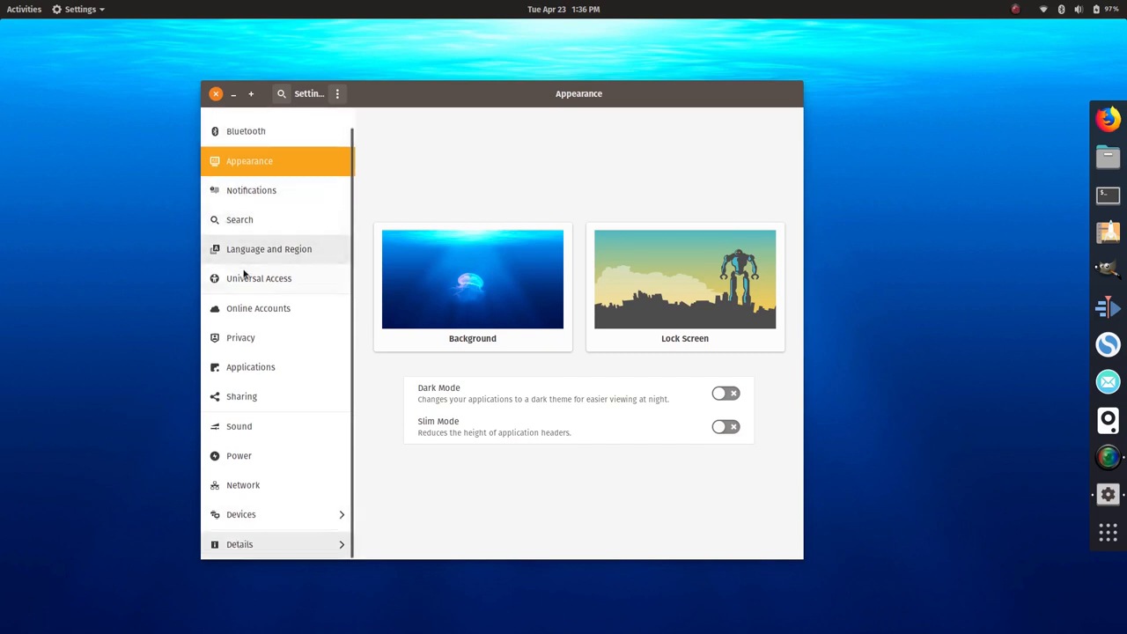
click(238, 455)
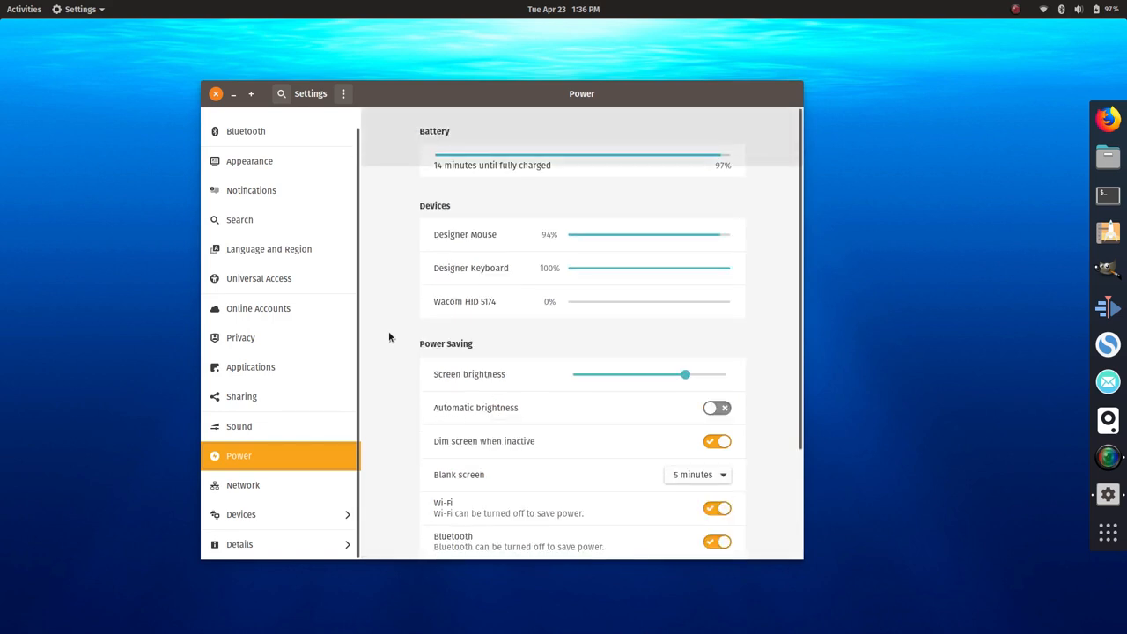
scroll(down, 3)
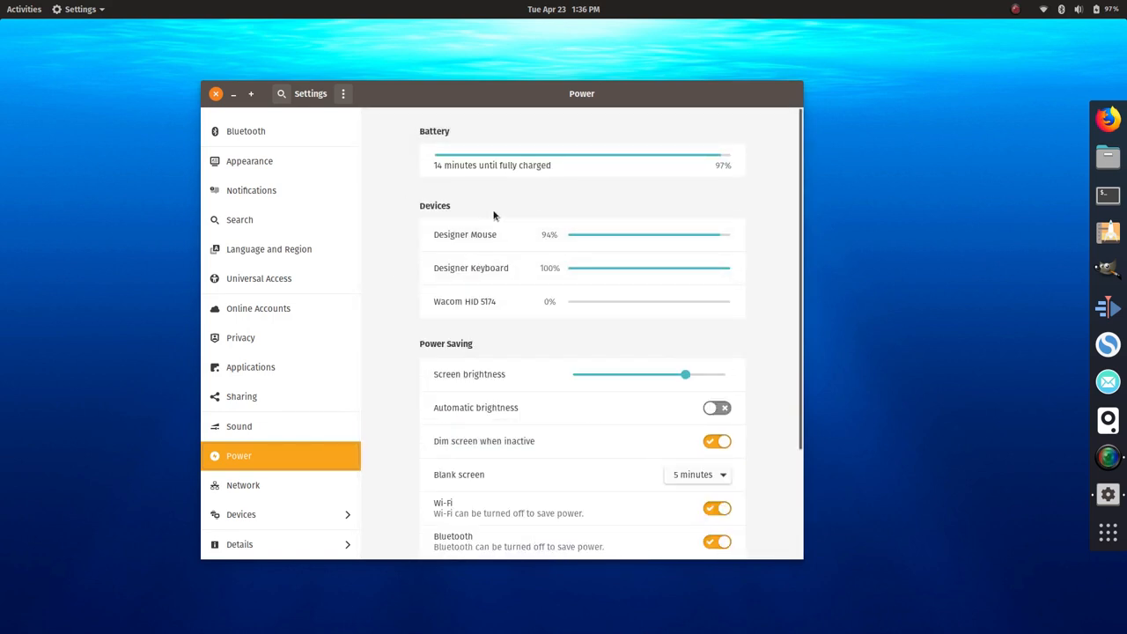
scroll(down, 3)
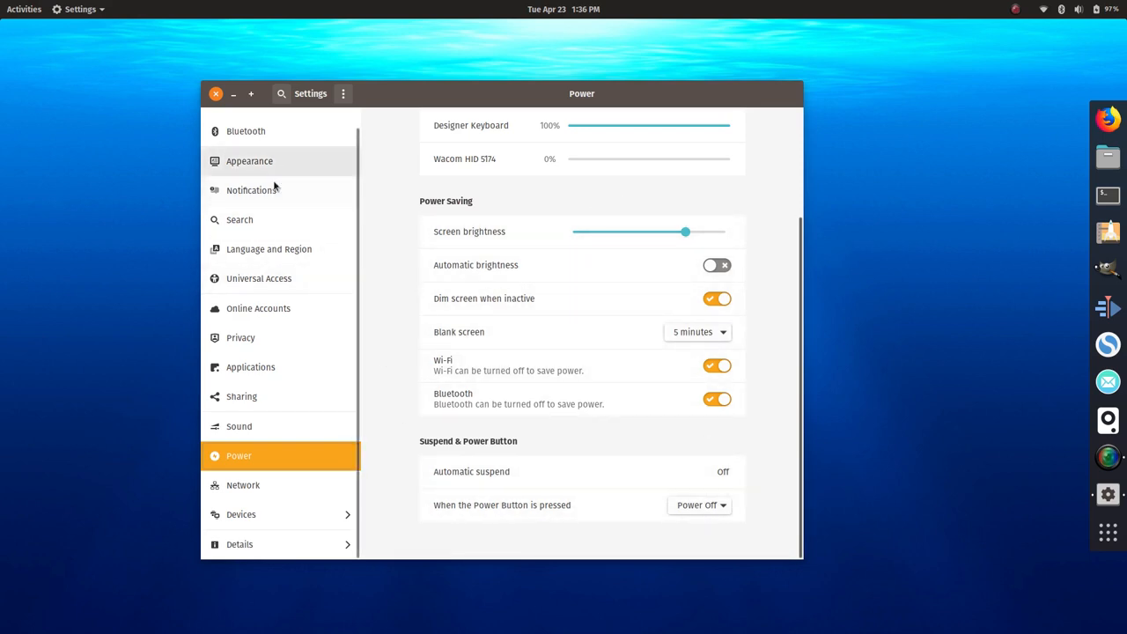
scroll(down, 3)
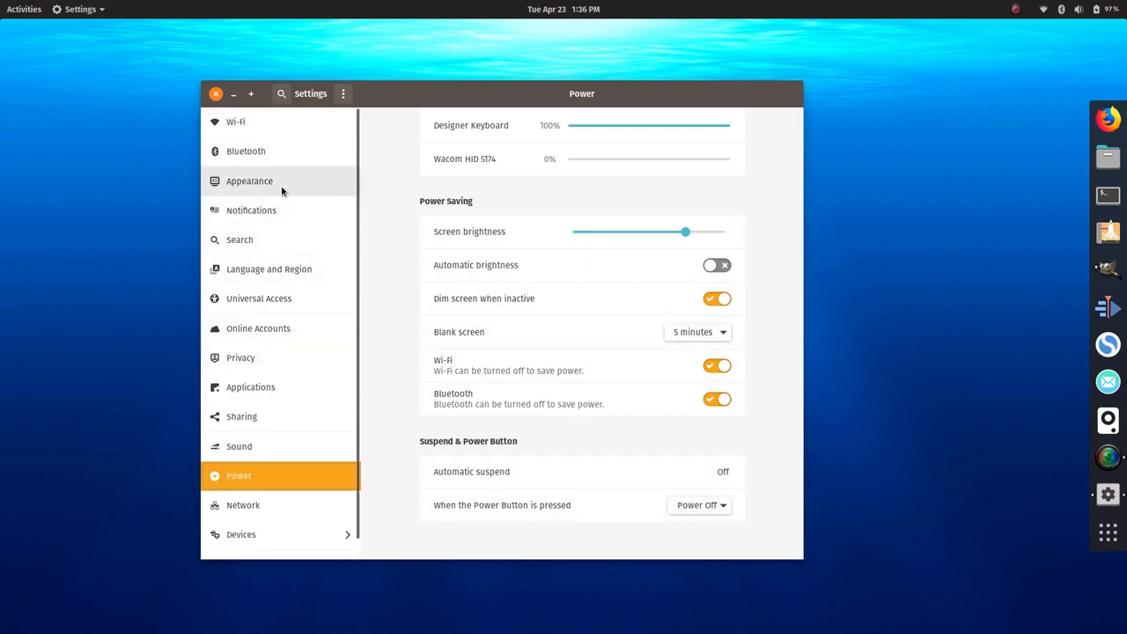
click(241, 534)
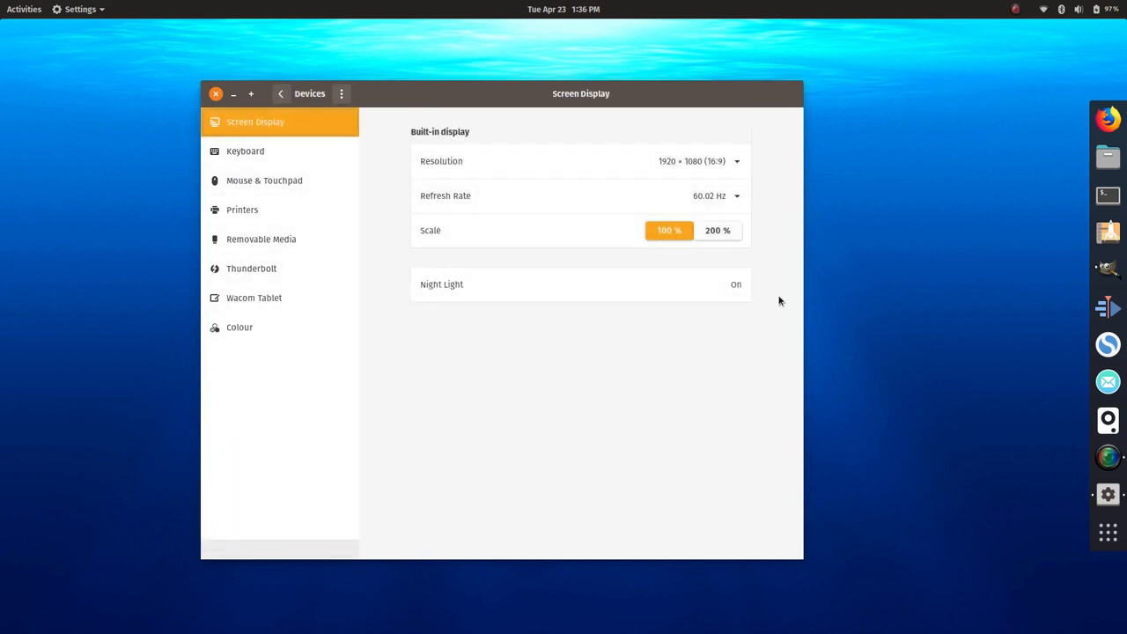
mouse_move(895, 244)
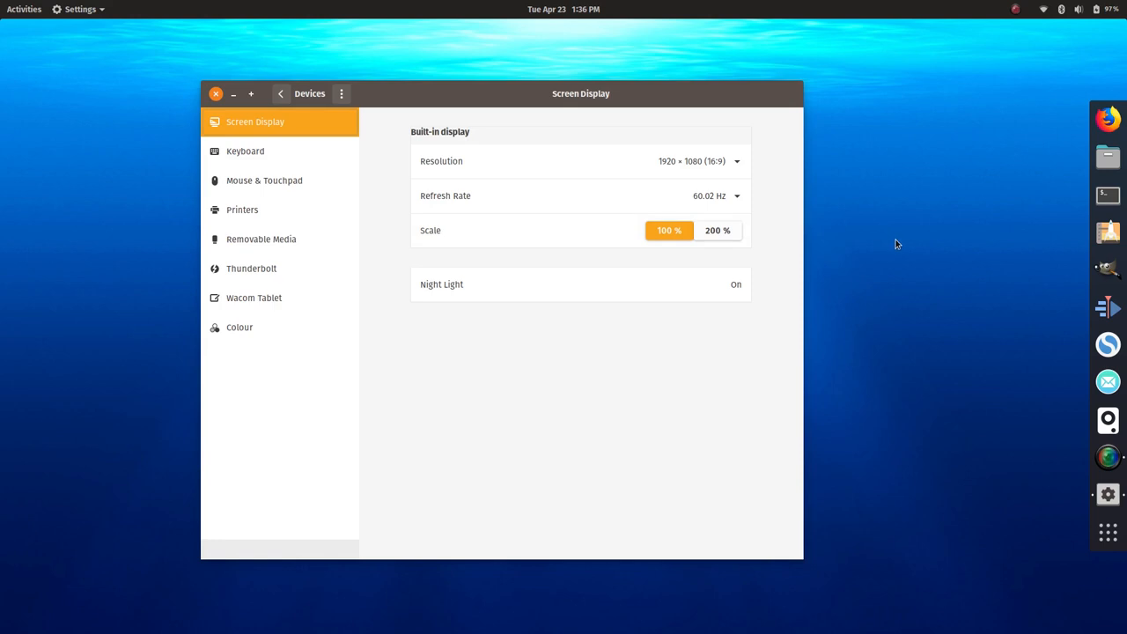
mouse_move(658, 254)
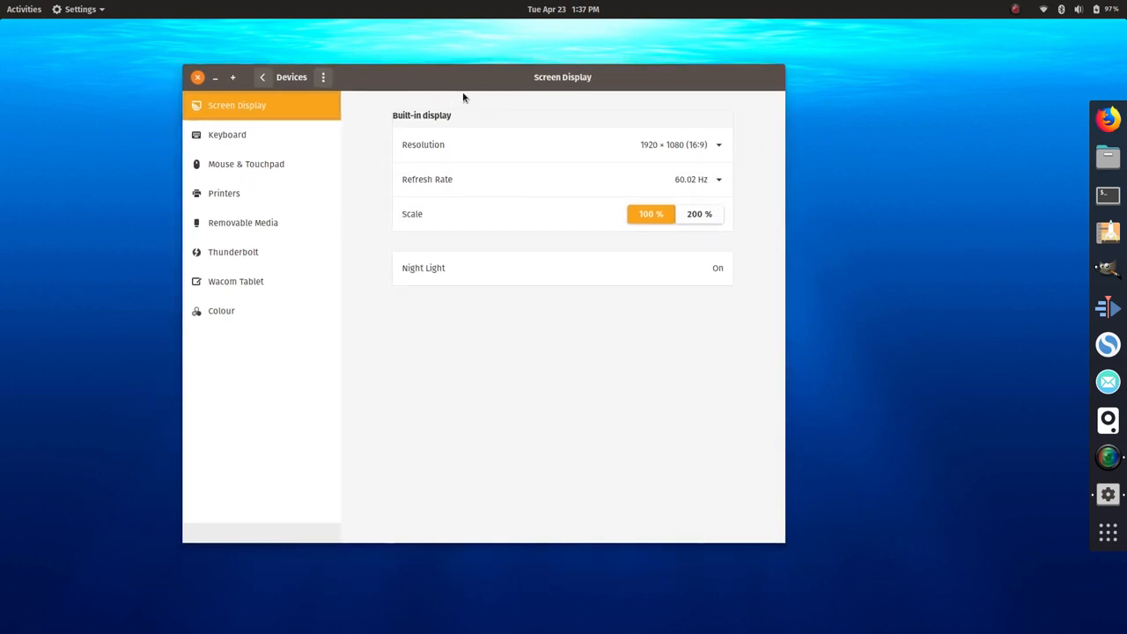
mouse_move(467, 80)
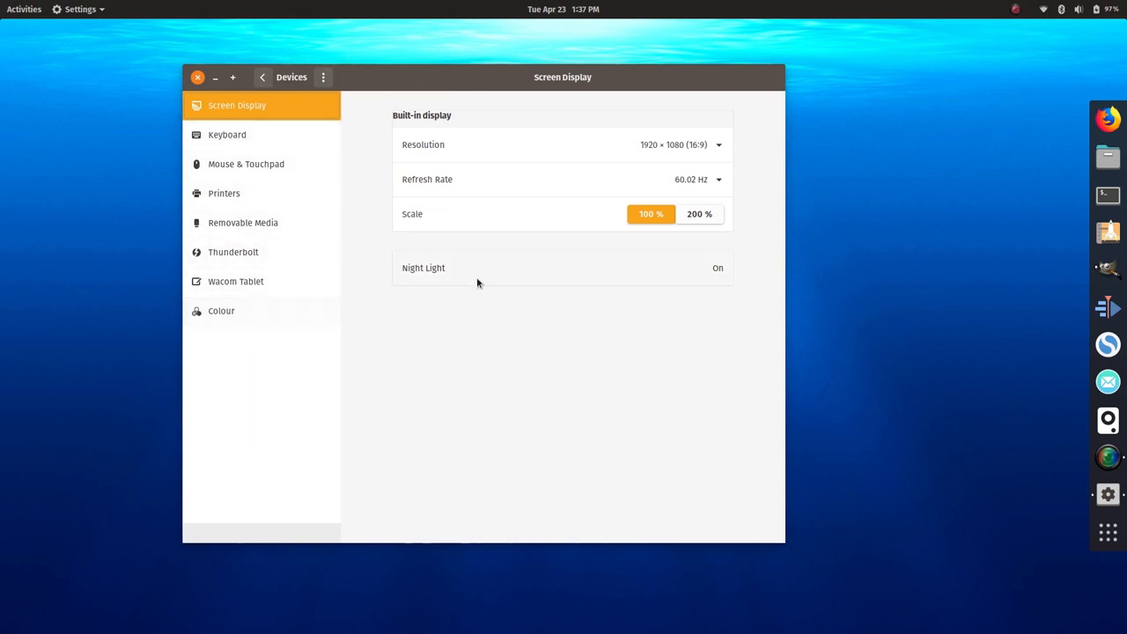
mouse_move(1012, 208)
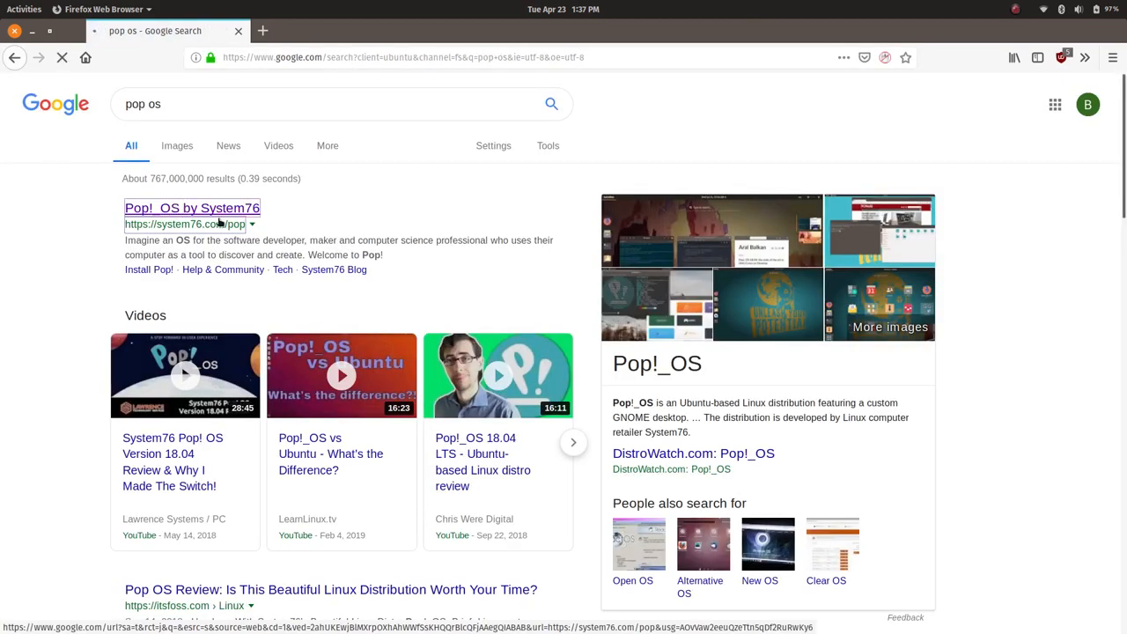
Step: Open the Pop!_OS by System76 result and browse the System76 laptops lineup
click(191, 207)
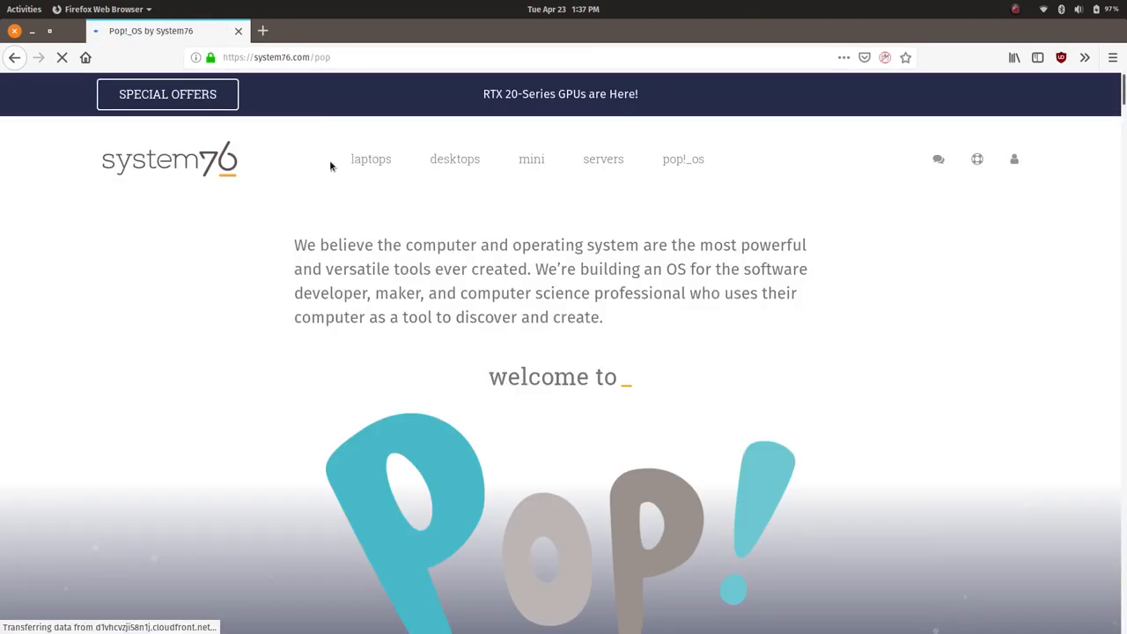
click(370, 159)
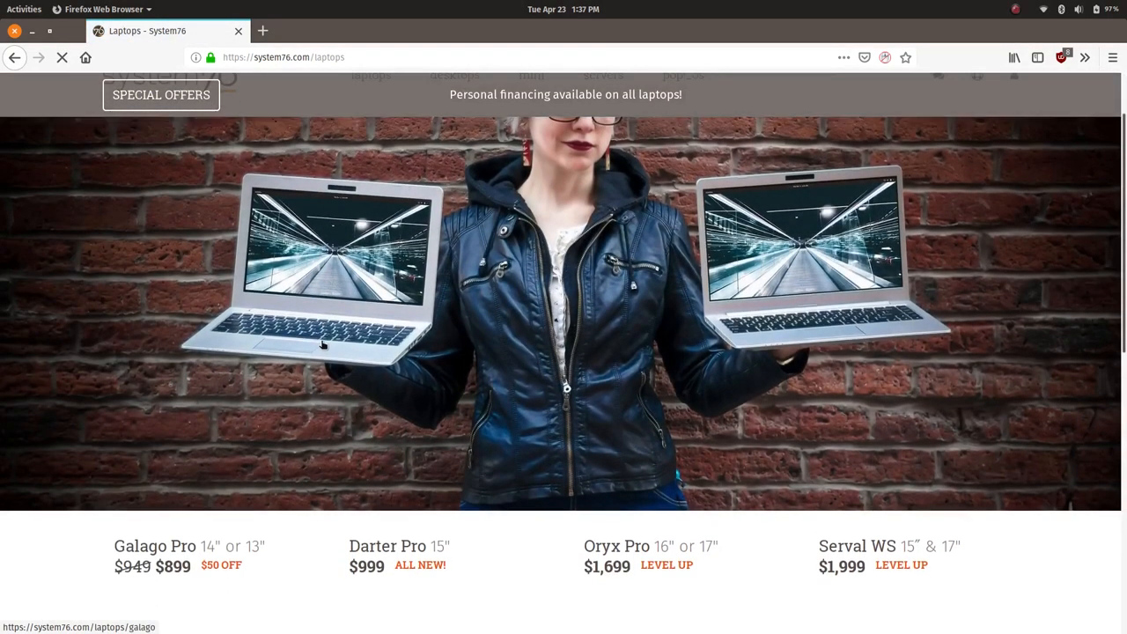
scroll(down, 3)
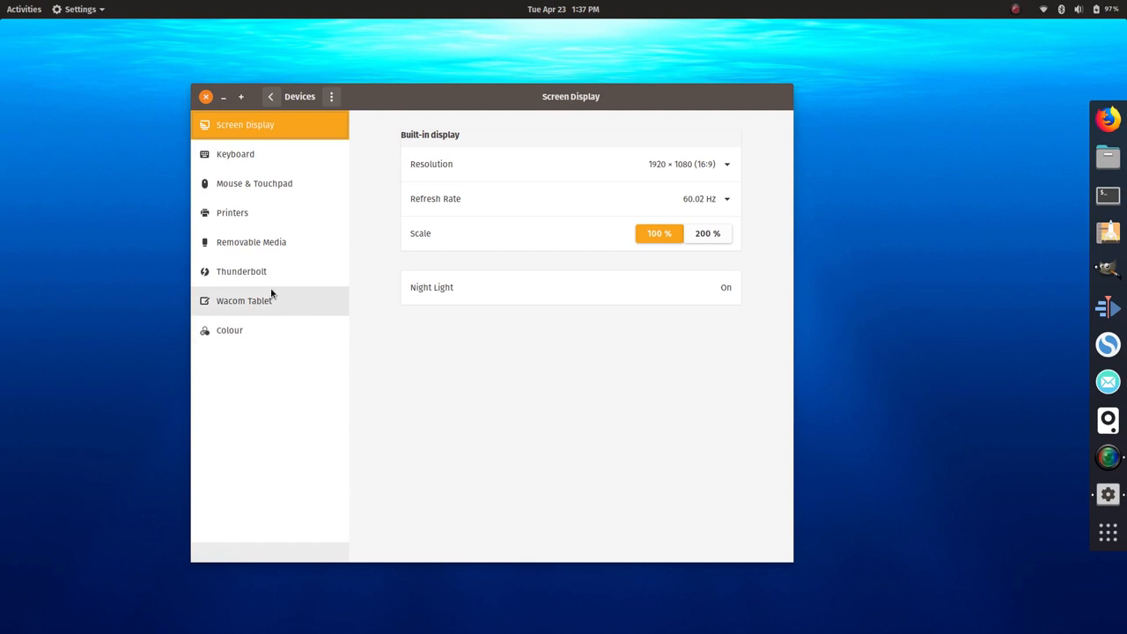
mouse_move(251, 330)
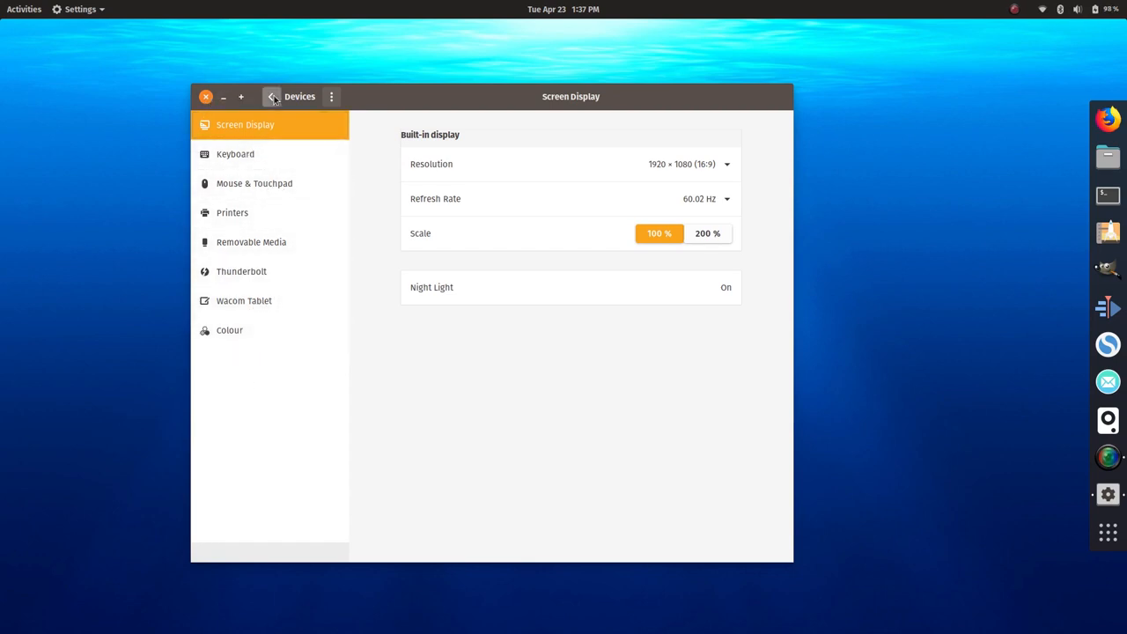
Step: Go back from Devices to the main list and show the Wi-Fi networks page
click(272, 96)
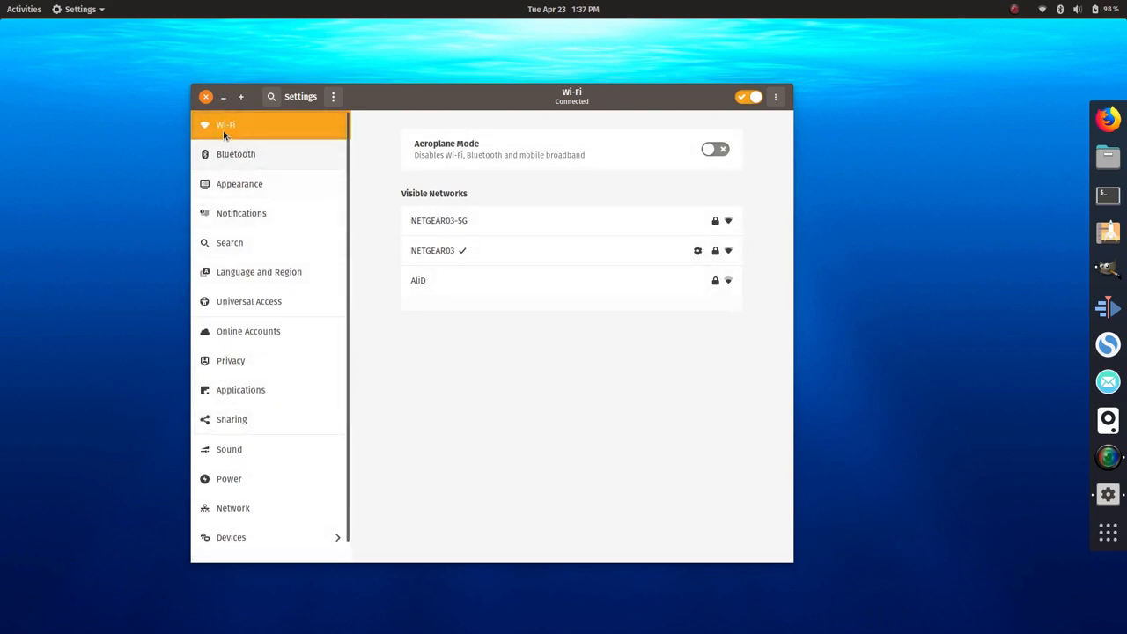
click(206, 95)
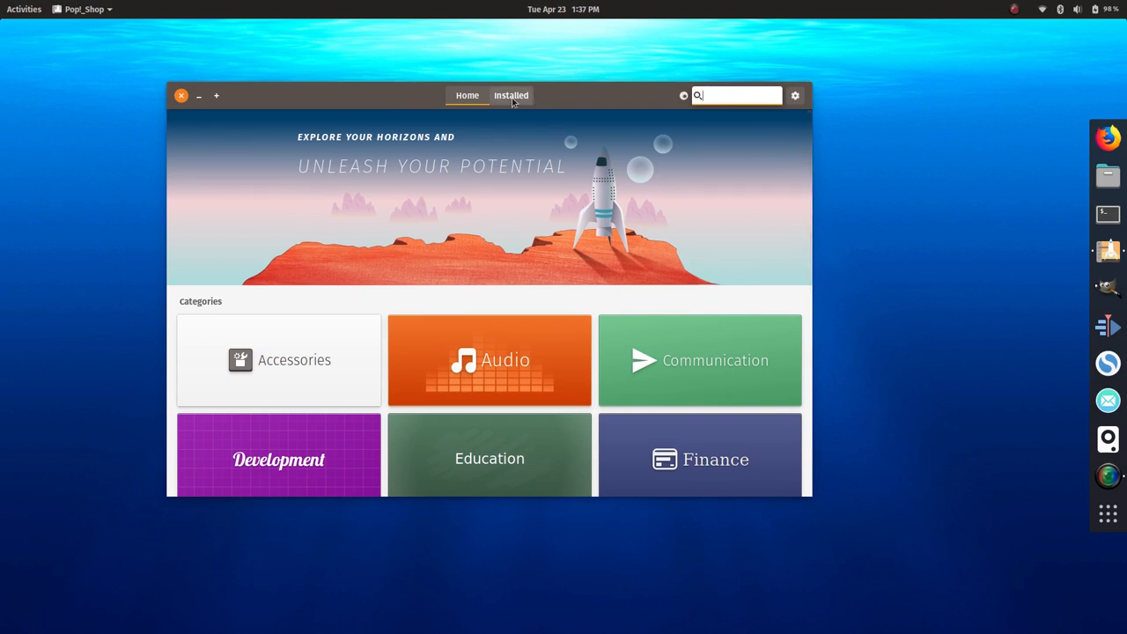
Step: Check Operating System Updates on the Installed tab, then close and relaunch Pop!_Shop
click(511, 95)
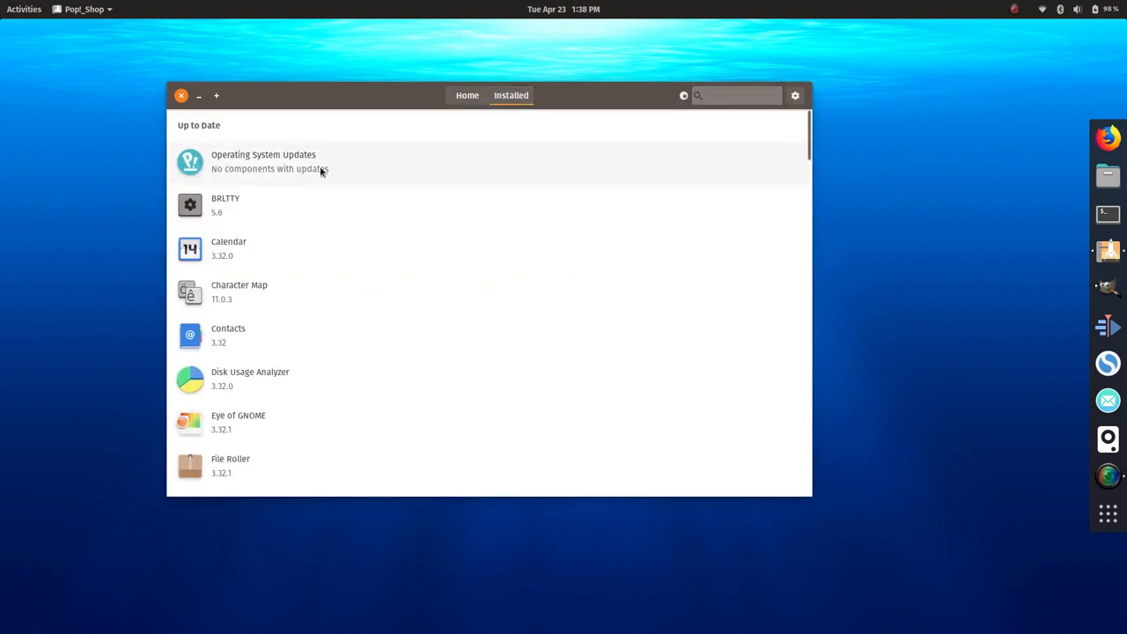
scroll(down, 3)
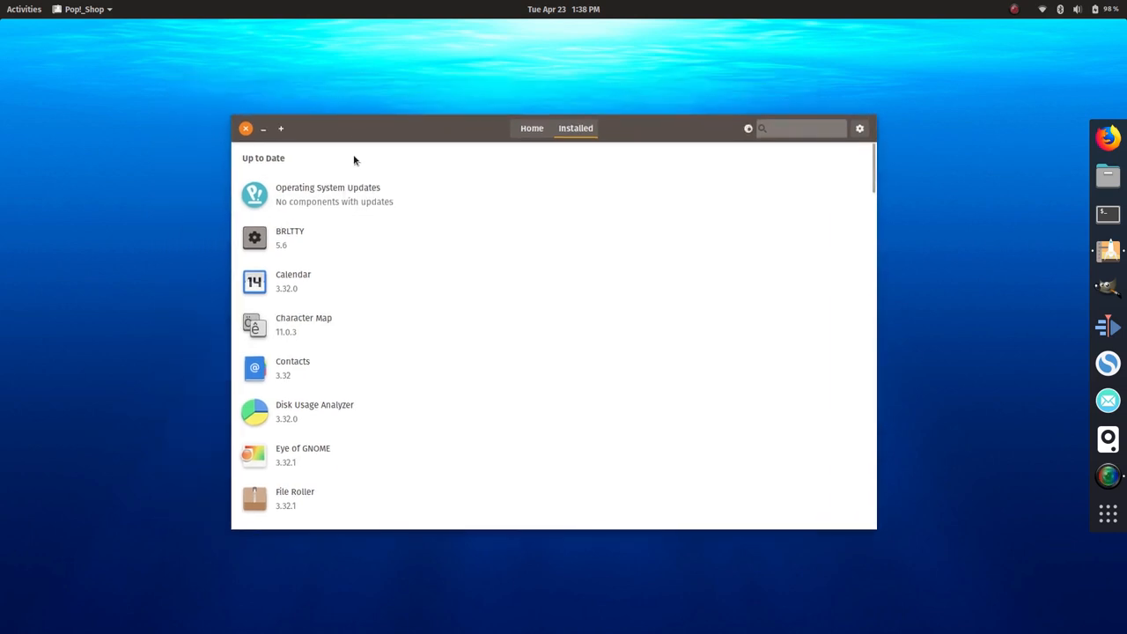
click(327, 194)
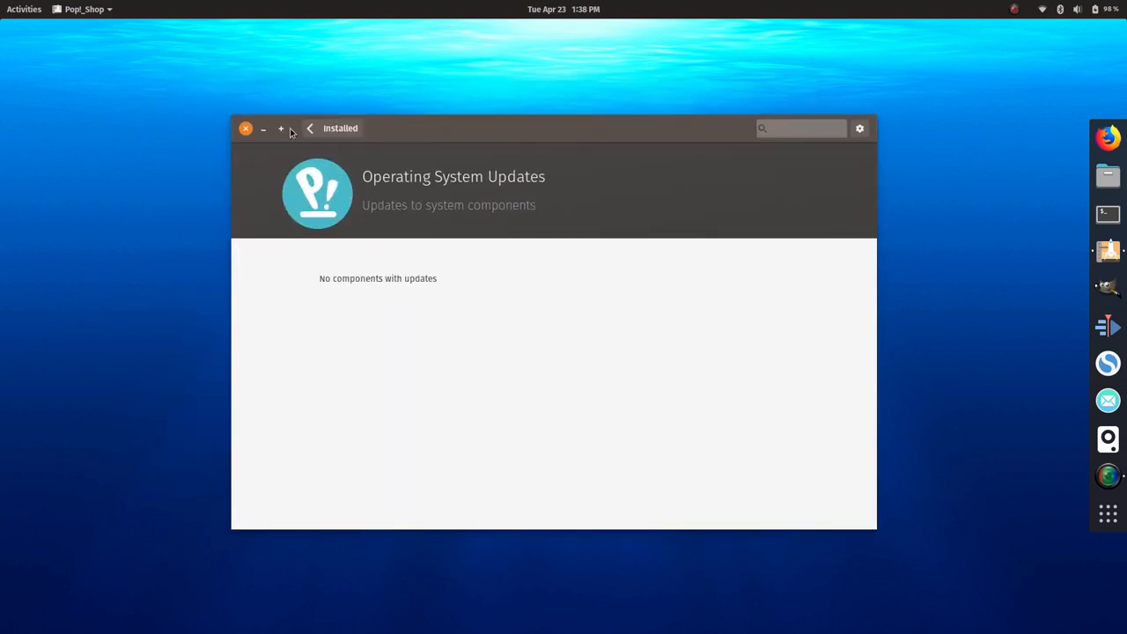
click(245, 128)
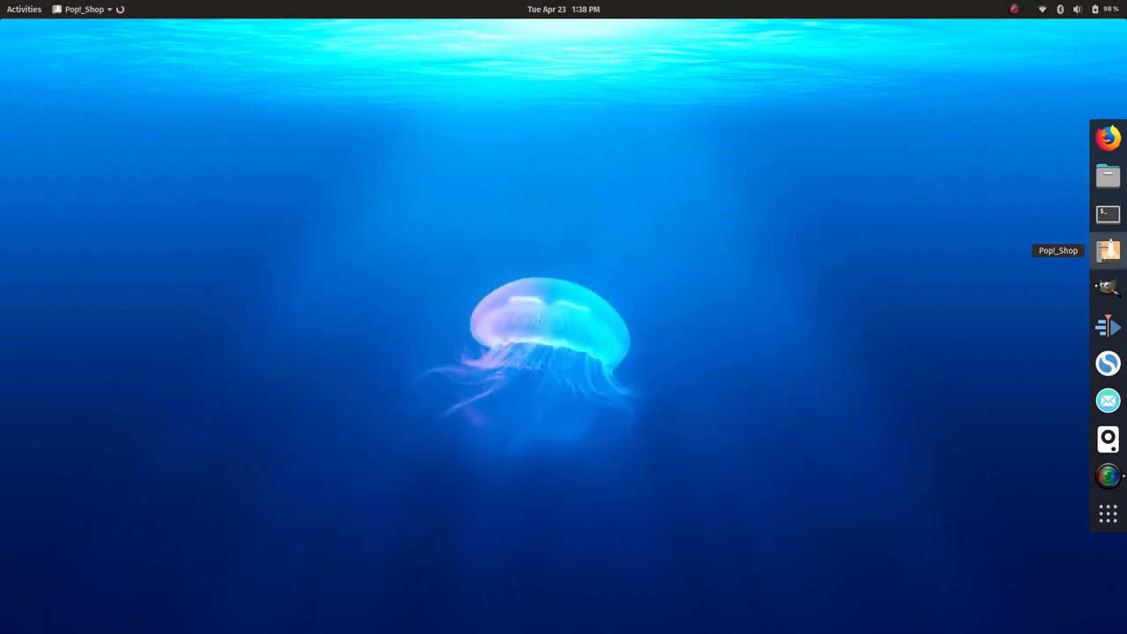
click(1107, 251)
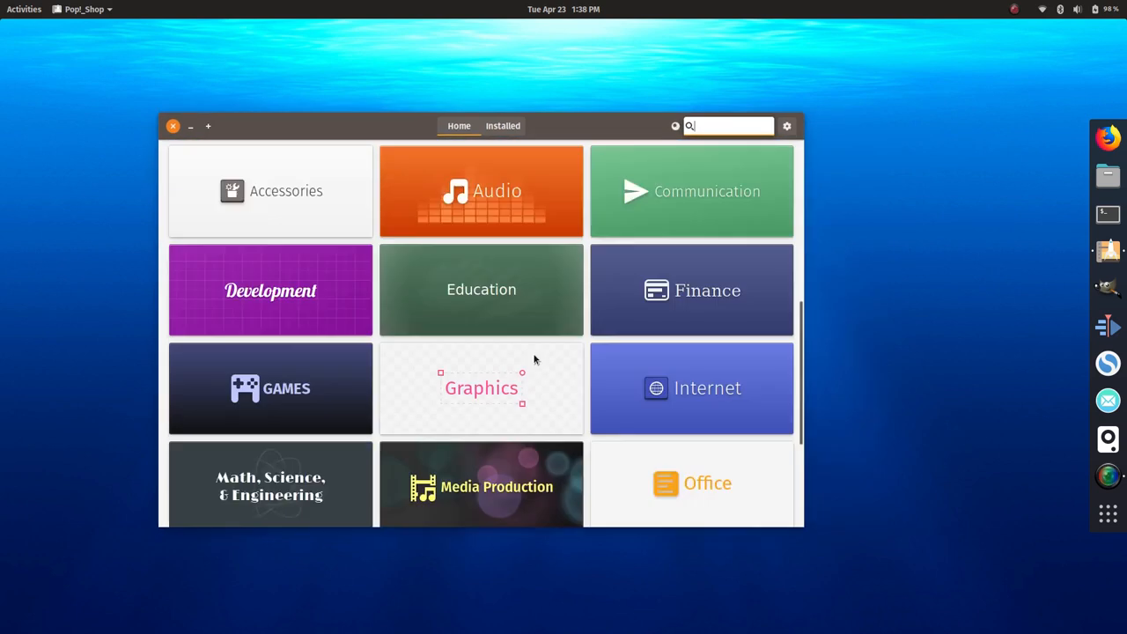
Step: Open Pop!_Shop's software sources via the gear icon, authenticate, then close Repoman
click(458, 125)
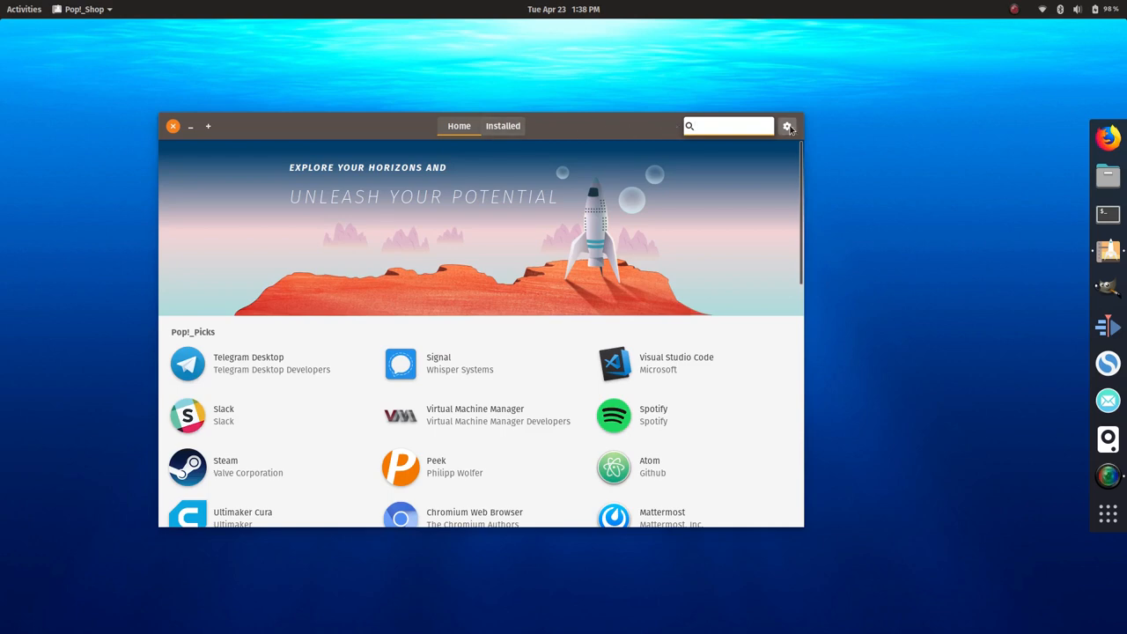
click(787, 125)
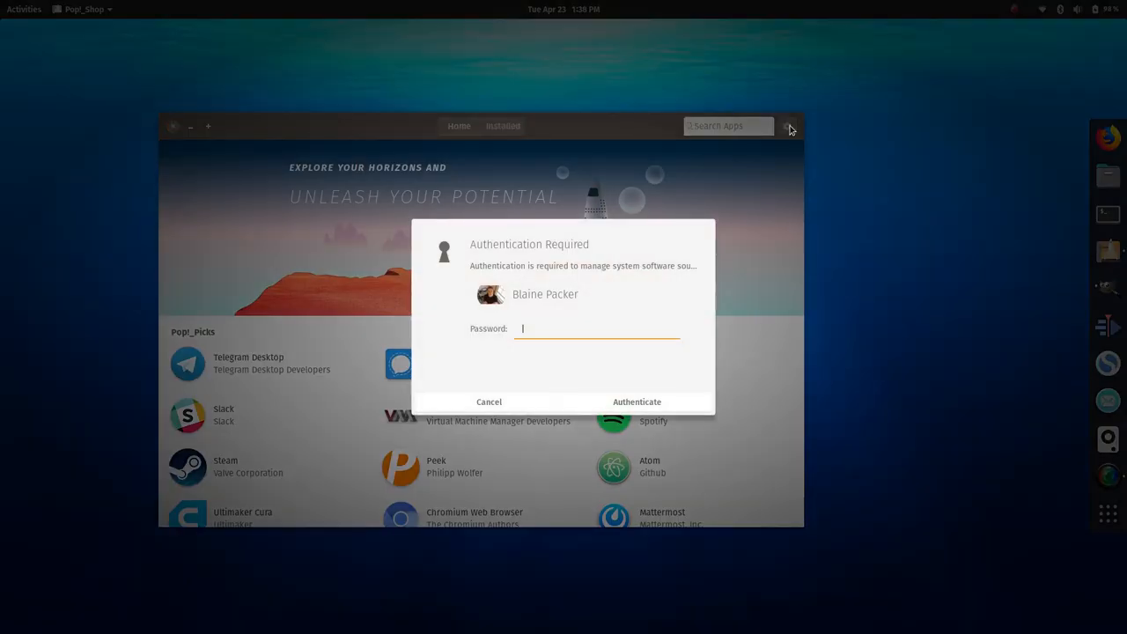
click(489, 401)
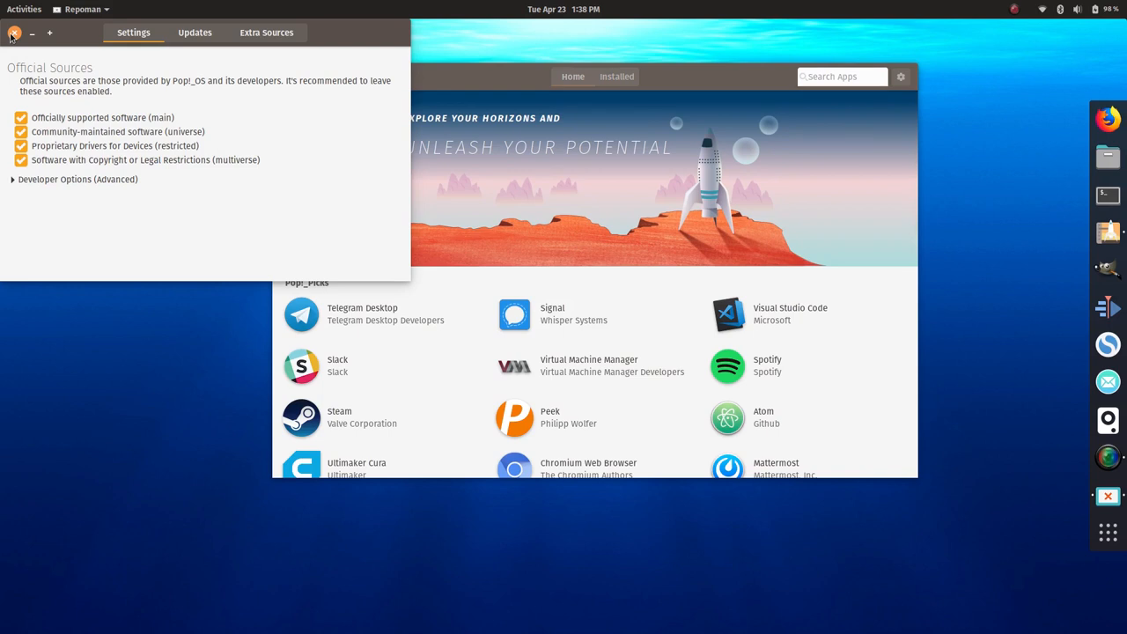
click(15, 32)
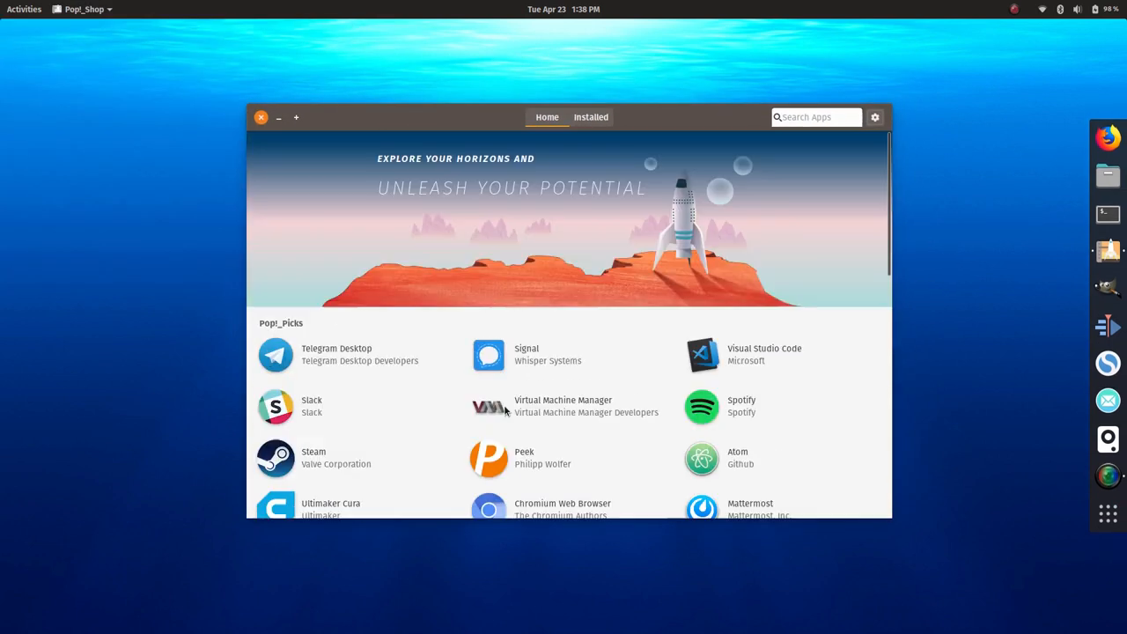
Step: Scroll Home and browse the Media Production category, with apps like Aegisub and Audacity
scroll(down, 3)
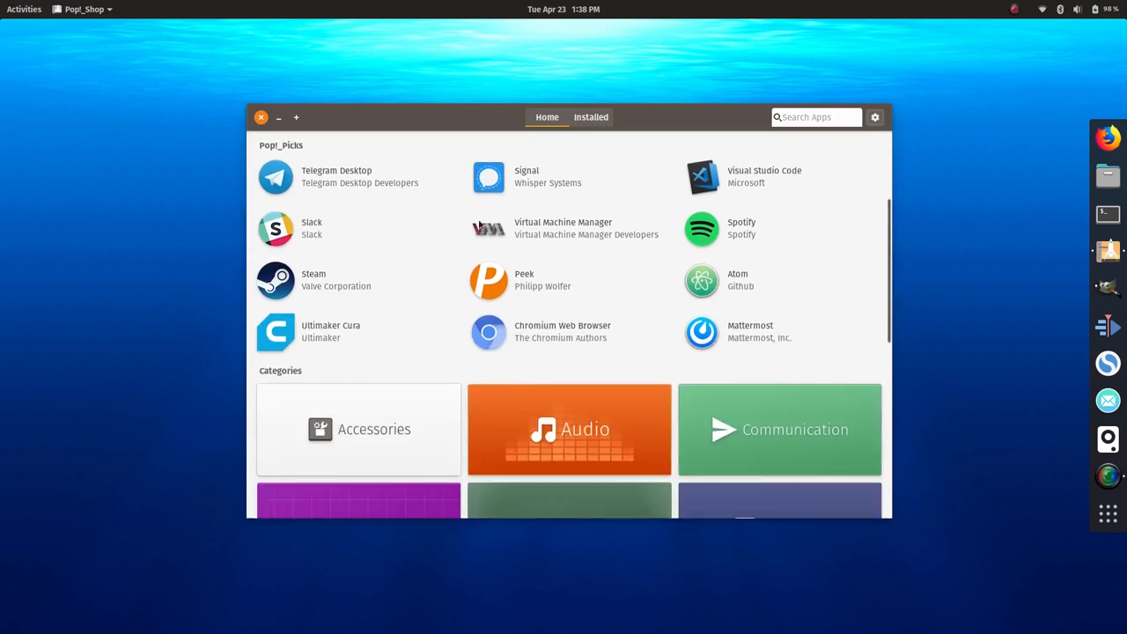
scroll(down, 3)
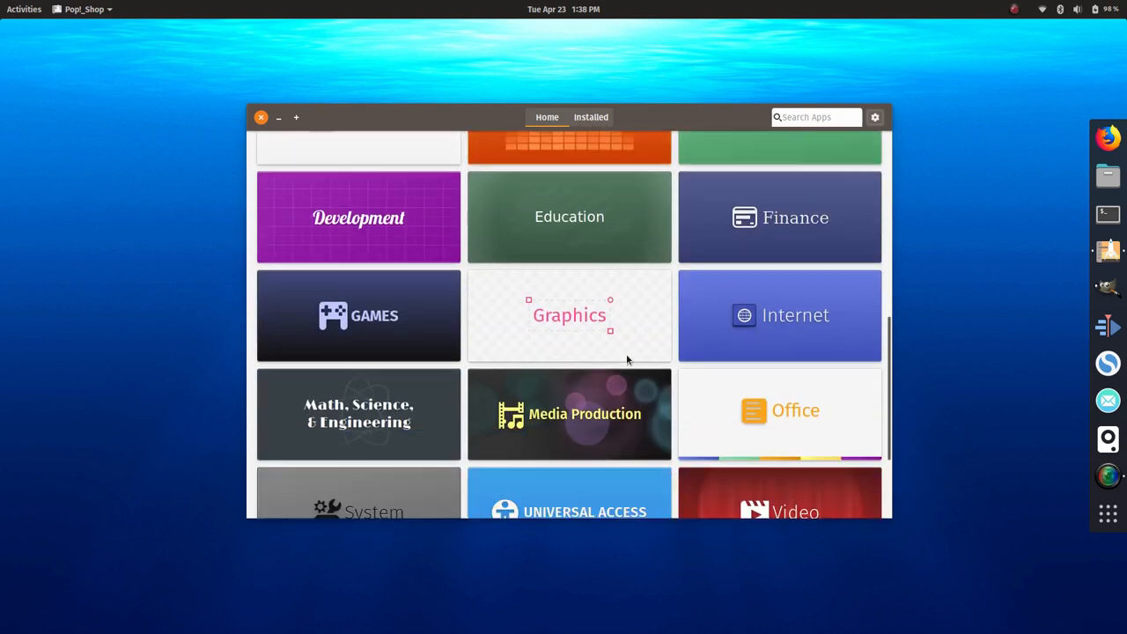
scroll(down, 3)
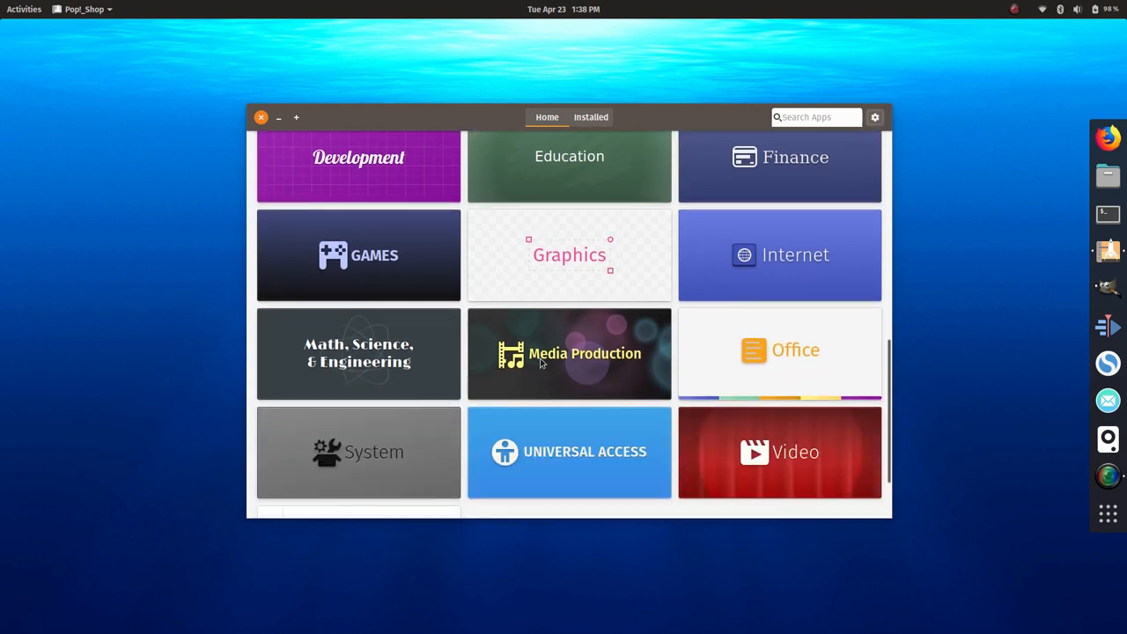
click(569, 353)
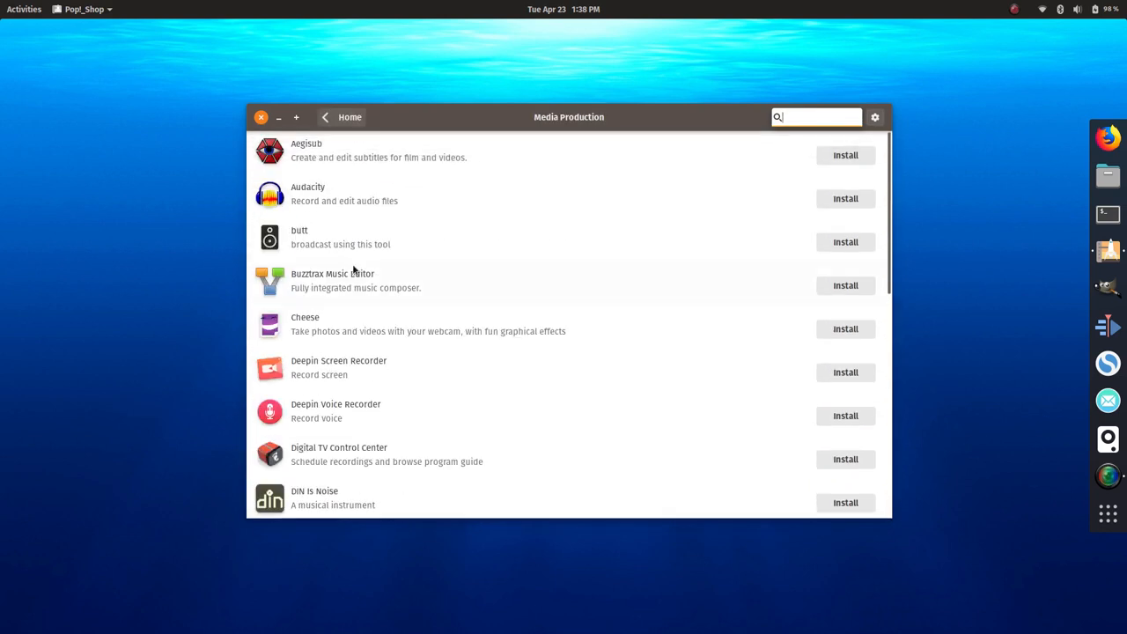
scroll(down, 3)
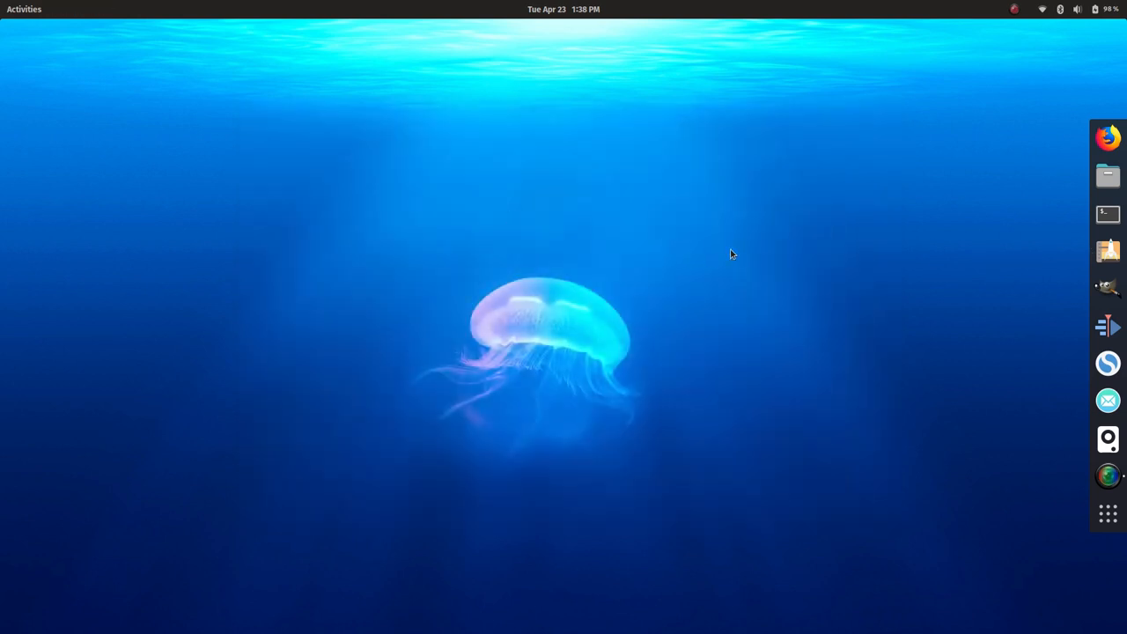
mouse_move(686, 379)
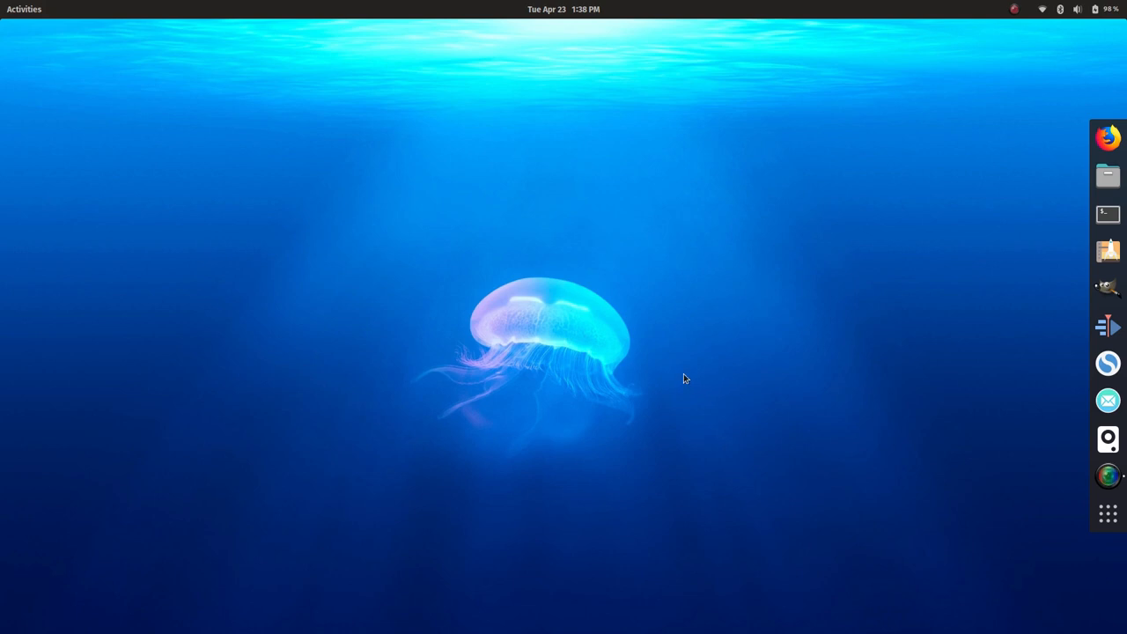
mouse_move(1092, 516)
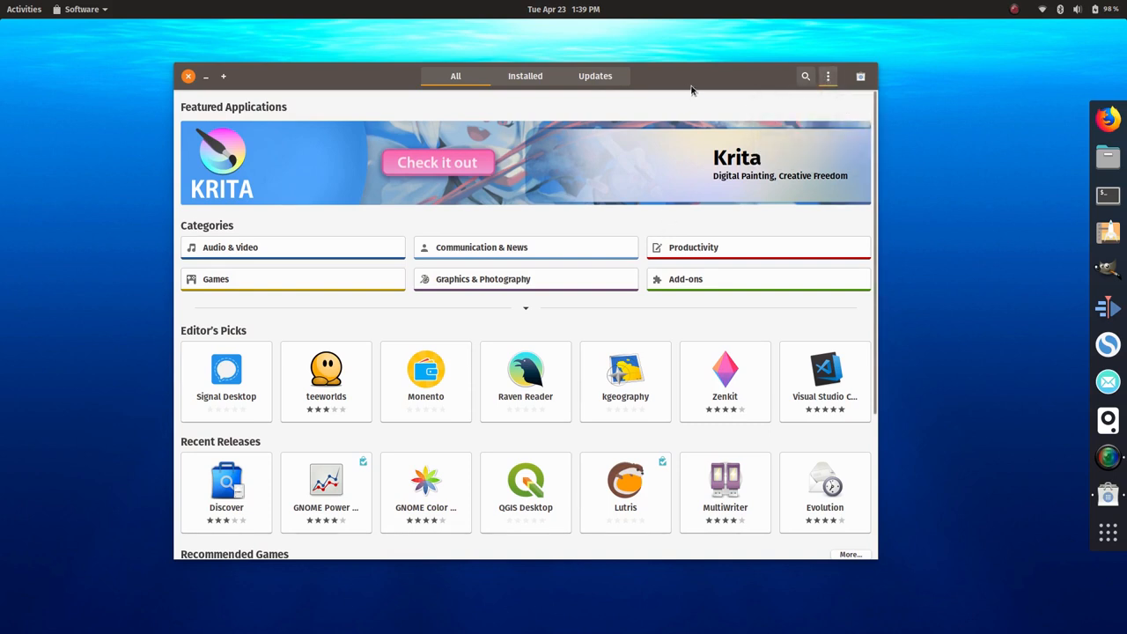
Step: Choose Software & Updates from the hamburger menu, then return to Mailspring's GNOME Software page
click(827, 76)
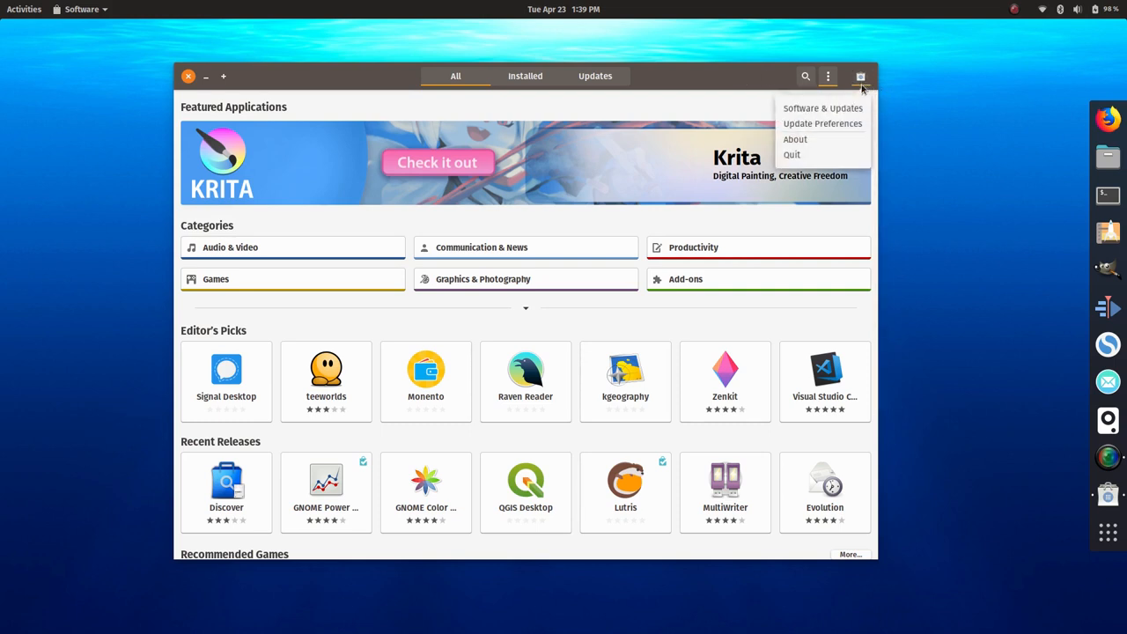
click(827, 76)
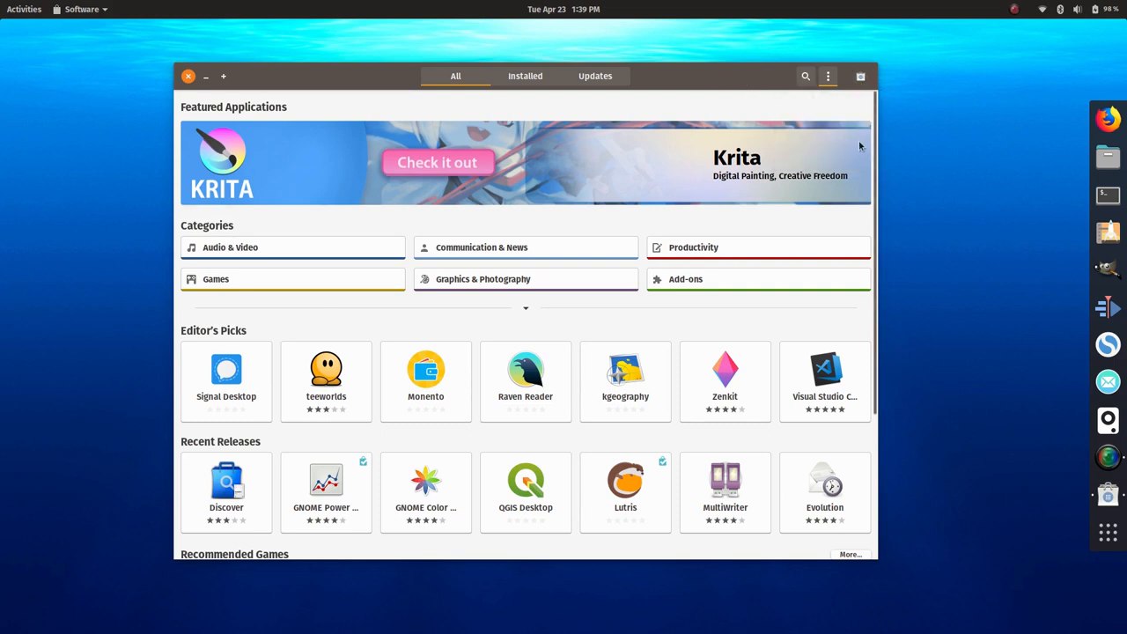
mouse_move(925, 148)
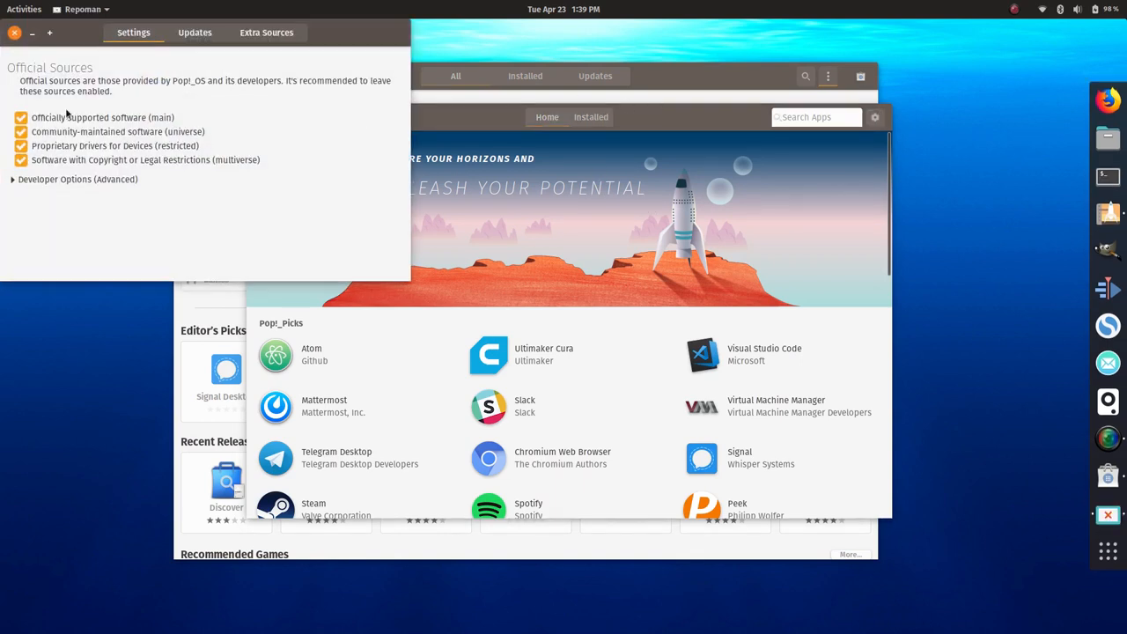
mouse_move(197, 64)
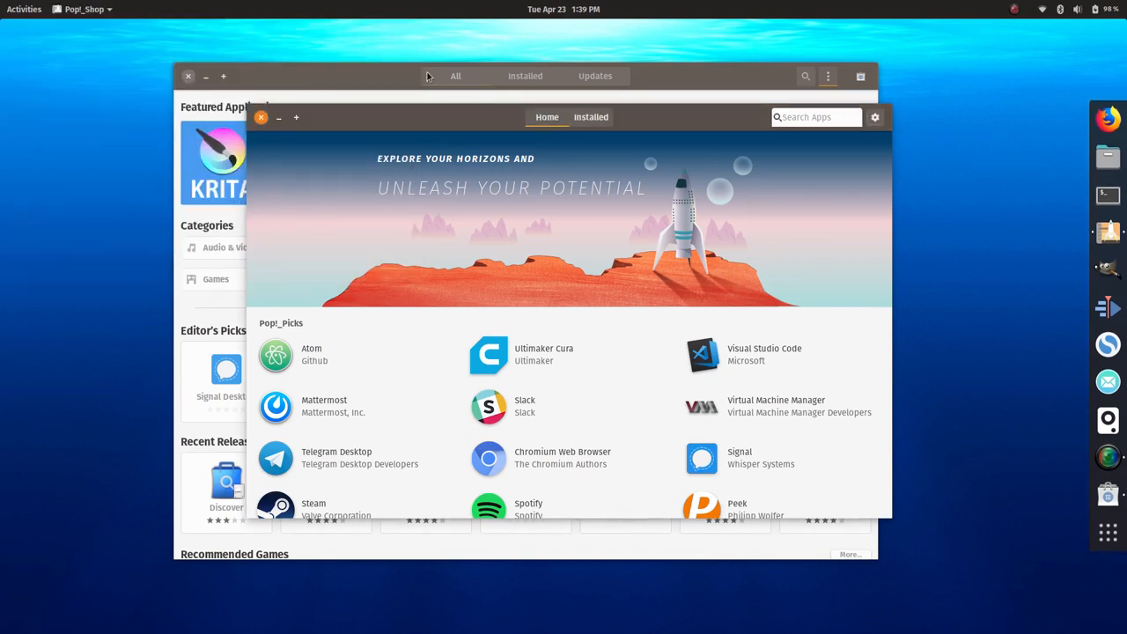
click(827, 76)
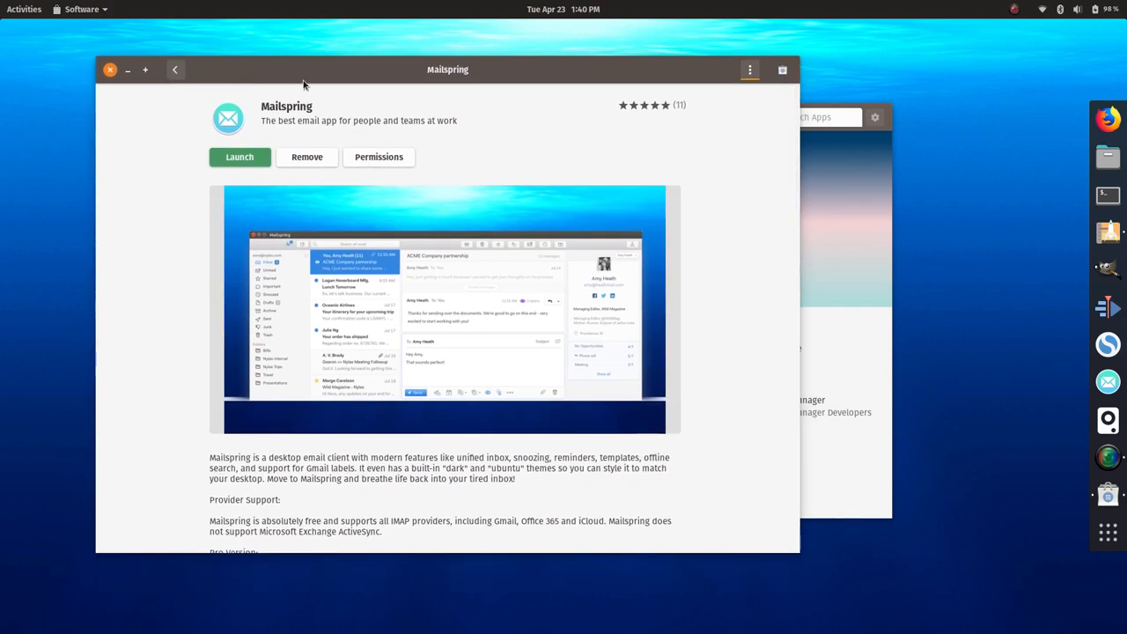
Step: Scroll through Mailspring's description and back up, then open the application overview
scroll(down, 3)
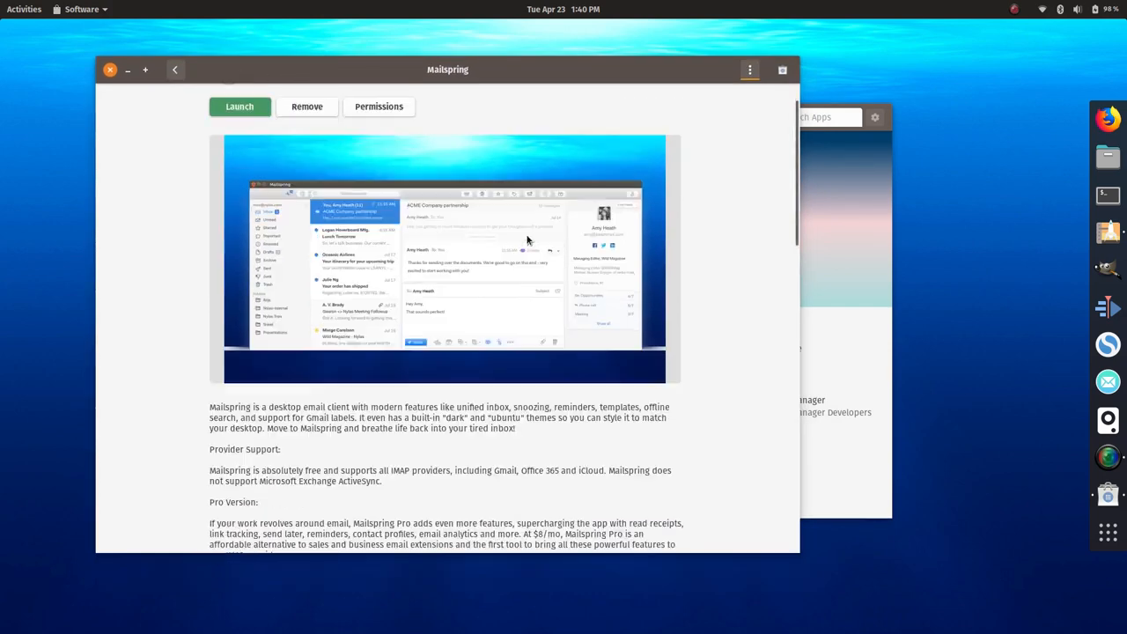
scroll(down, 3)
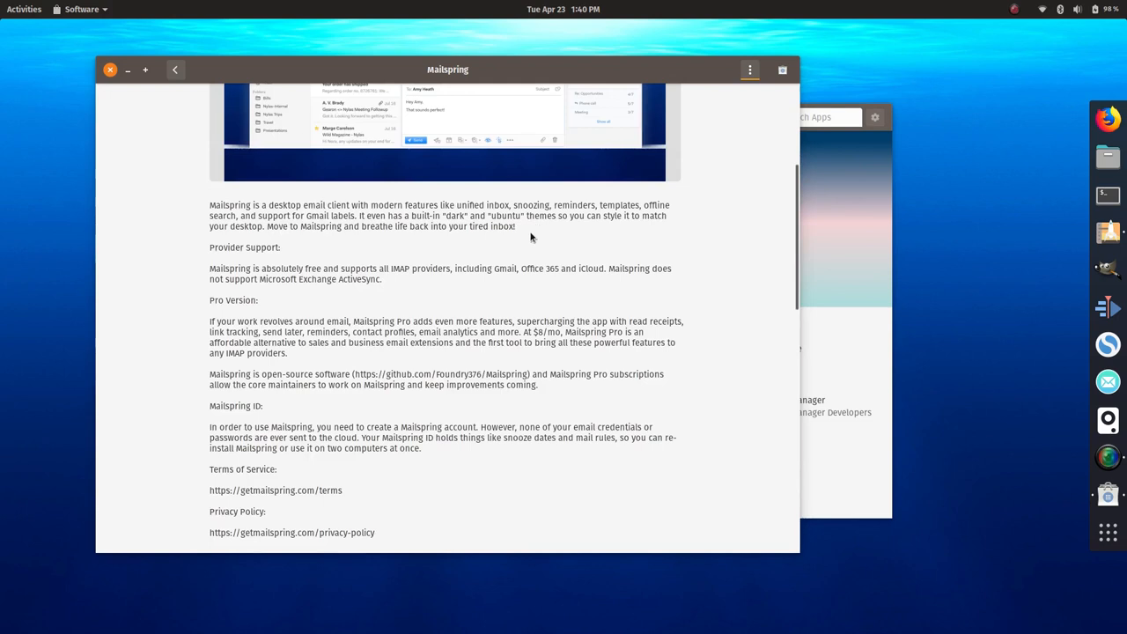
scroll(up, 3)
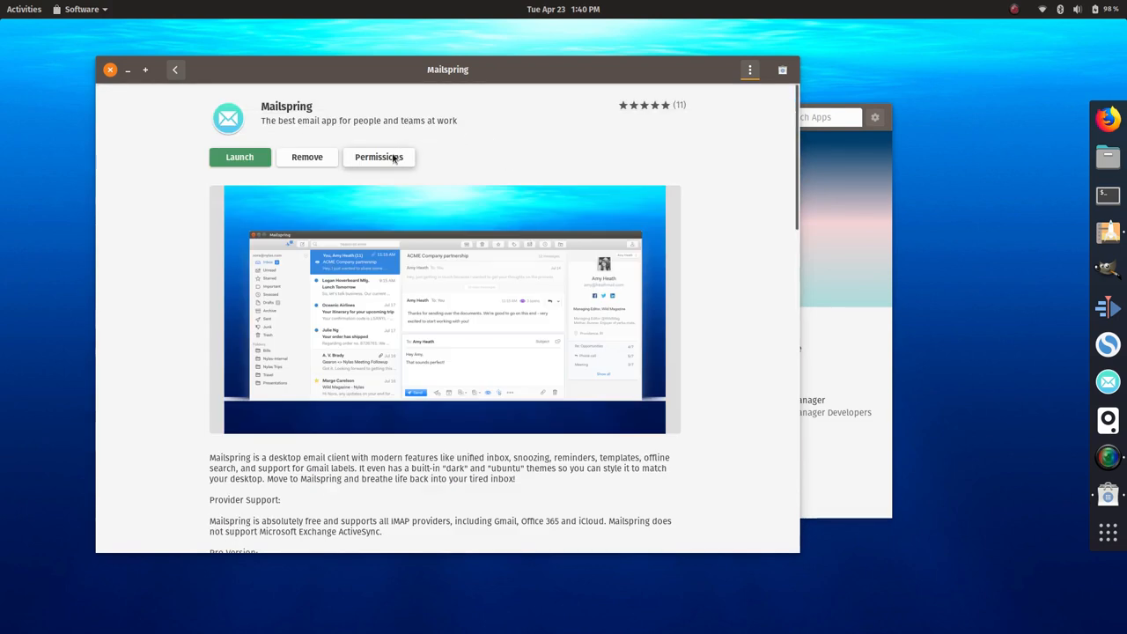
mouse_move(283, 129)
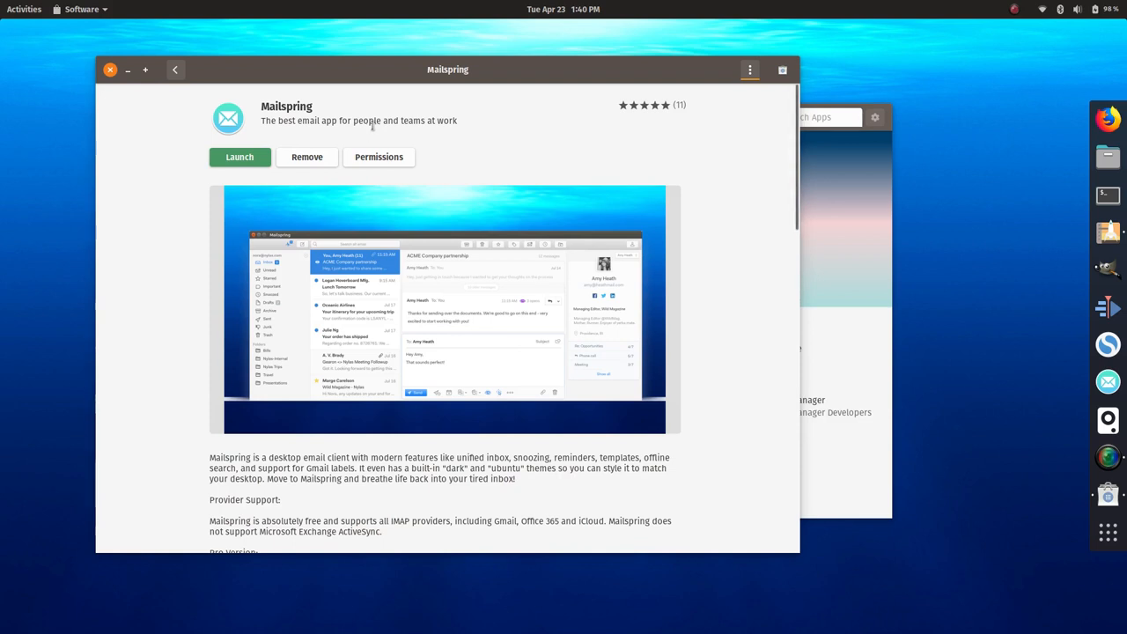
mouse_move(1107, 157)
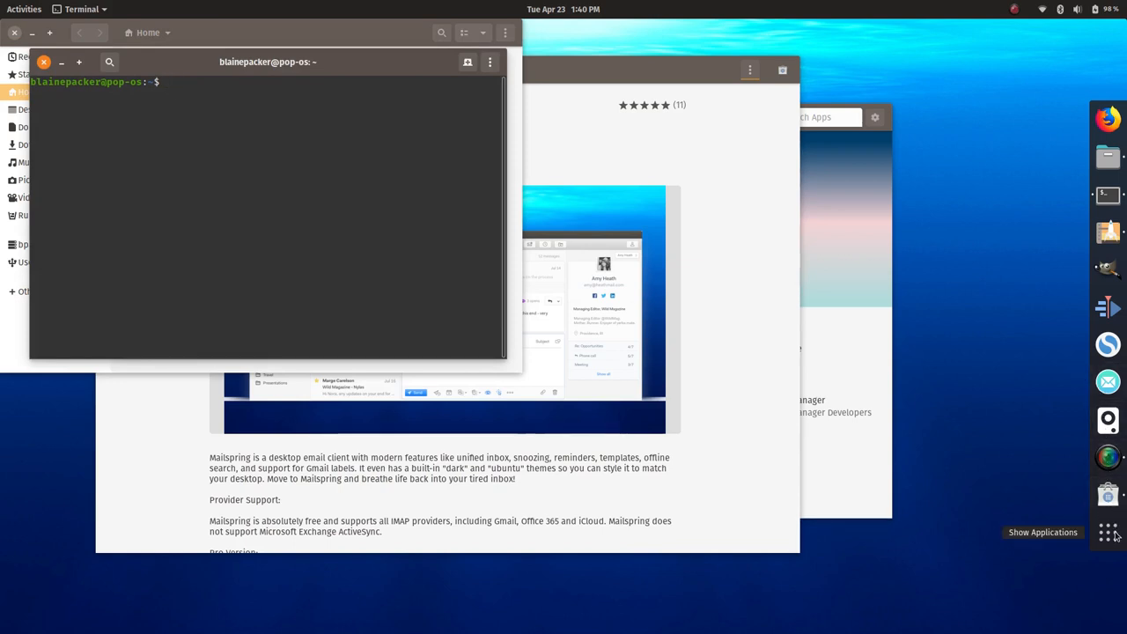
click(1107, 531)
text(keybo)
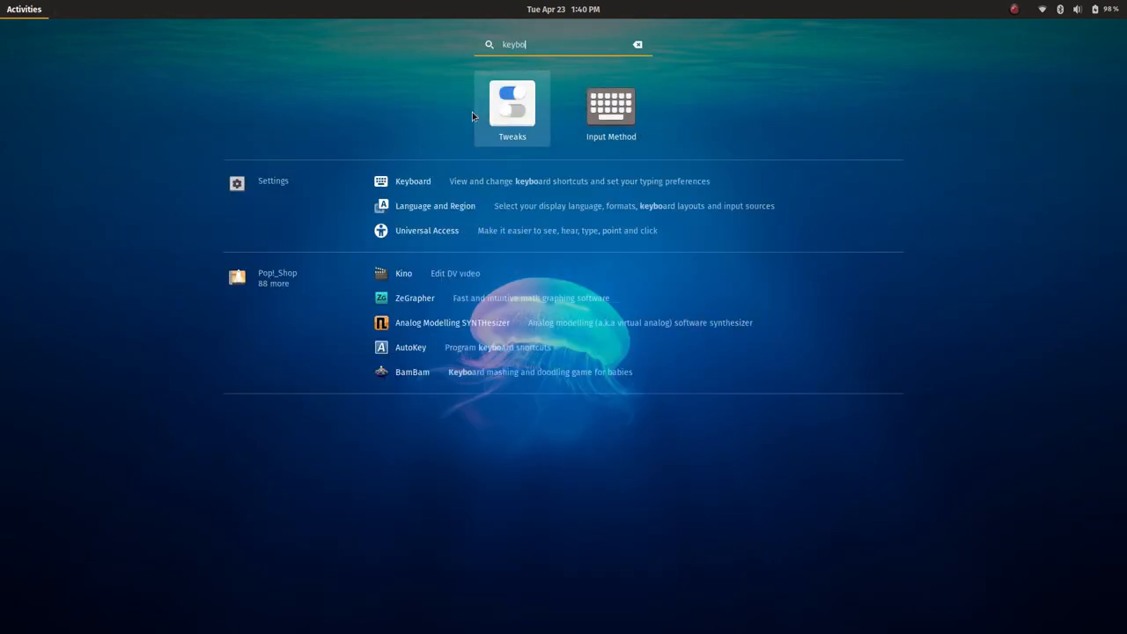
Step: Browse the Keyboard shortcuts and Screen Display settings, then close the device settings window
click(412, 181)
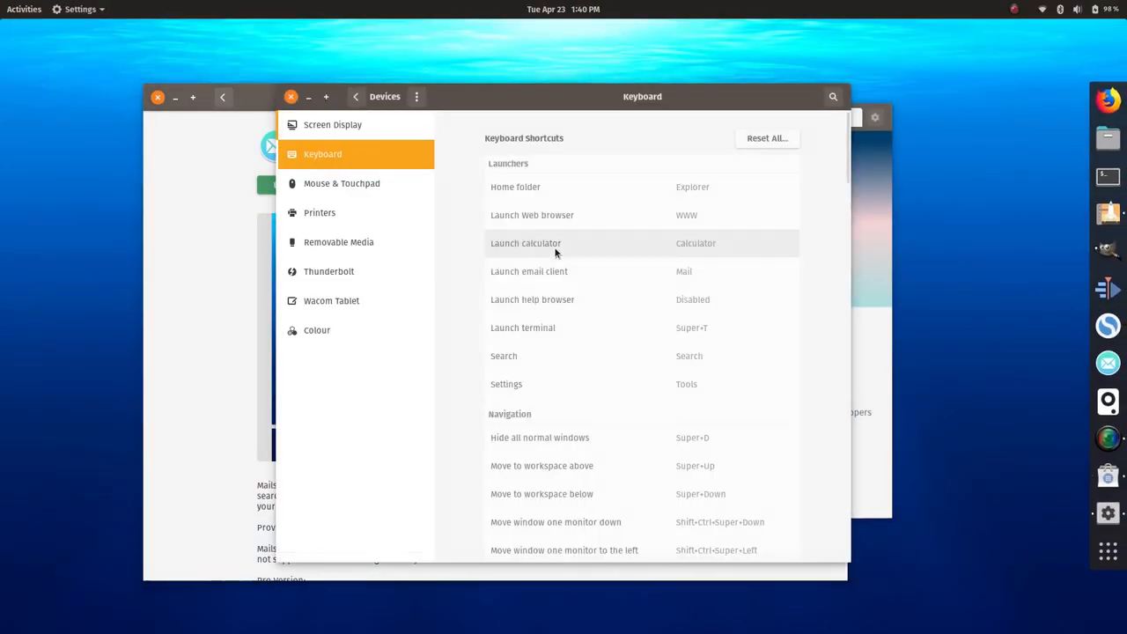
scroll(down, 3)
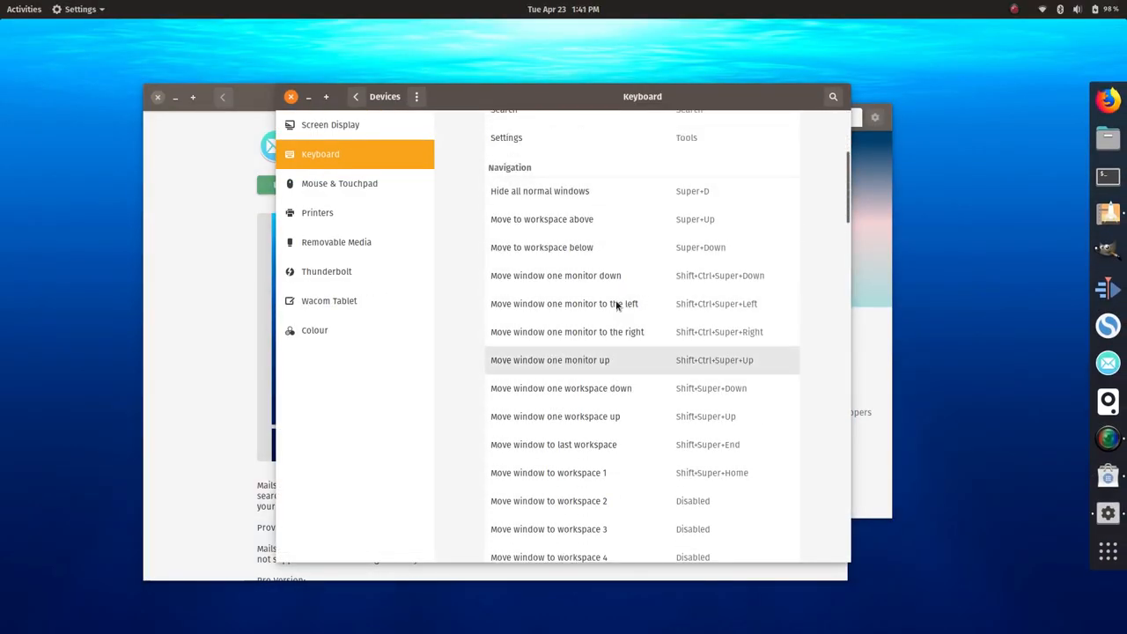
mouse_move(616, 304)
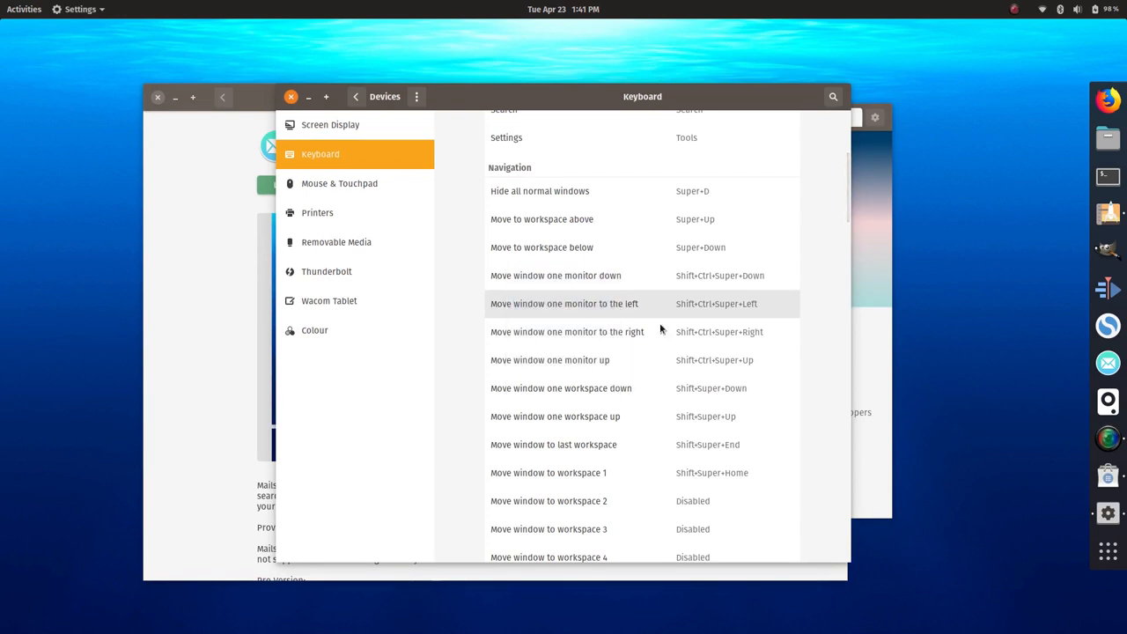
click(24, 9)
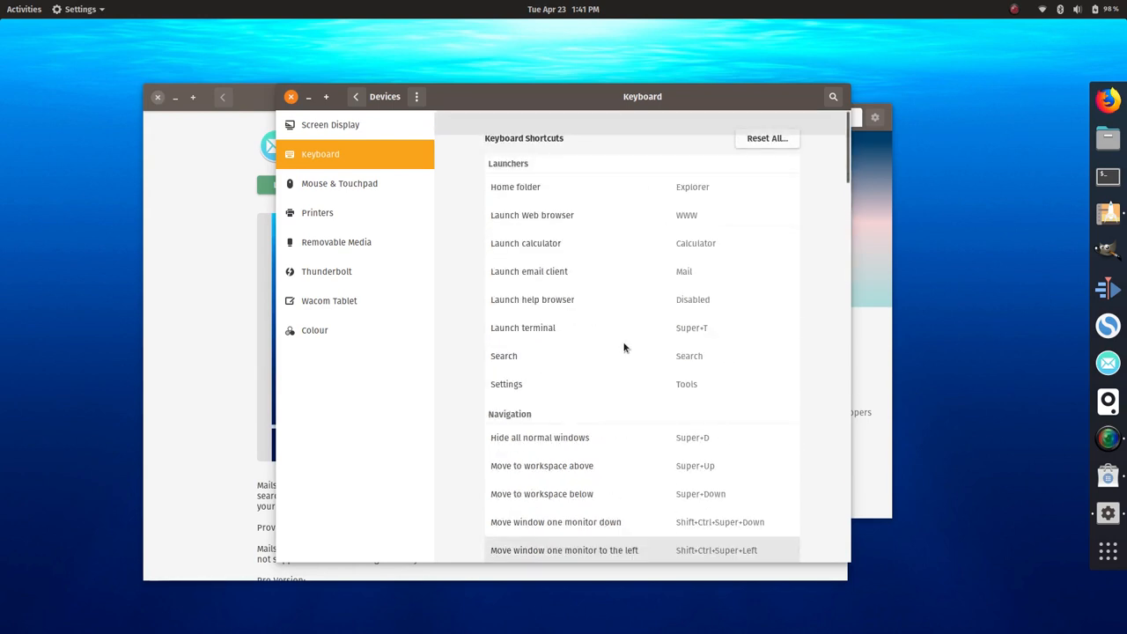
click(330, 124)
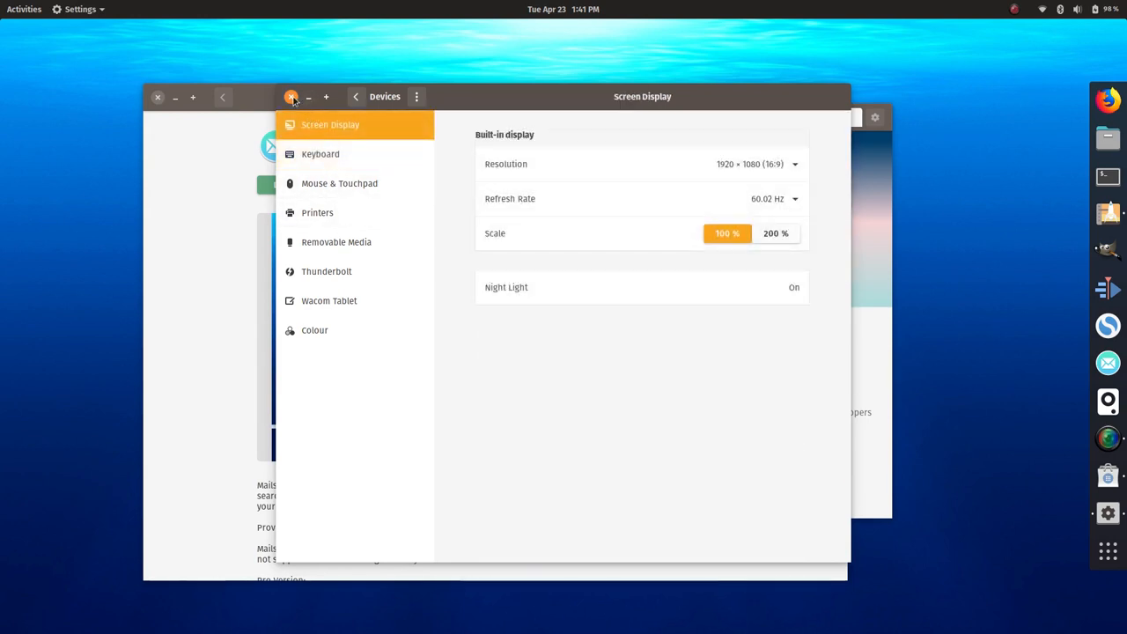
click(23, 9)
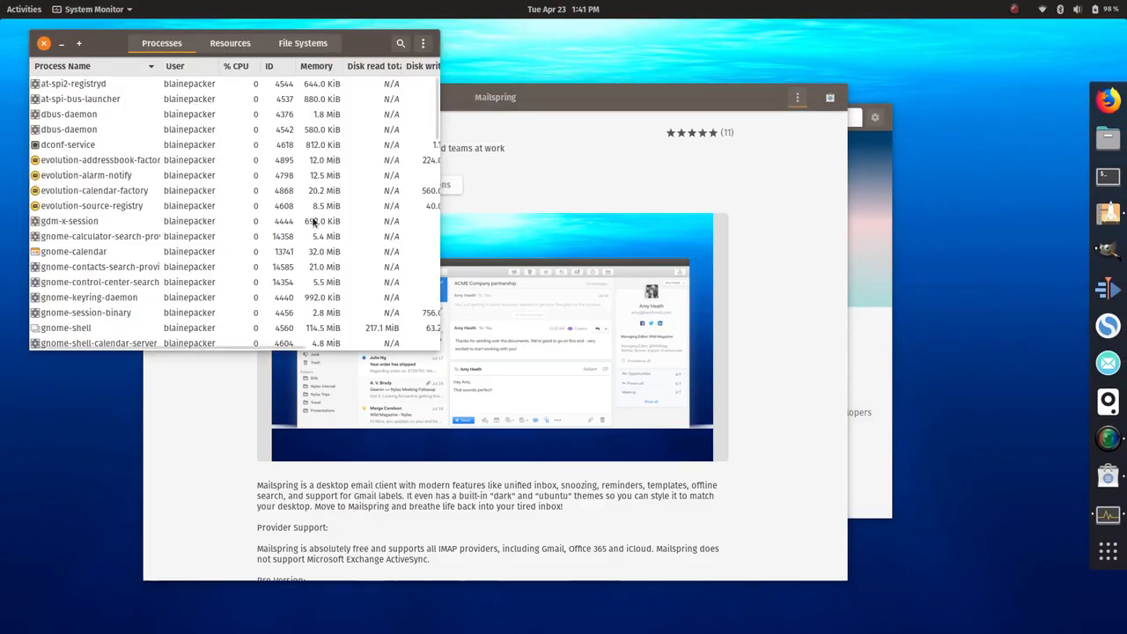
Step: View CPU, memory and network history on the Resources tab, then close System Monitor
click(230, 42)
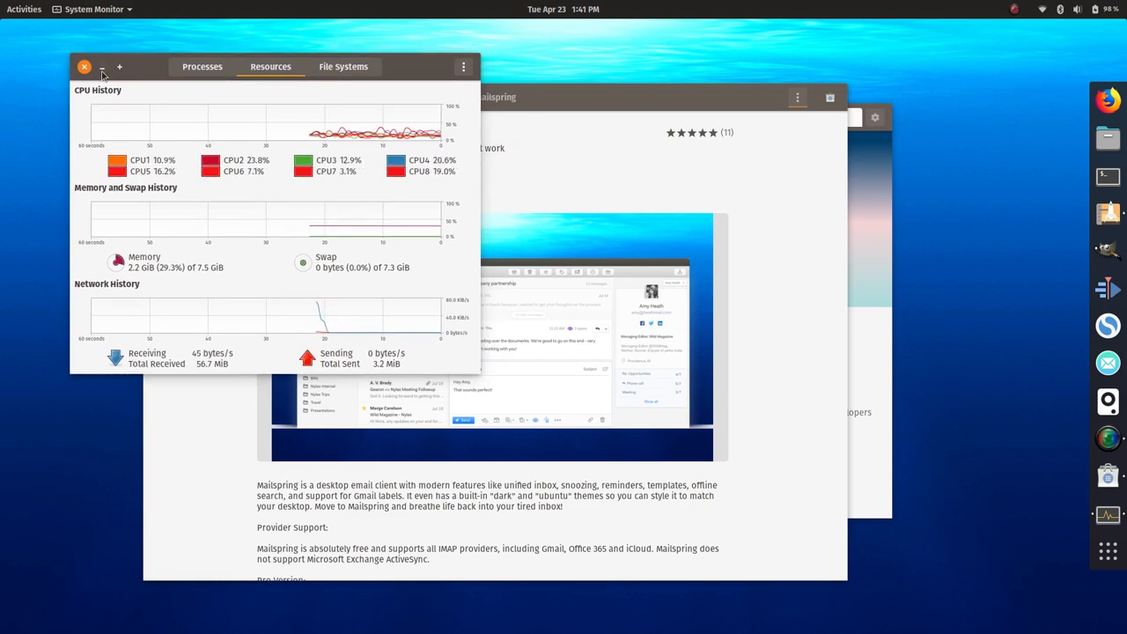
click(85, 66)
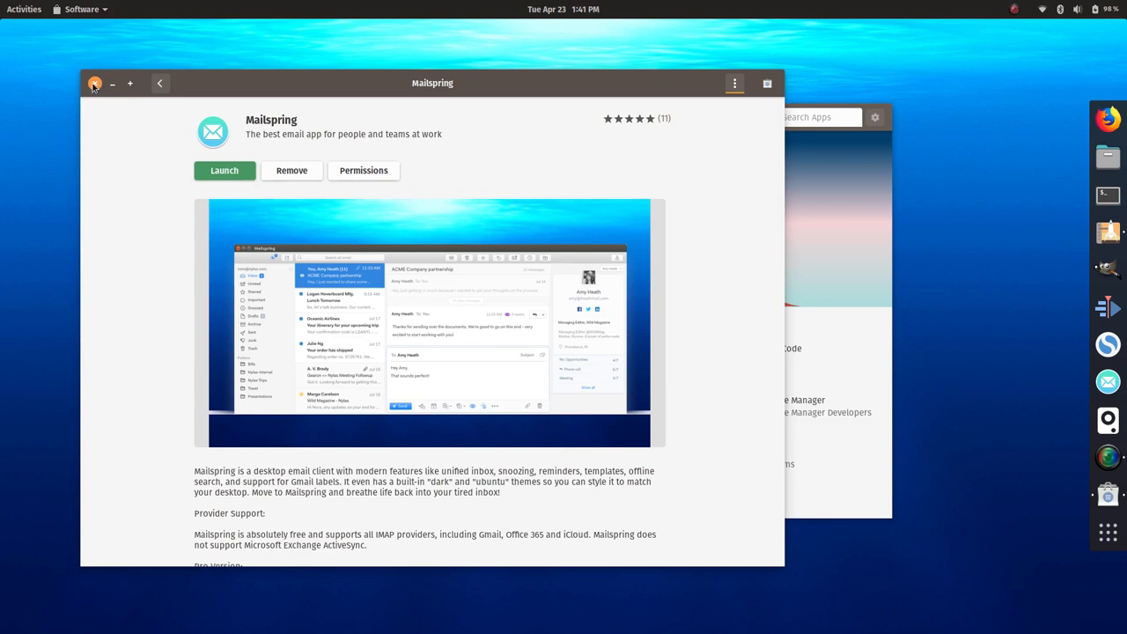
Step: Close the Mailspring GNOME Software window, then close Pop!_Shop
click(160, 83)
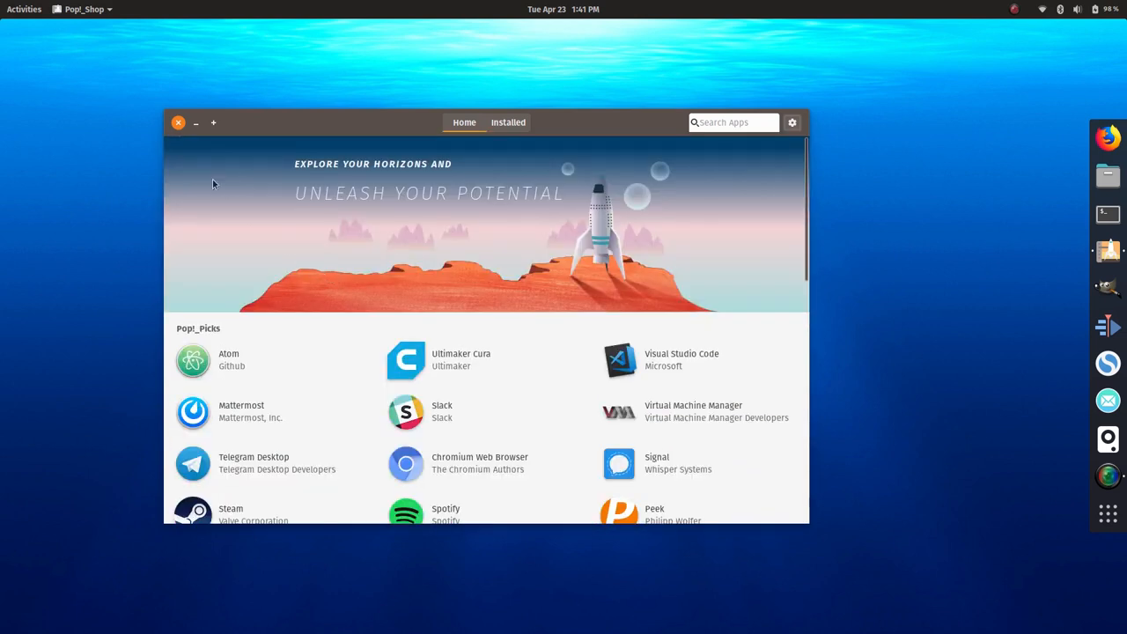
click(177, 123)
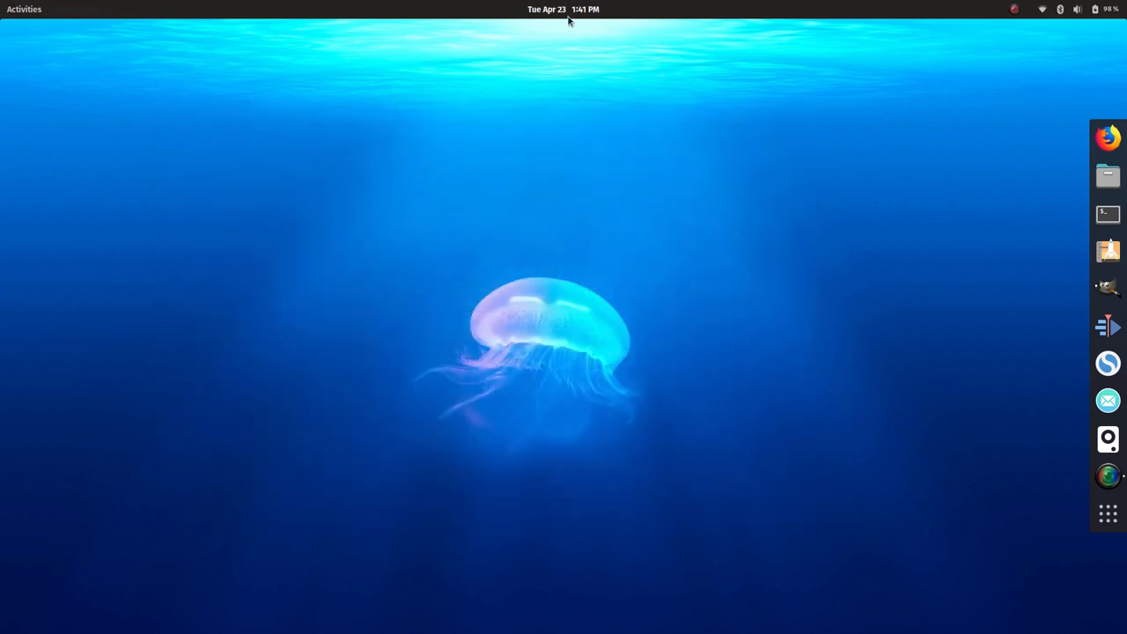
mouse_move(1057, 159)
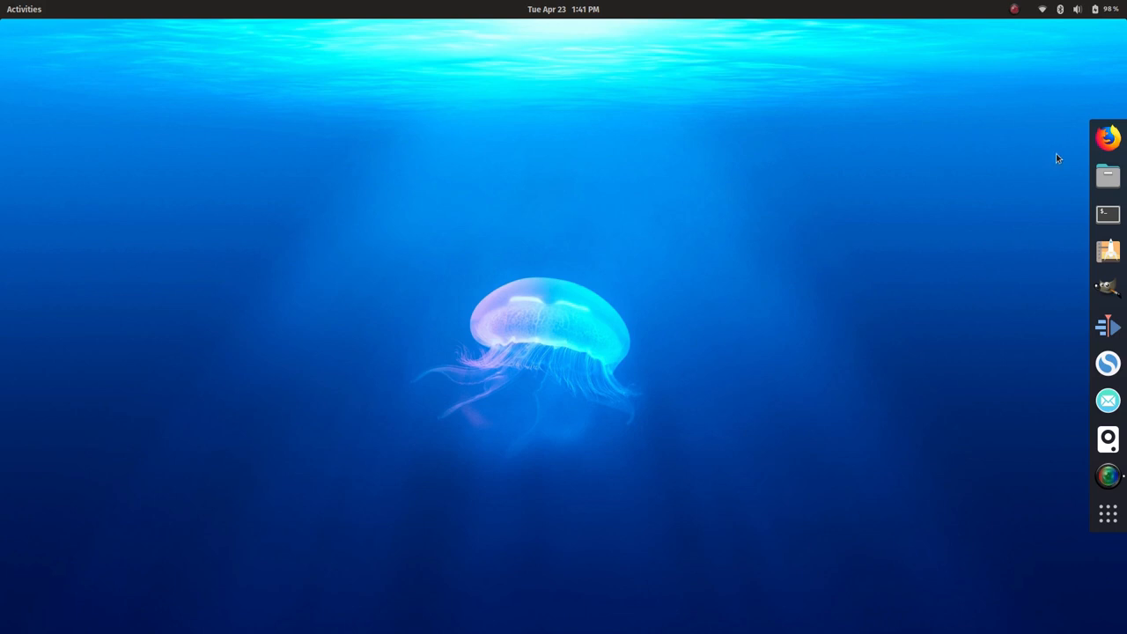
mouse_move(630, 191)
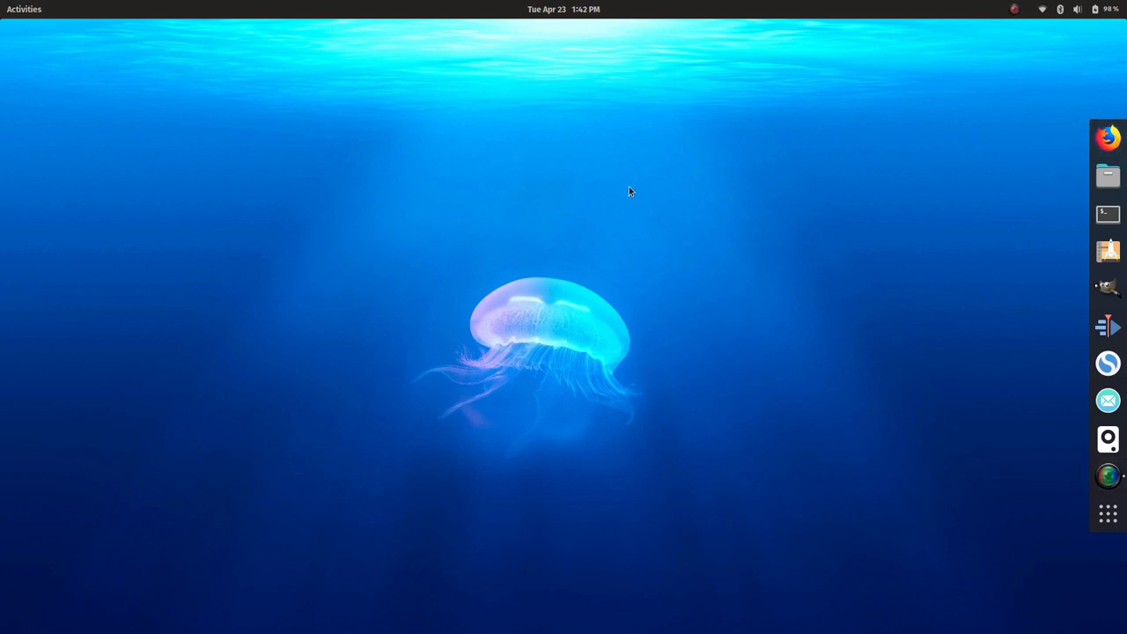
Step: Open the calendar panel and system menu, then reach Settings' Notifications page
click(564, 9)
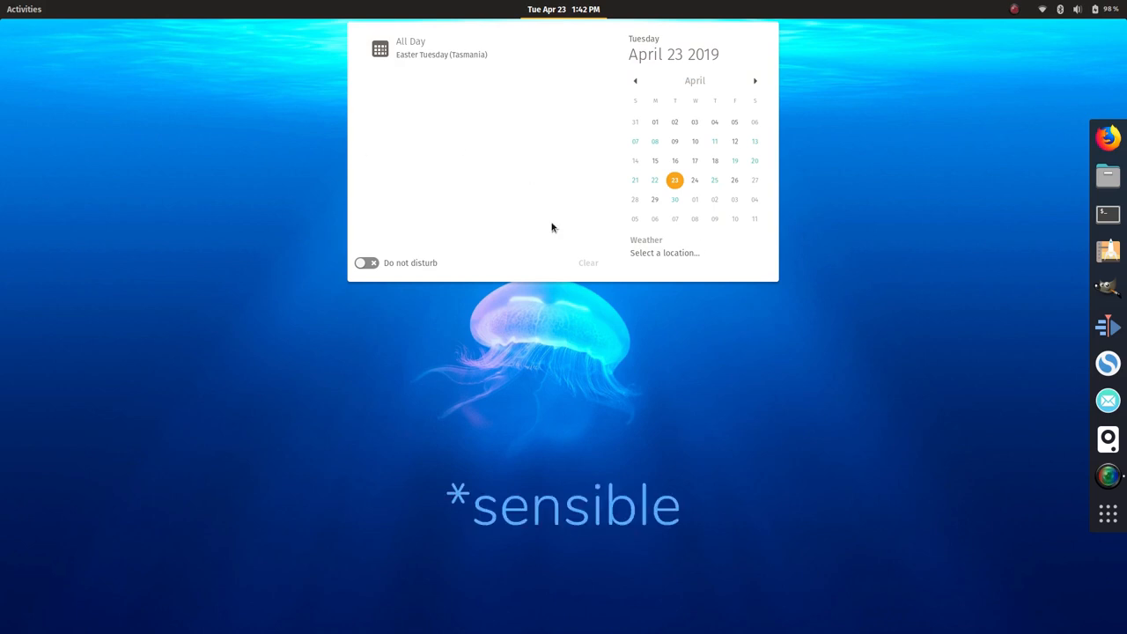
click(1095, 8)
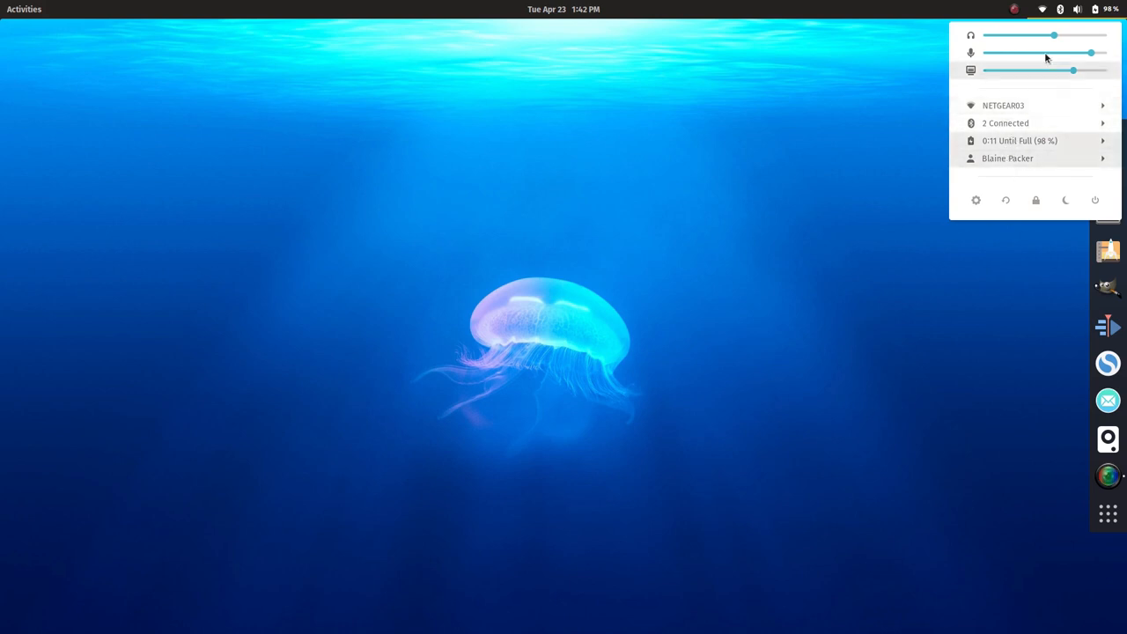
click(563, 9)
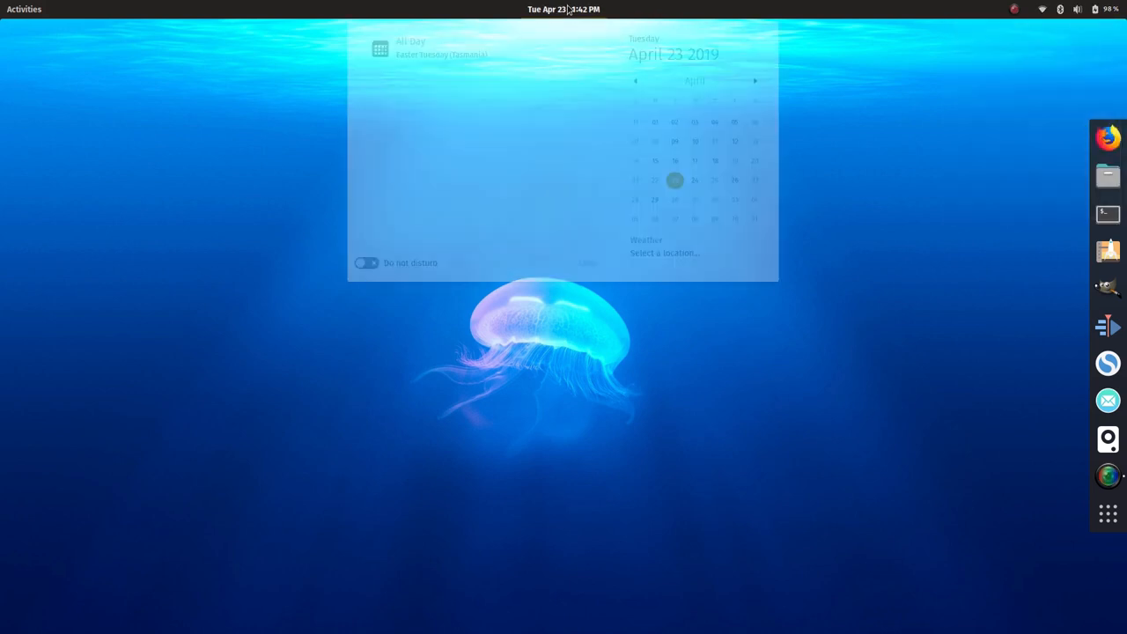
click(562, 9)
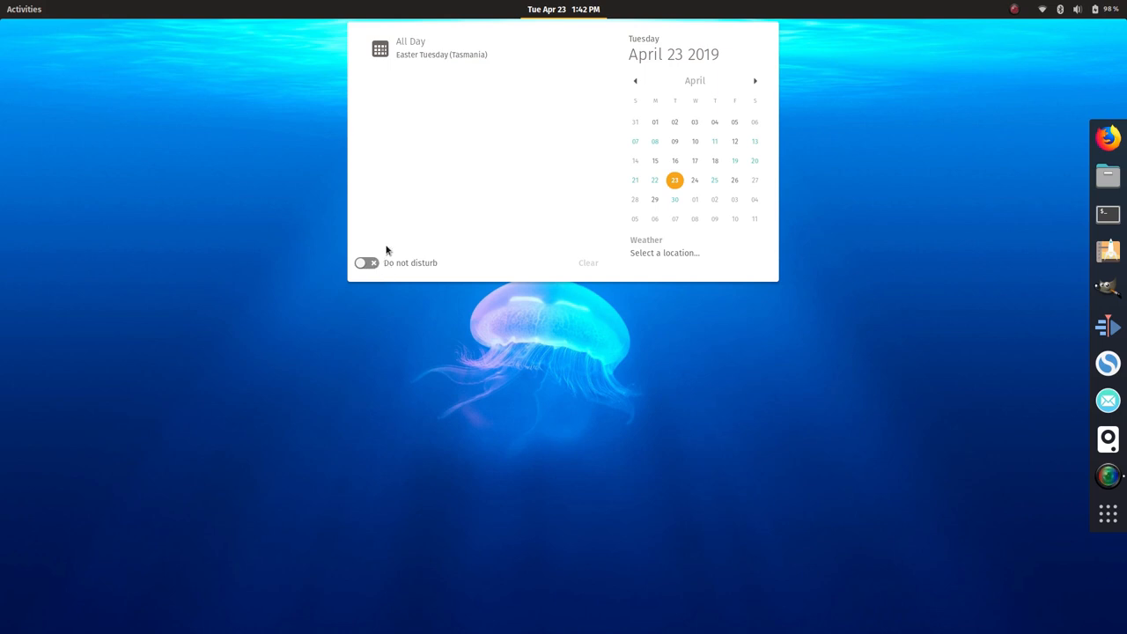
mouse_move(456, 262)
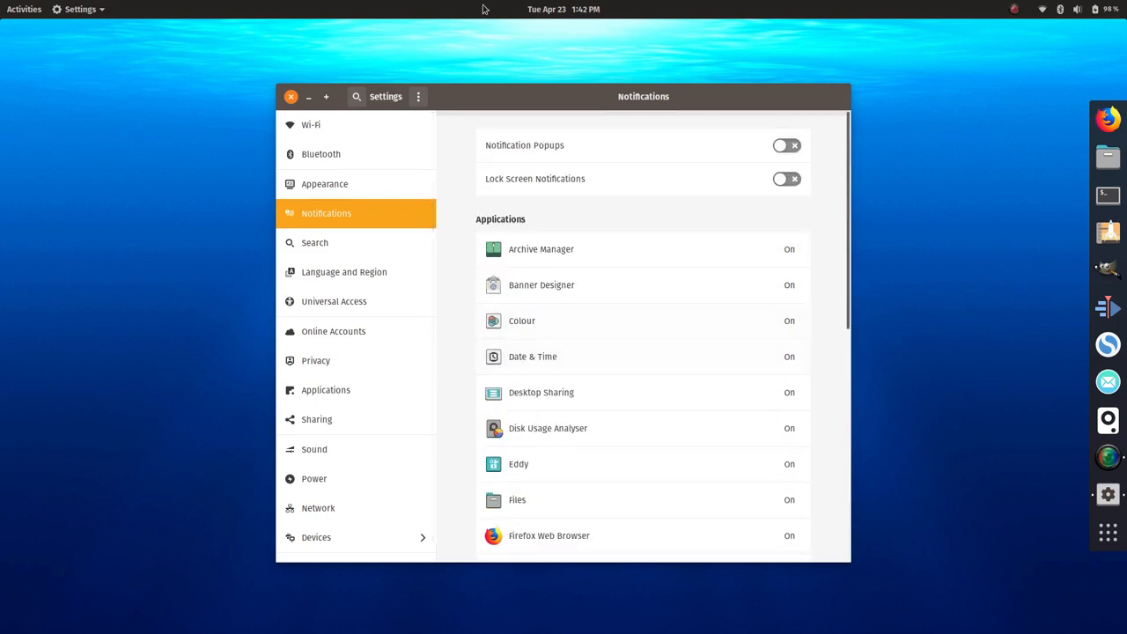
click(562, 9)
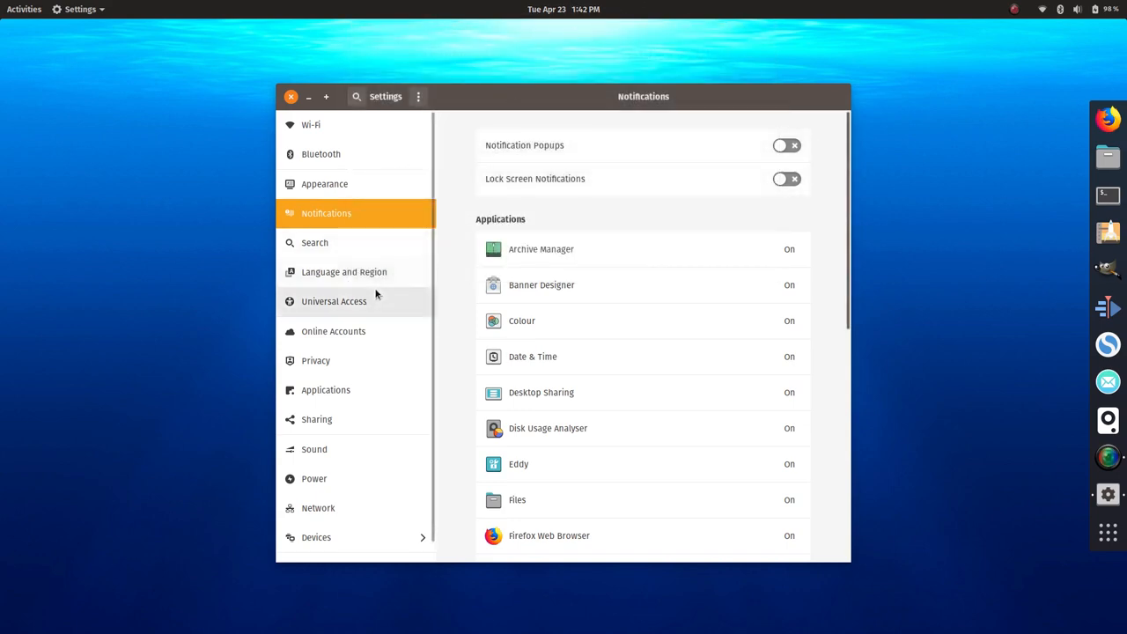
mouse_move(359, 255)
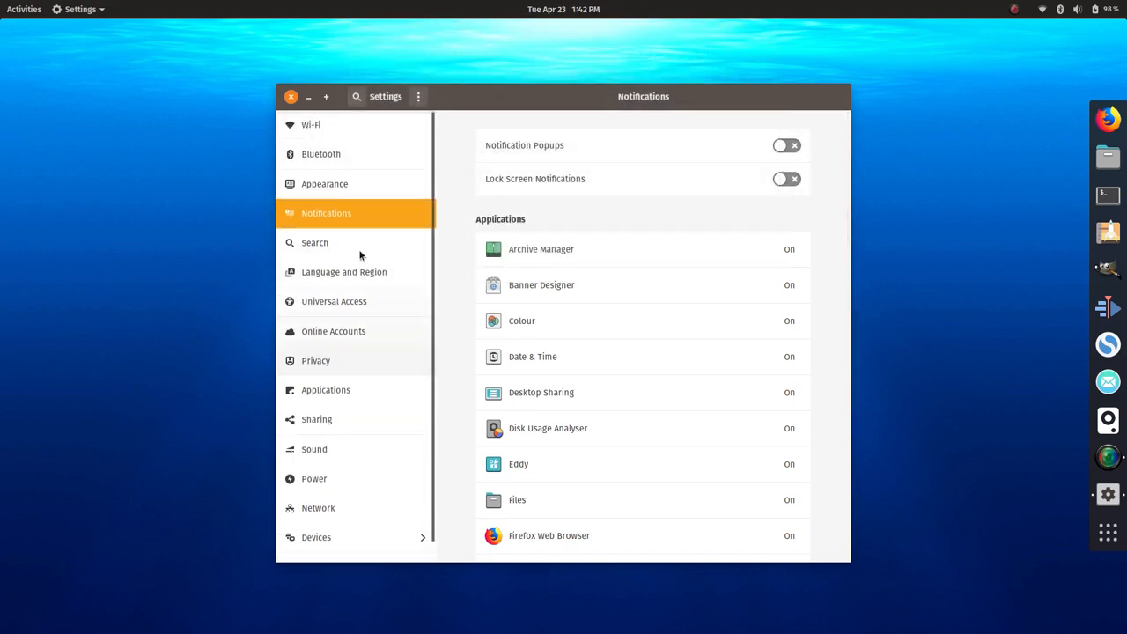
Step: View the Details About page (Pop!_OS 19.04, 7.5 GiB, GNOME 3.32.1), then close Settings
click(290, 96)
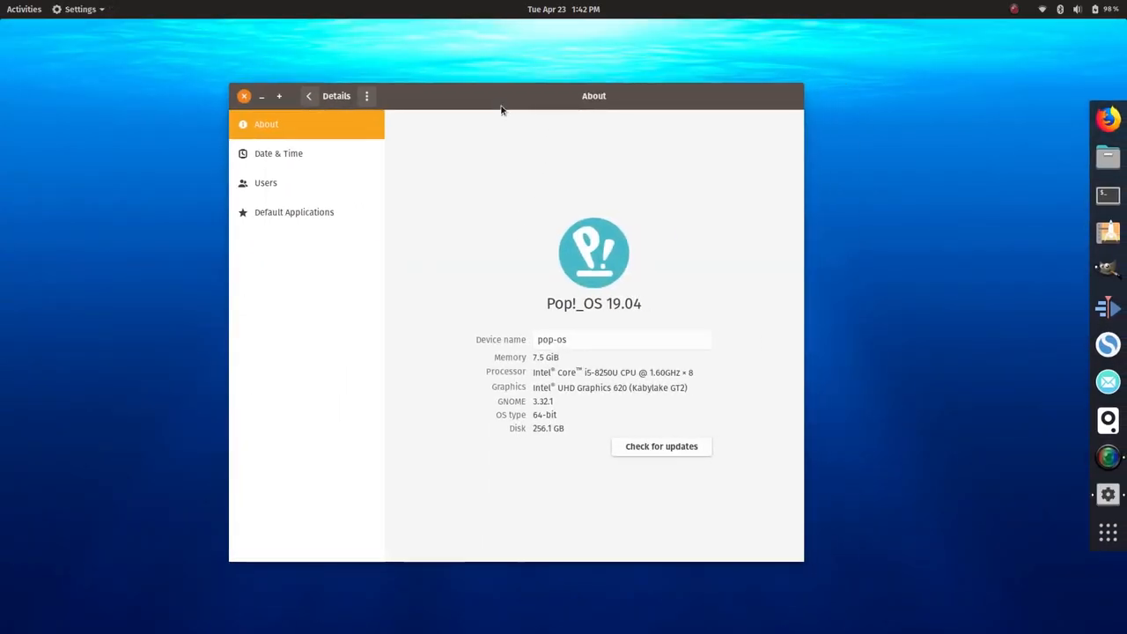
click(244, 95)
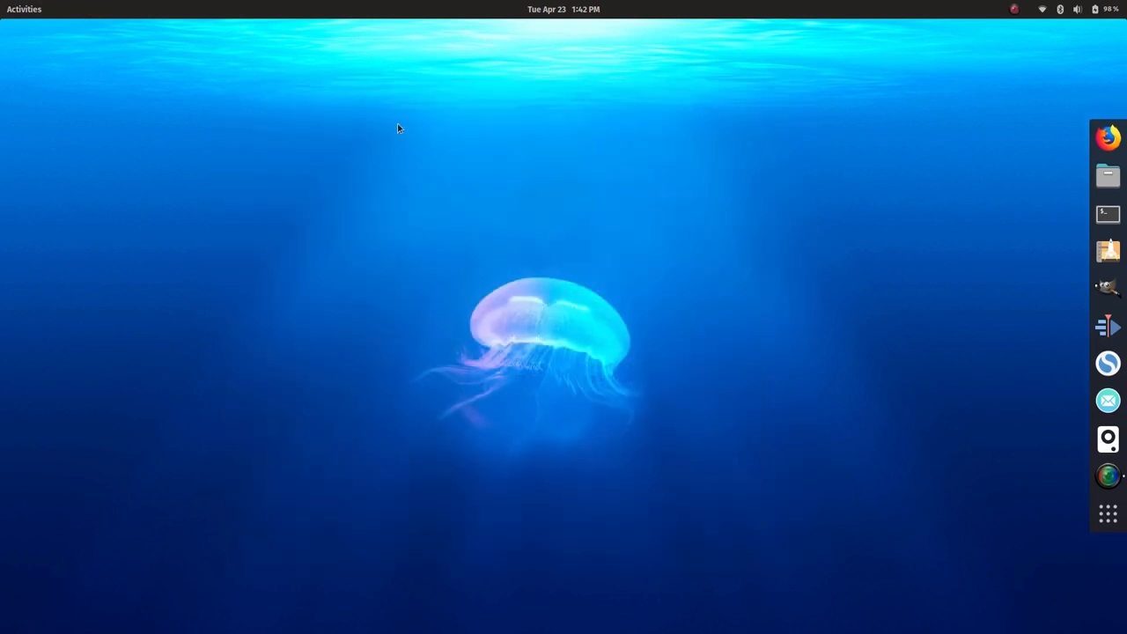
mouse_move(673, 73)
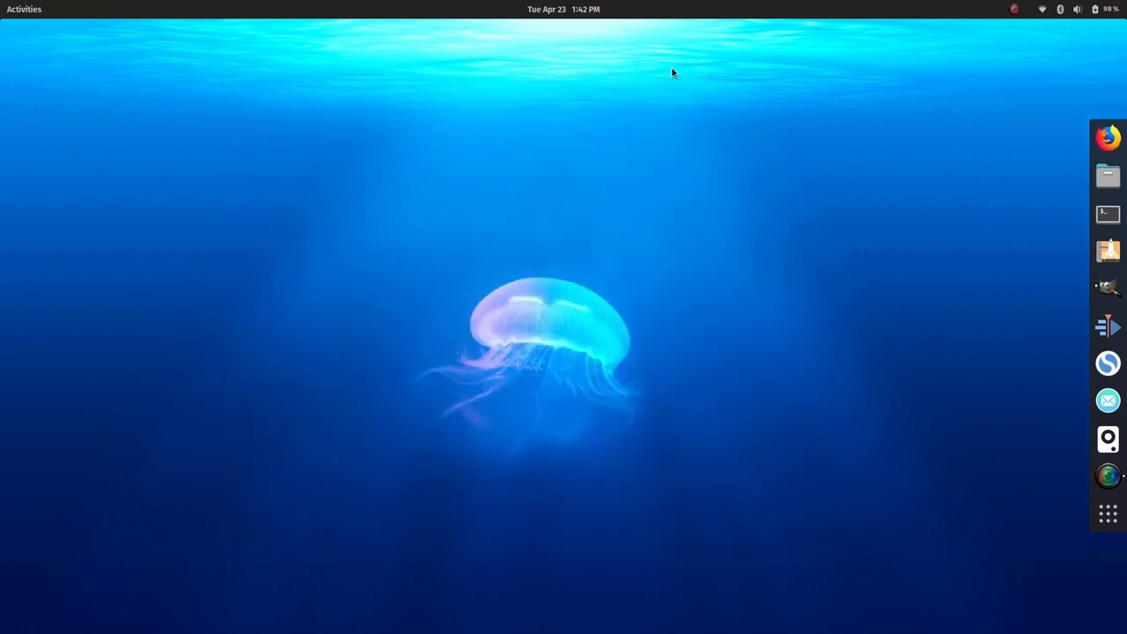
mouse_move(373, 146)
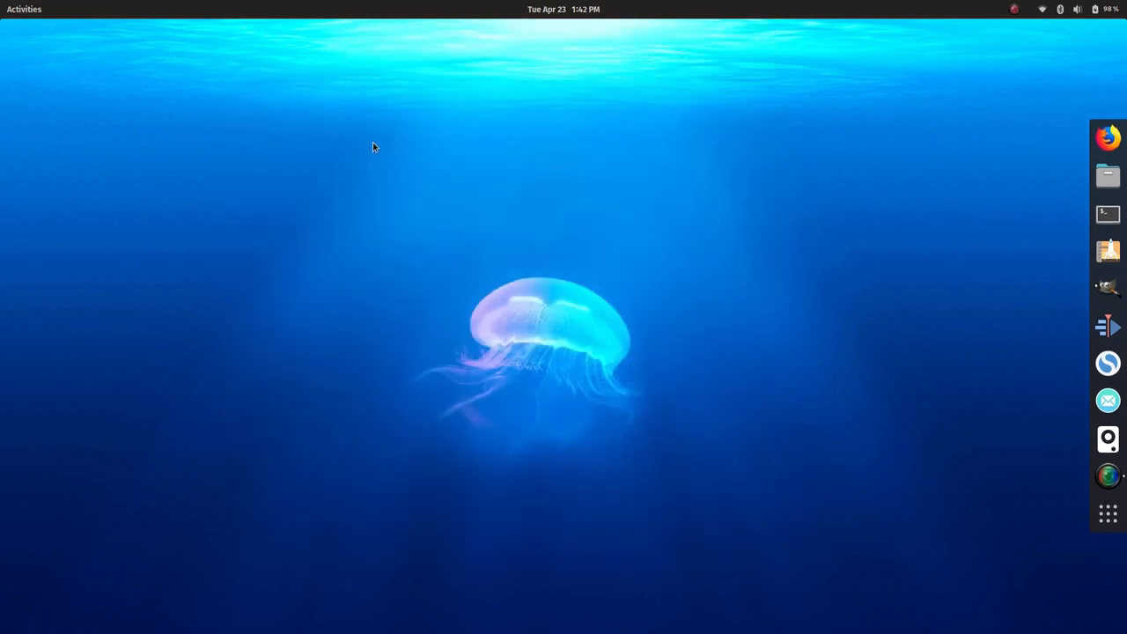
mouse_move(1024, 95)
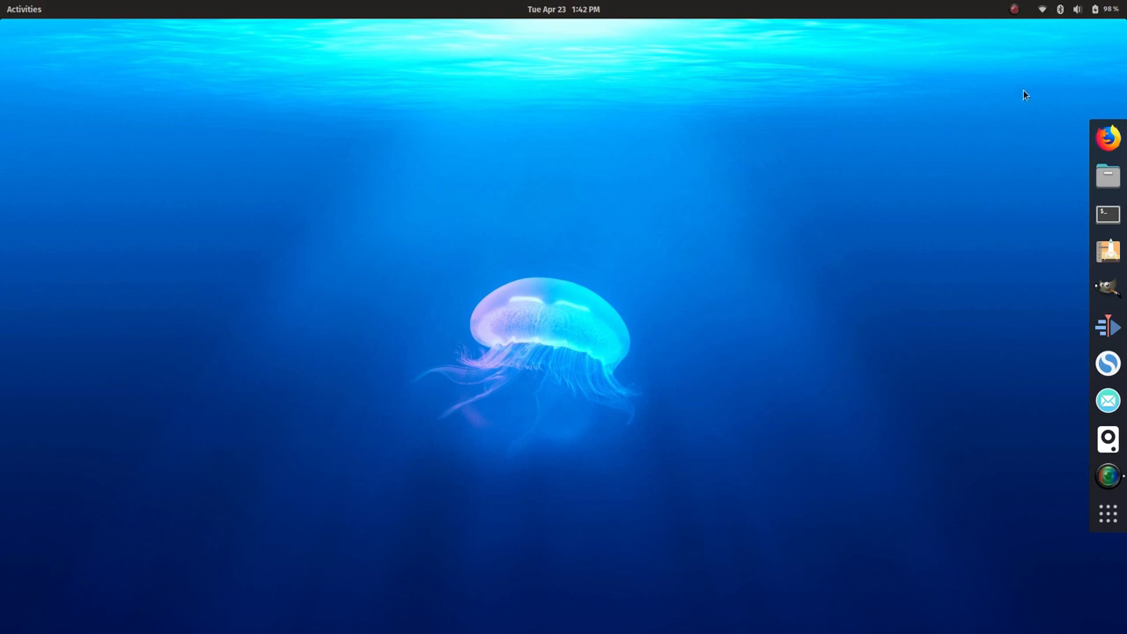
mouse_move(1108, 439)
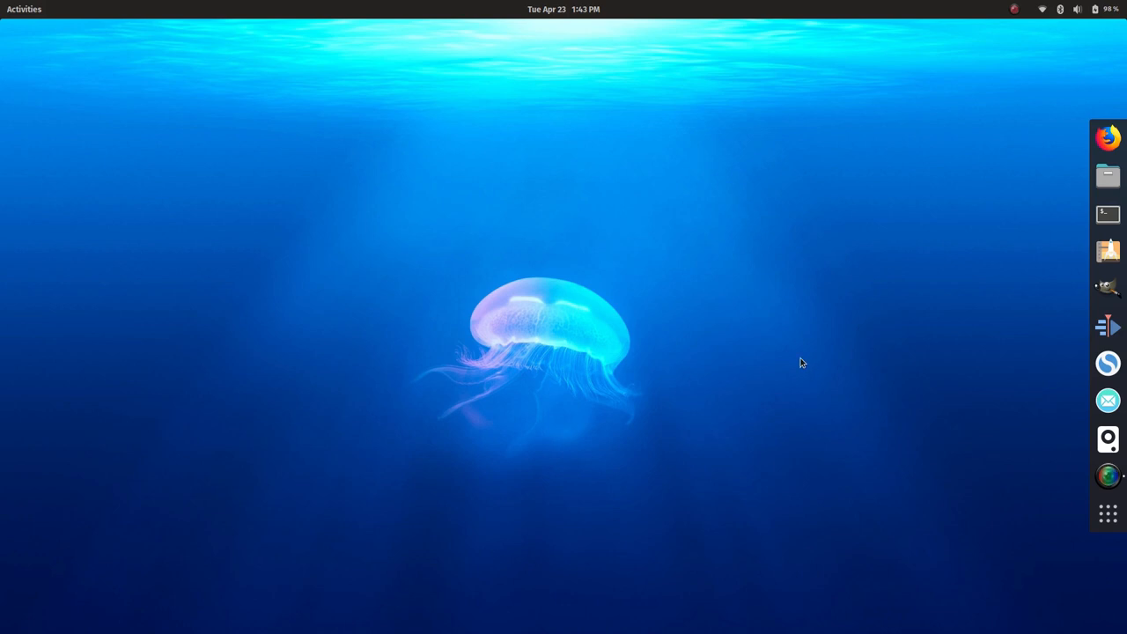
mouse_move(801, 373)
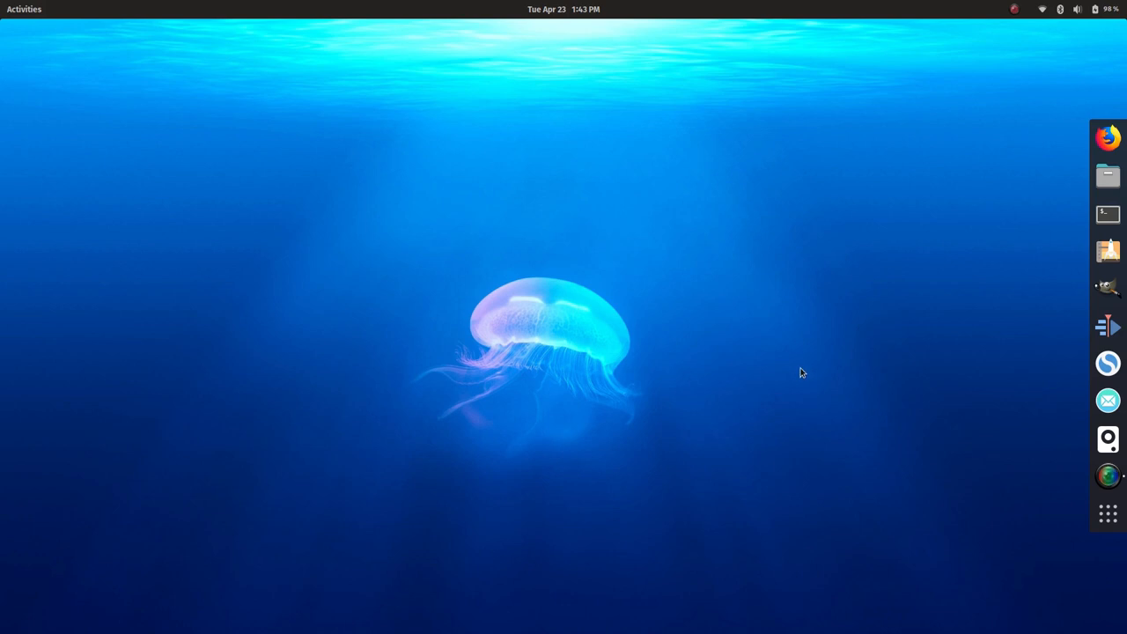
mouse_move(885, 299)
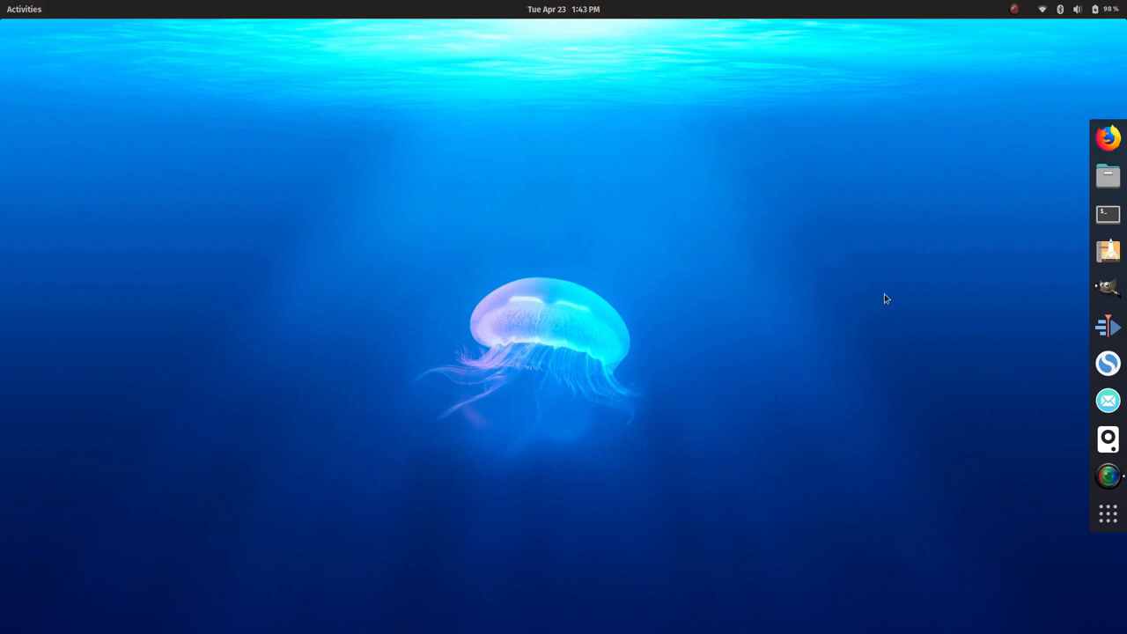
mouse_move(777, 201)
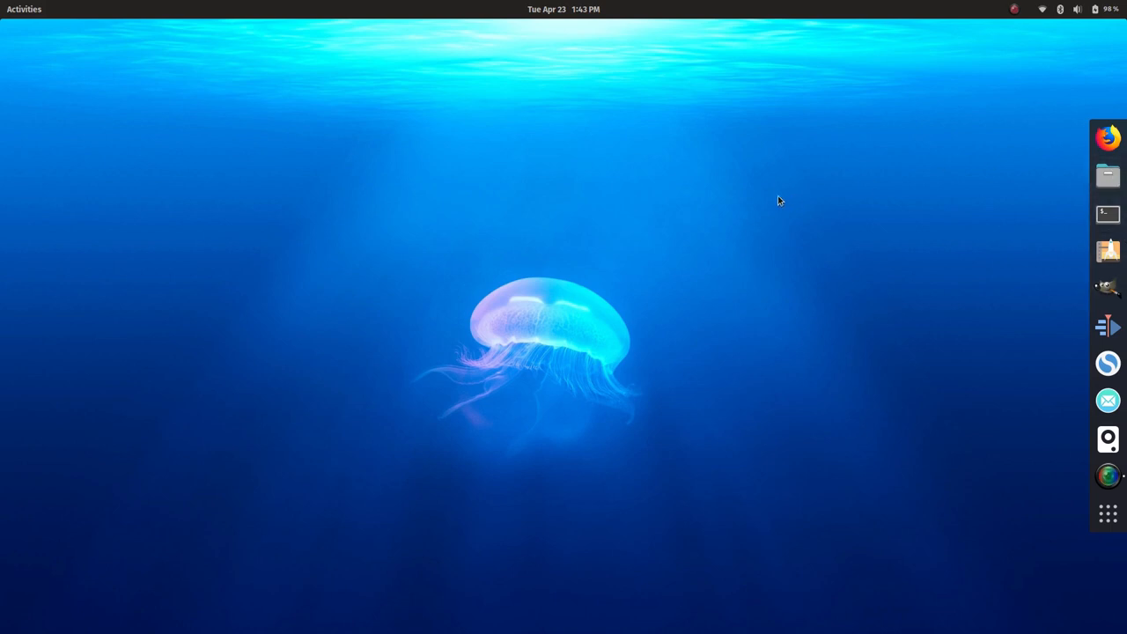
Step: Show the calendar, launch Pop!_Shop, then bring up the All applications grid
click(562, 9)
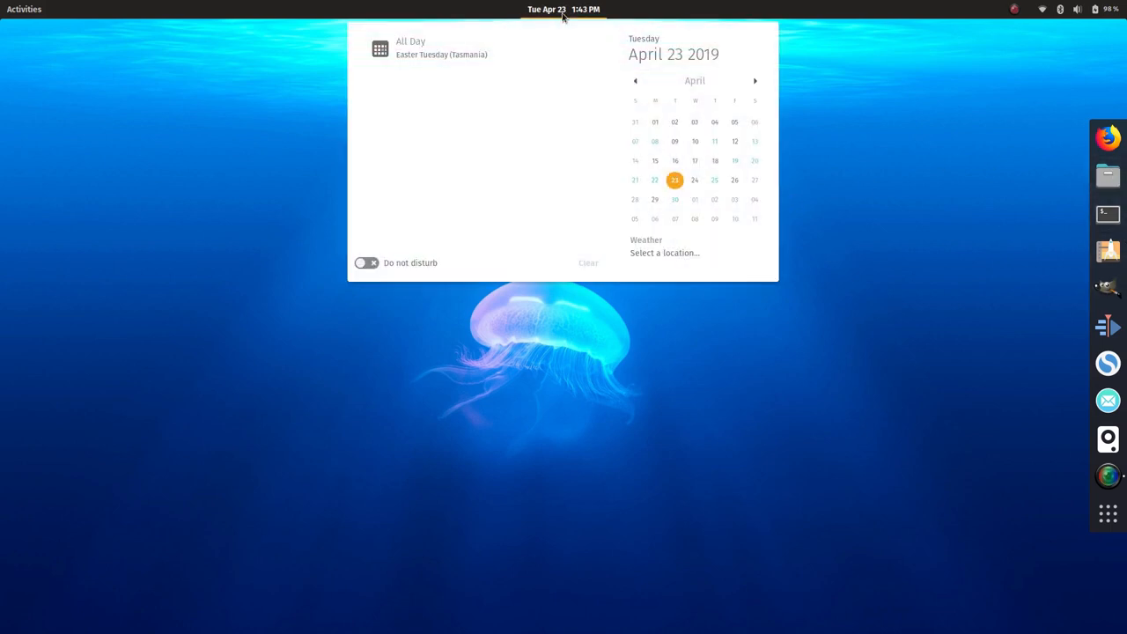
click(562, 9)
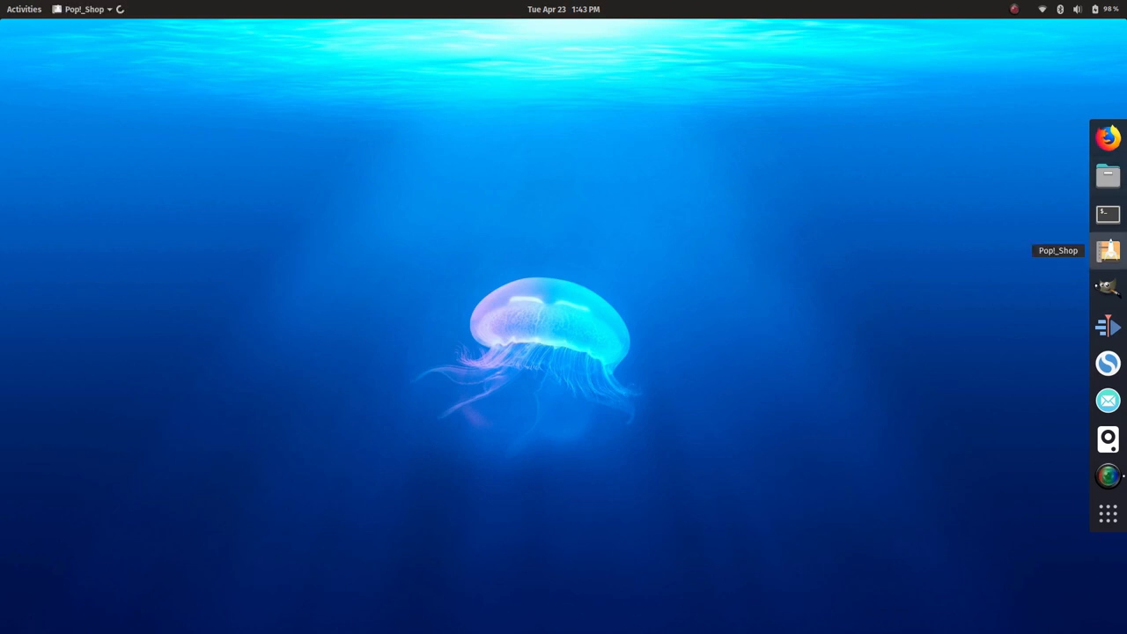
click(1107, 250)
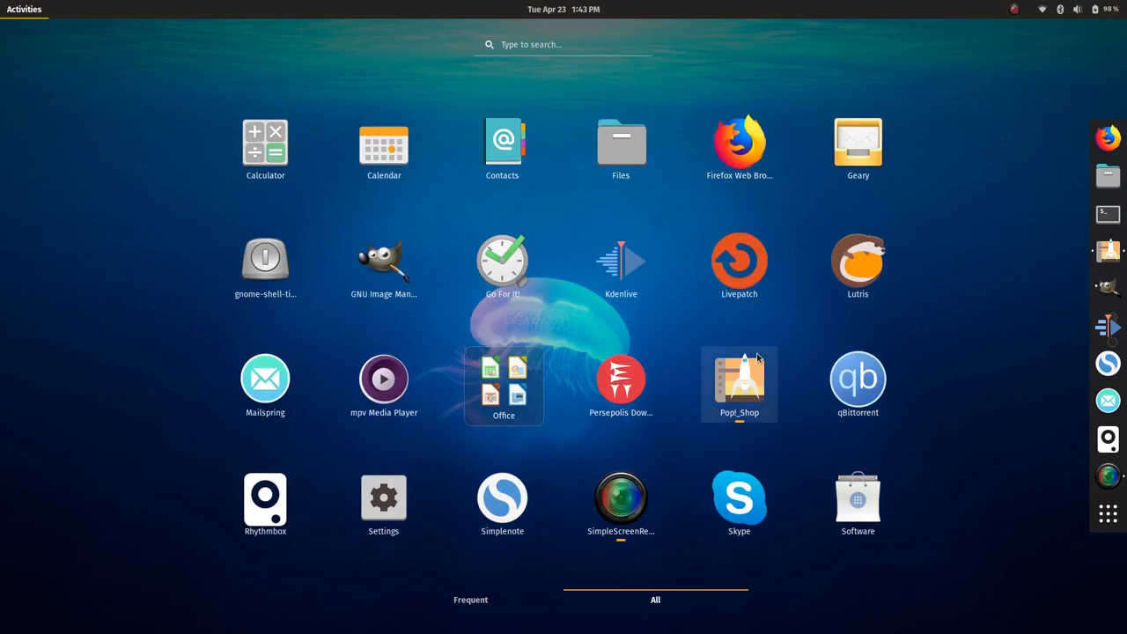
mouse_move(957, 276)
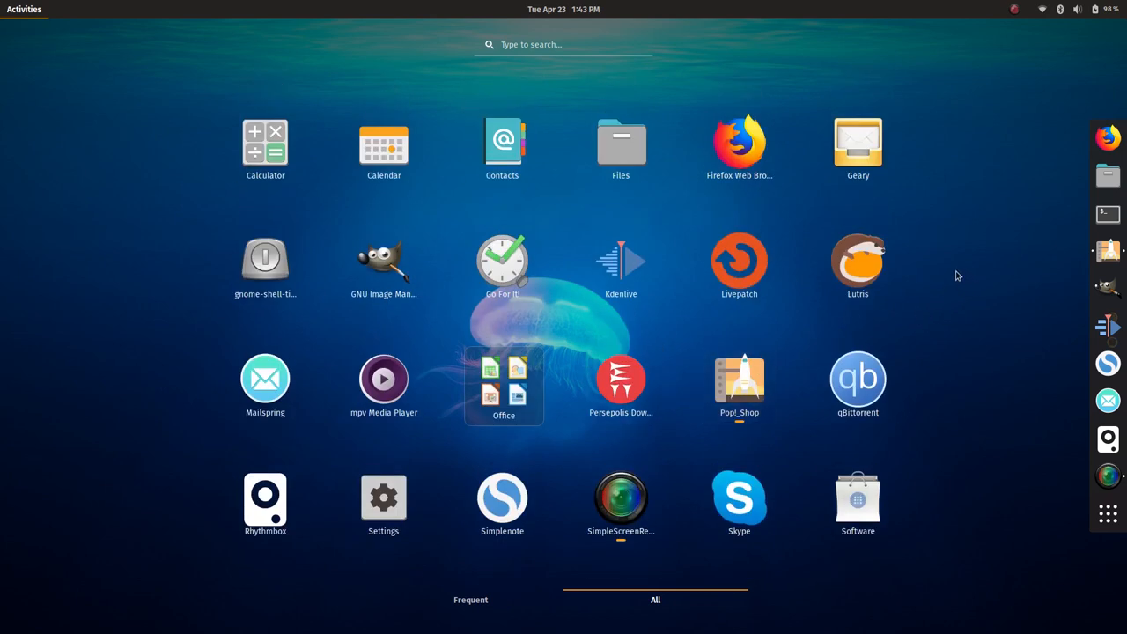
Step: Search 'syn' in the Activities overview to find Synaptic Package Manager
text(syn)
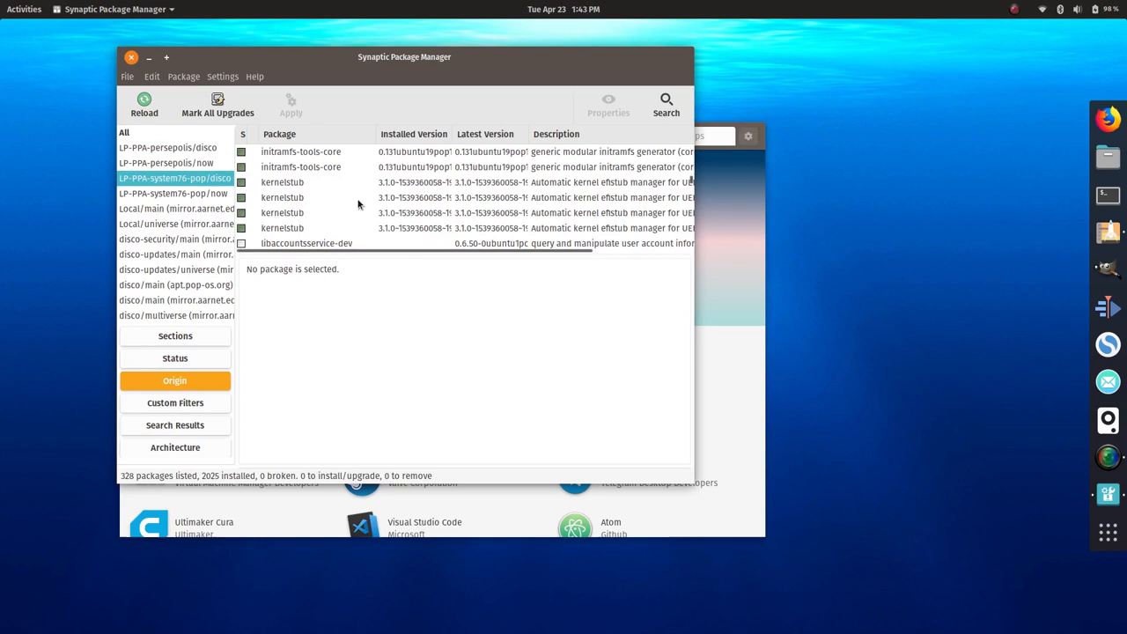
Step: Scroll through the system76-pop origin's pop, driver and firmware packages, then close Synaptic
scroll(down, 3)
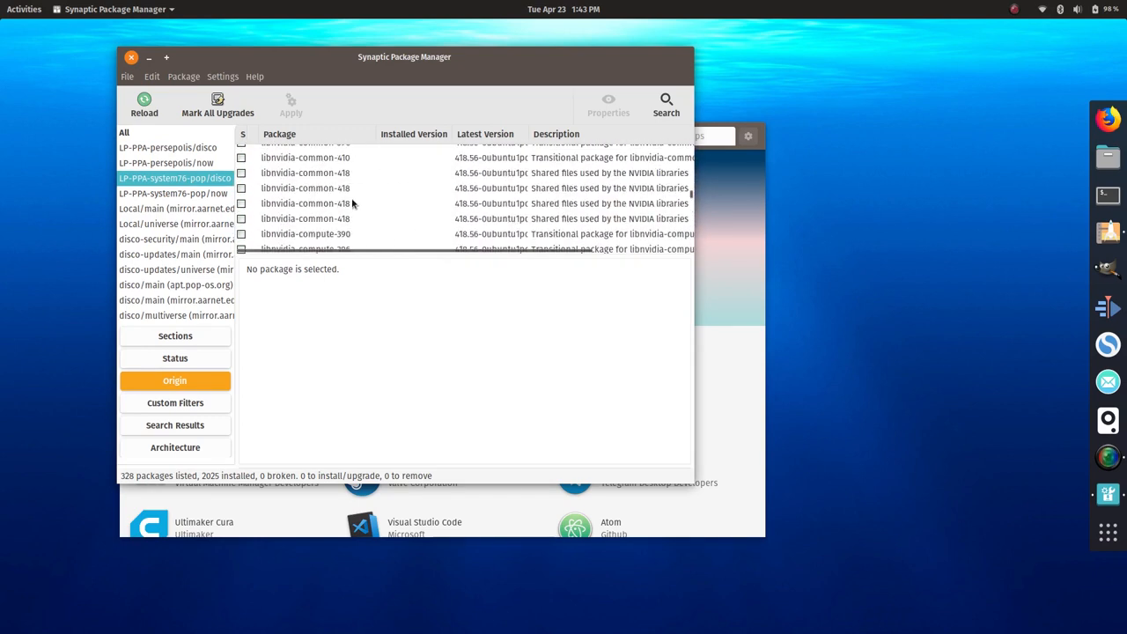
scroll(down, 3)
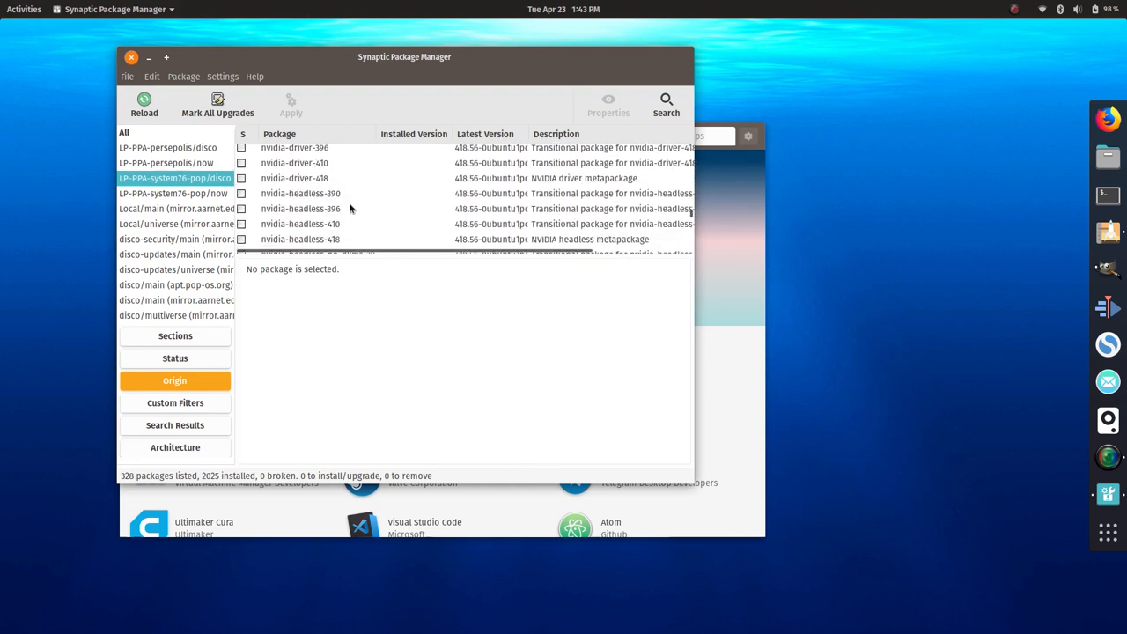
scroll(down, 3)
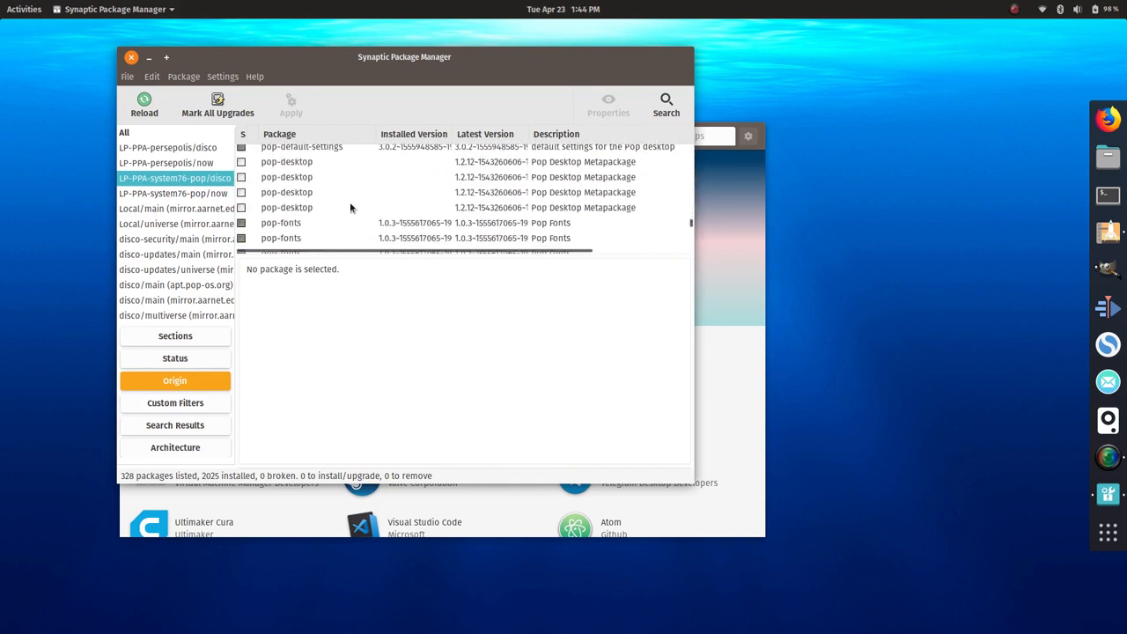
scroll(down, 3)
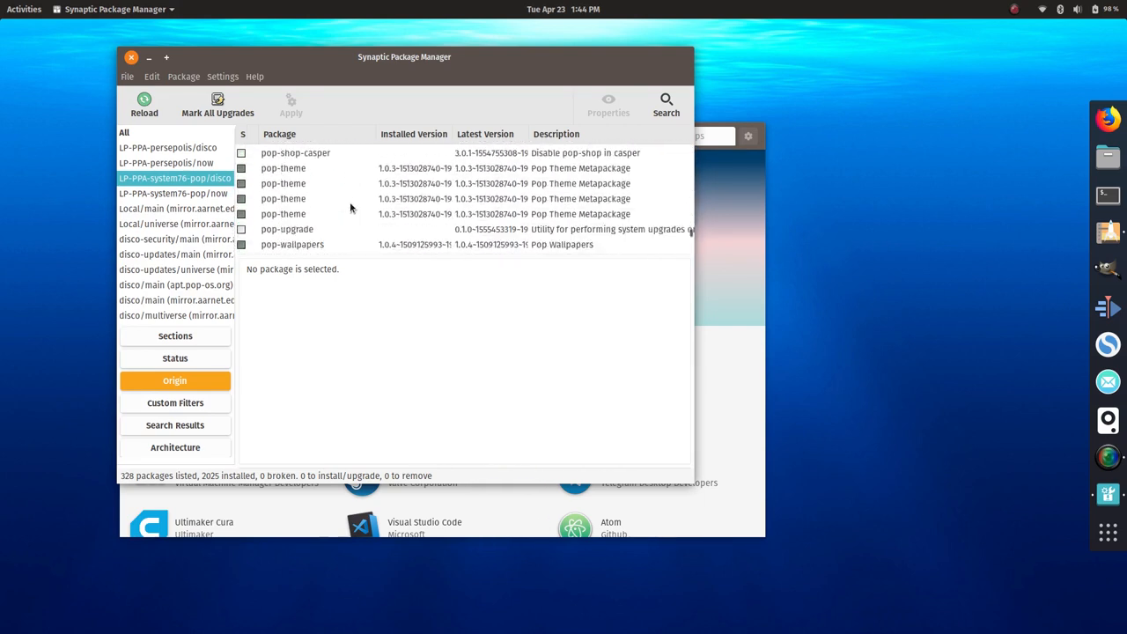
scroll(down, 3)
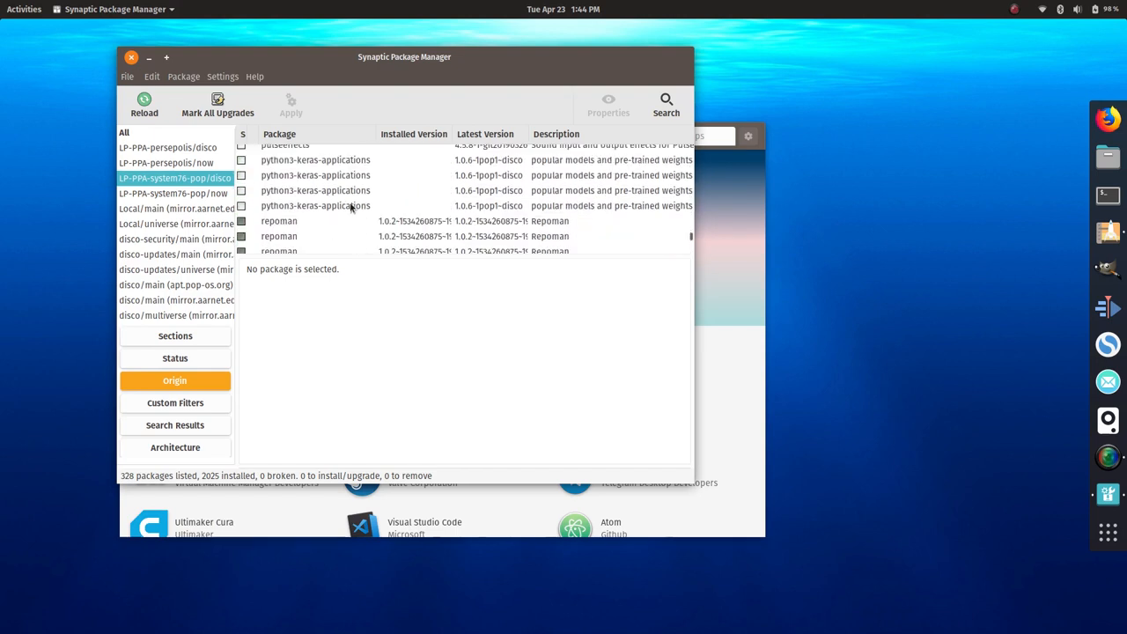
scroll(down, 3)
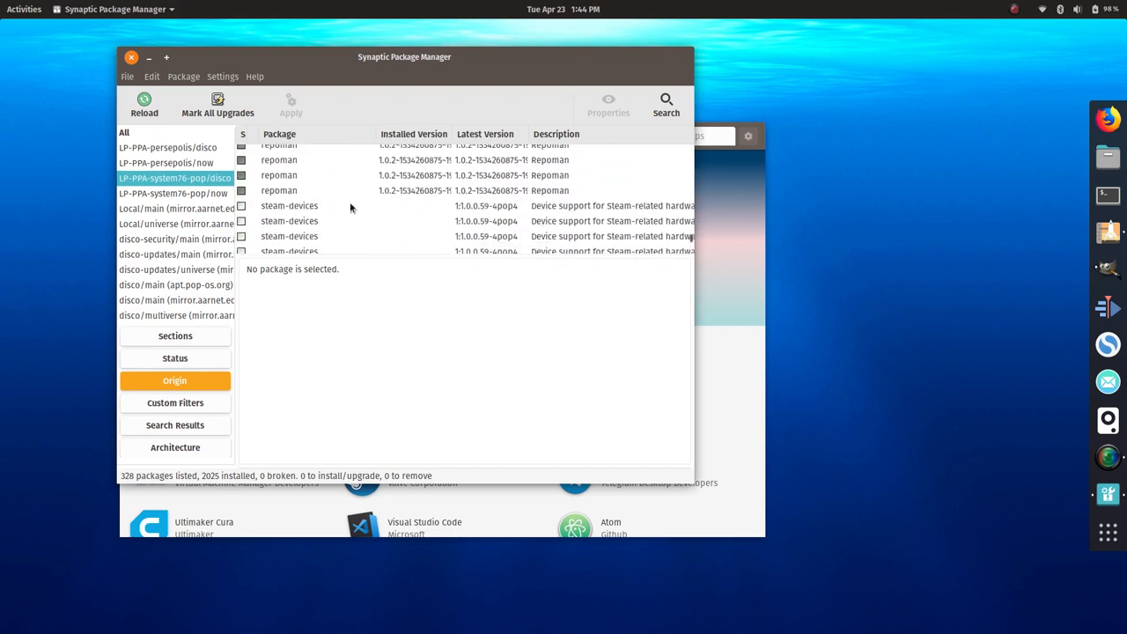
scroll(down, 3)
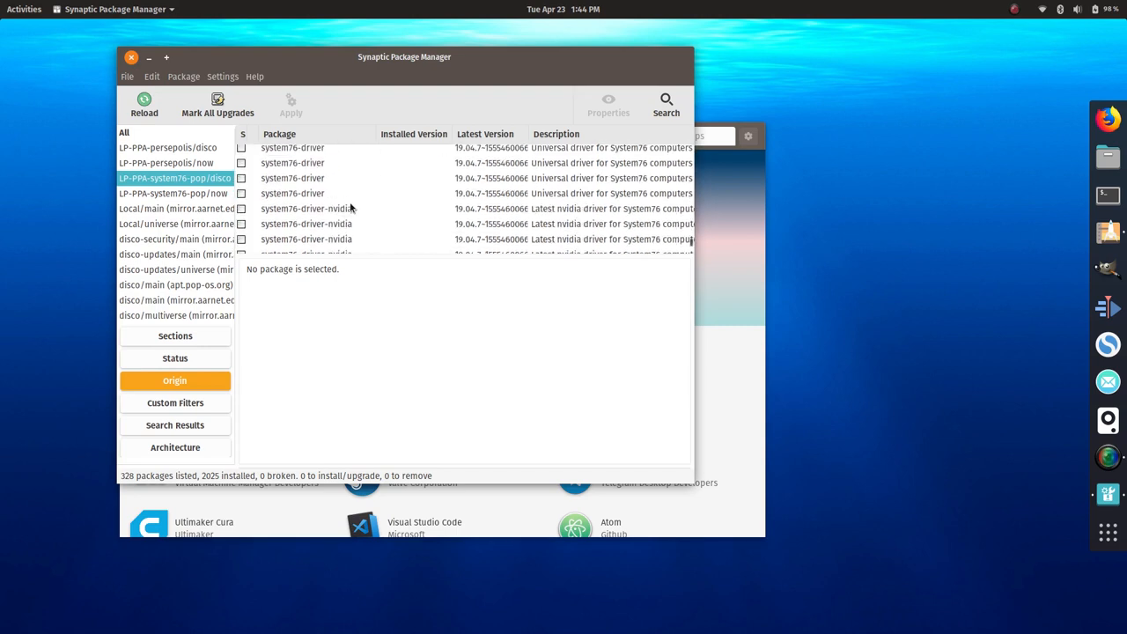
scroll(down, 3)
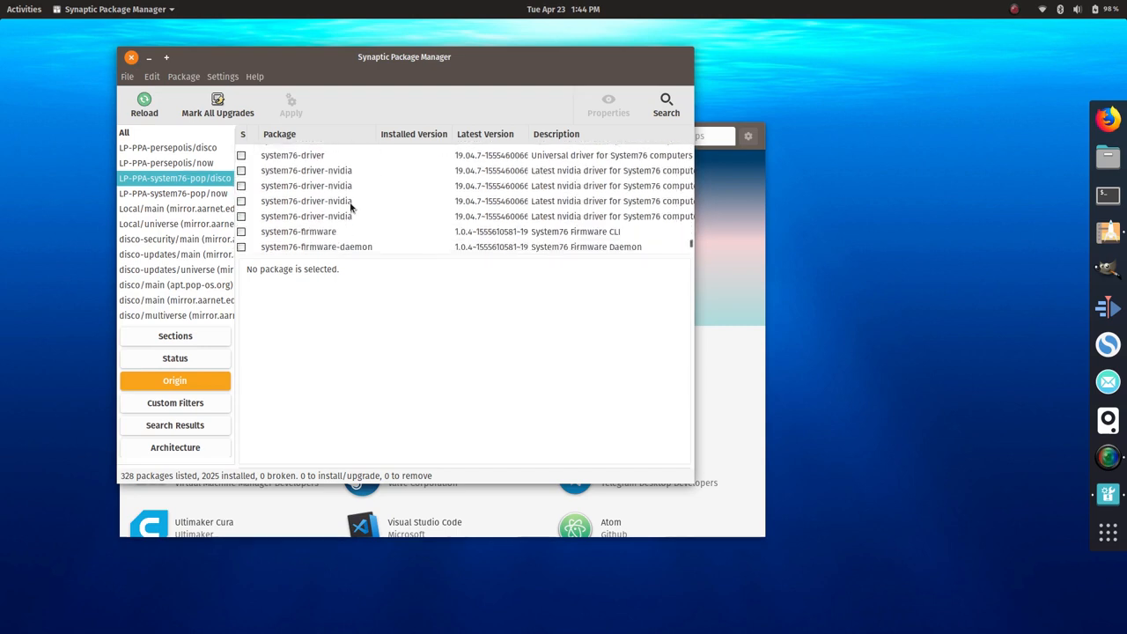
scroll(down, 3)
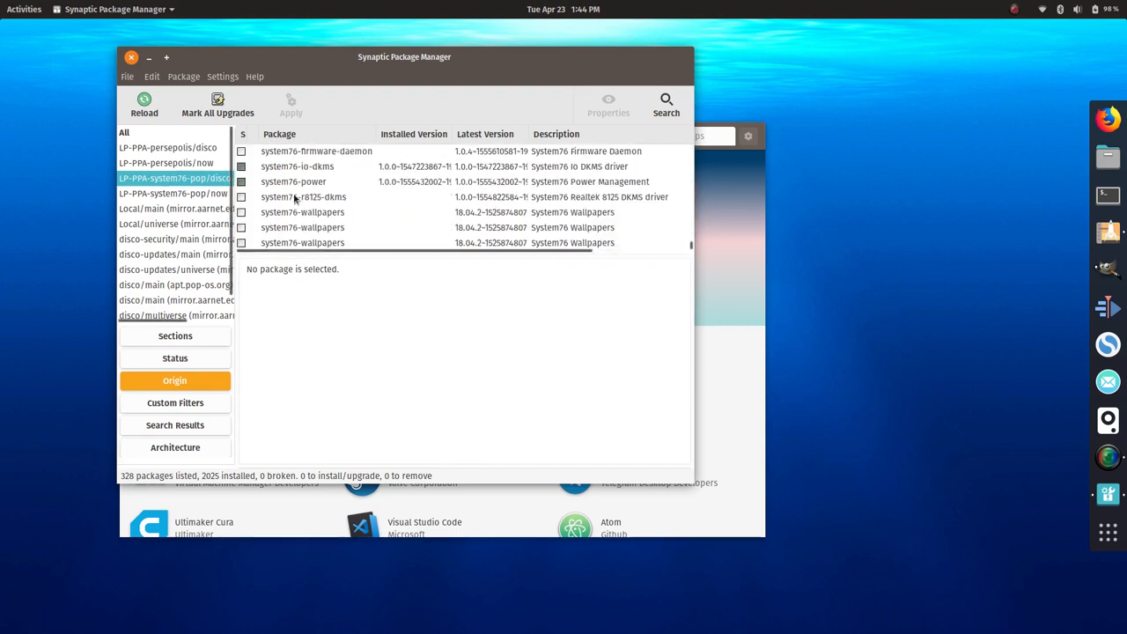
scroll(down, 3)
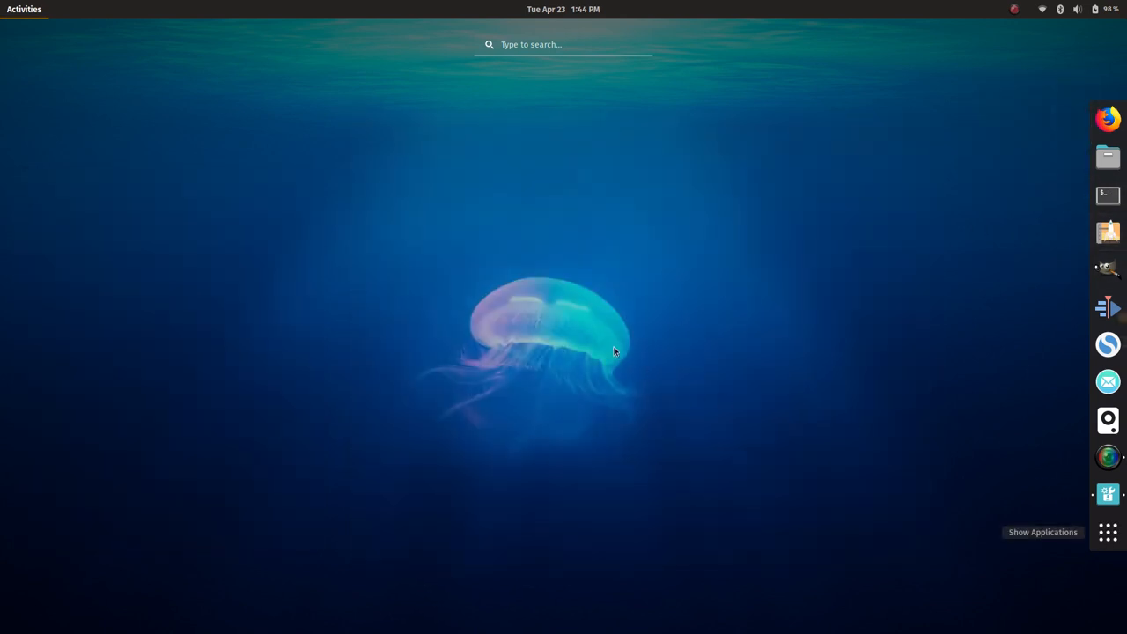
Step: Browse the application grid, then search 'steam' to launch Steam on its Age of Empires II page
click(1108, 532)
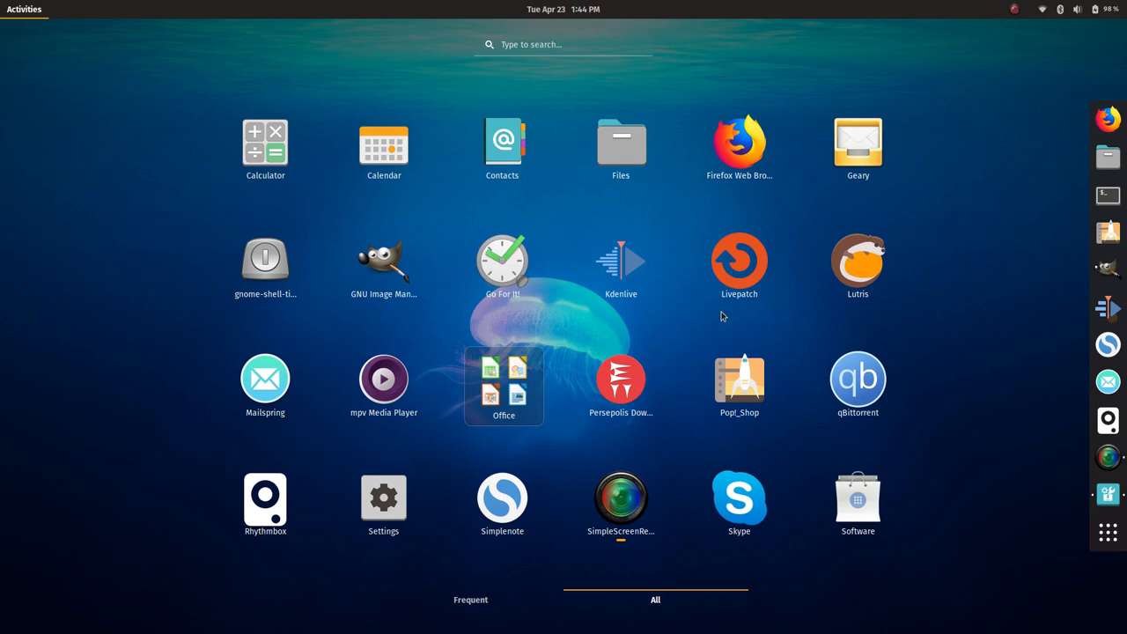
mouse_move(857, 264)
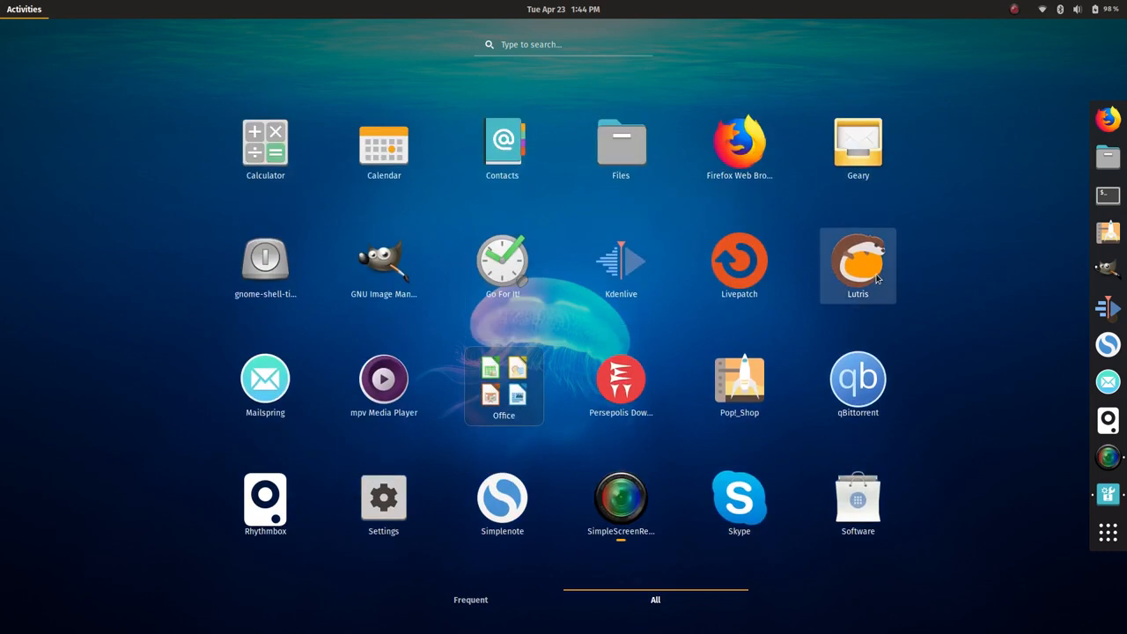
mouse_move(913, 280)
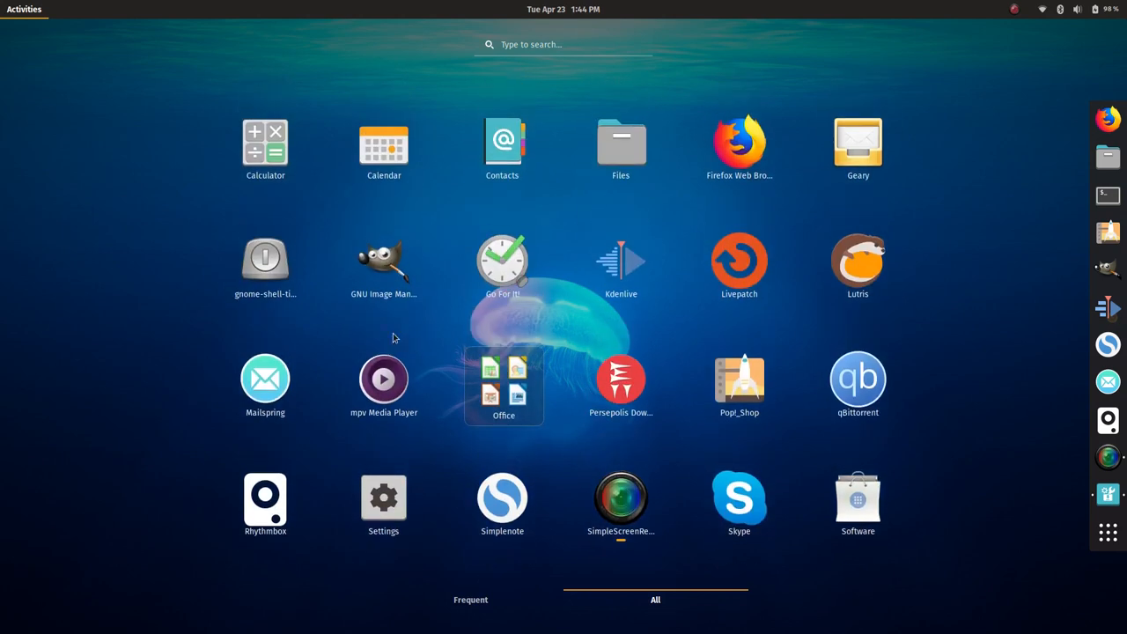
mouse_move(174, 288)
text(stea)
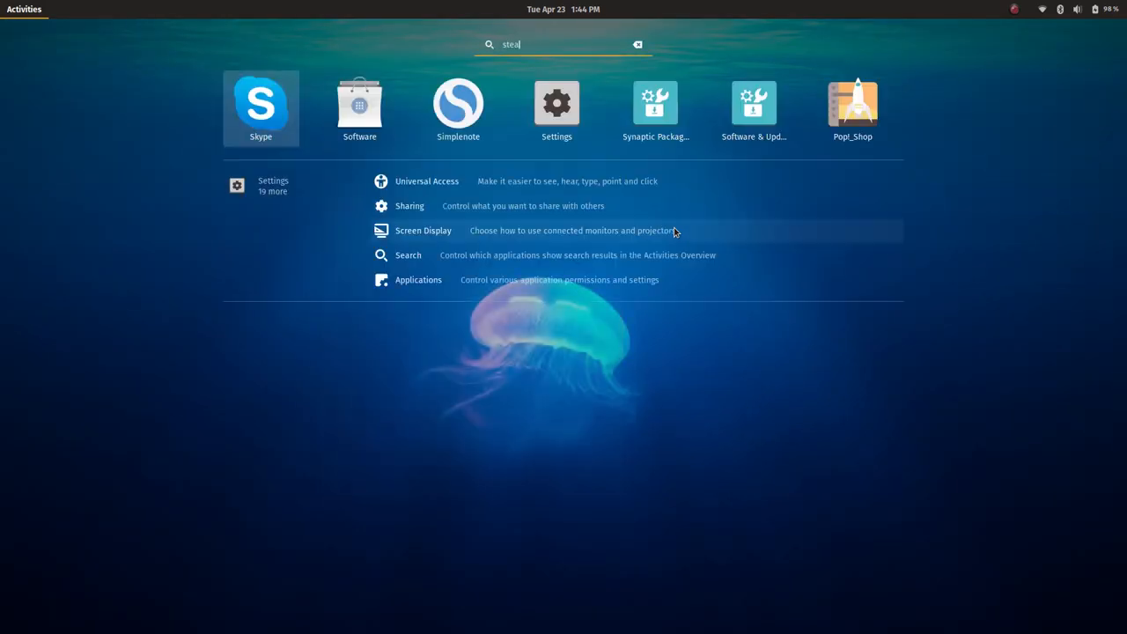
key(Escape)
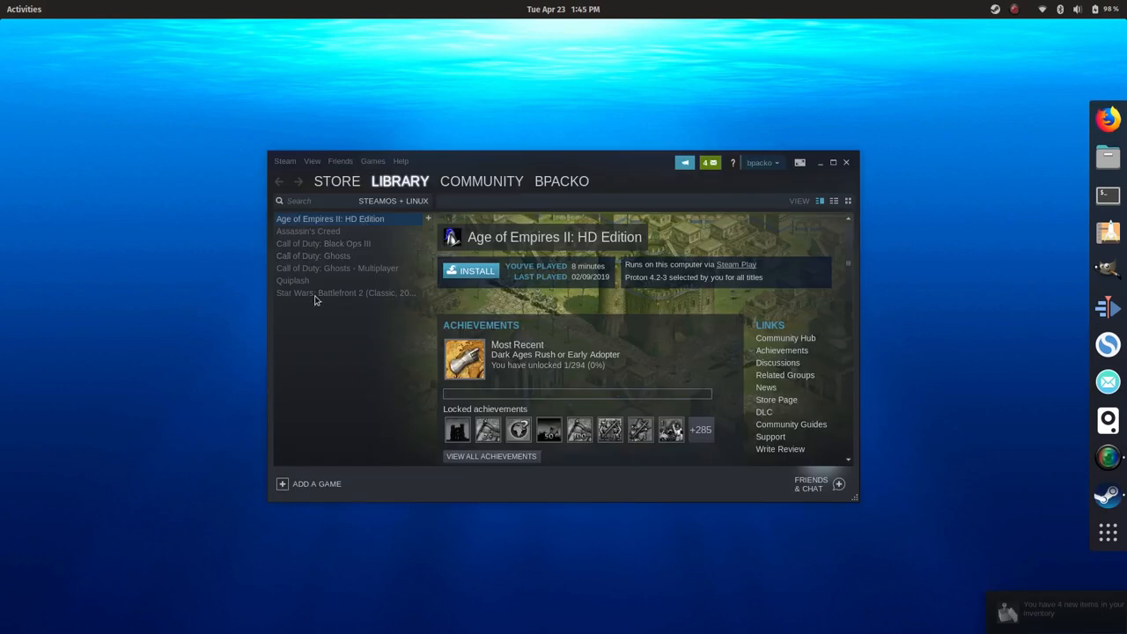
Step: View Star Wars: Battlefront 2 and Age of Empires II pages, then close the Steam window
click(343, 293)
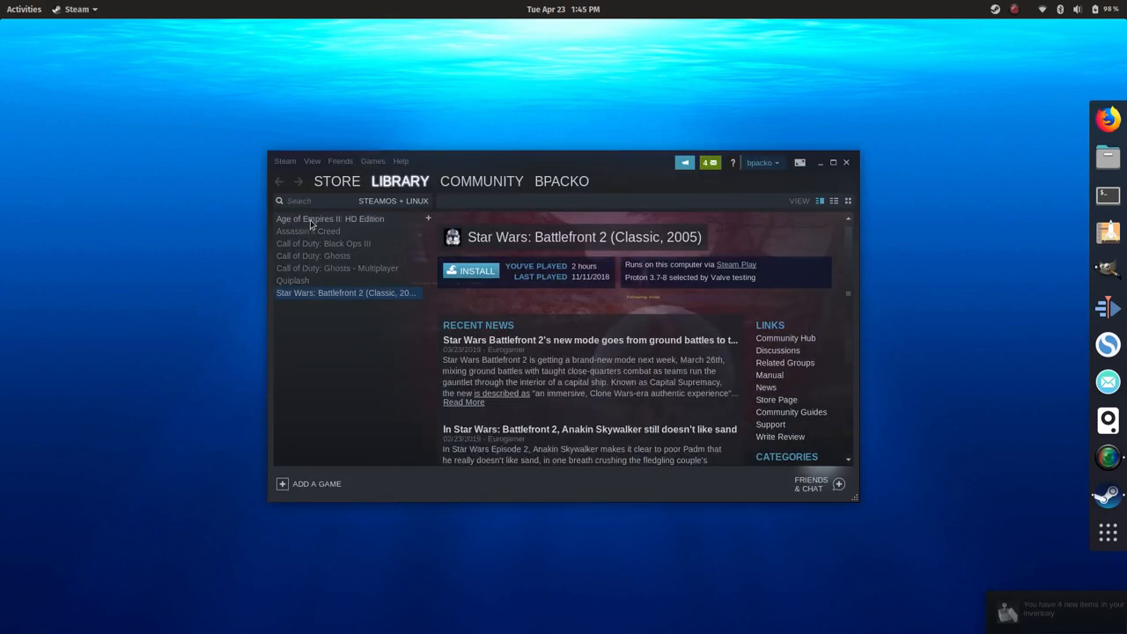
click(330, 219)
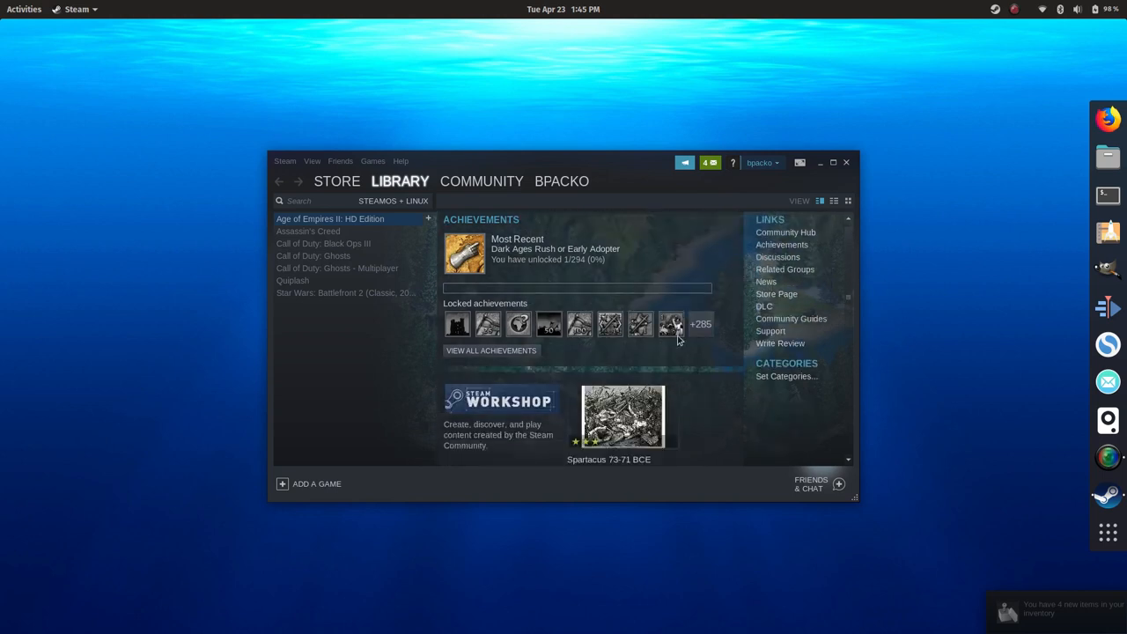
click(330, 218)
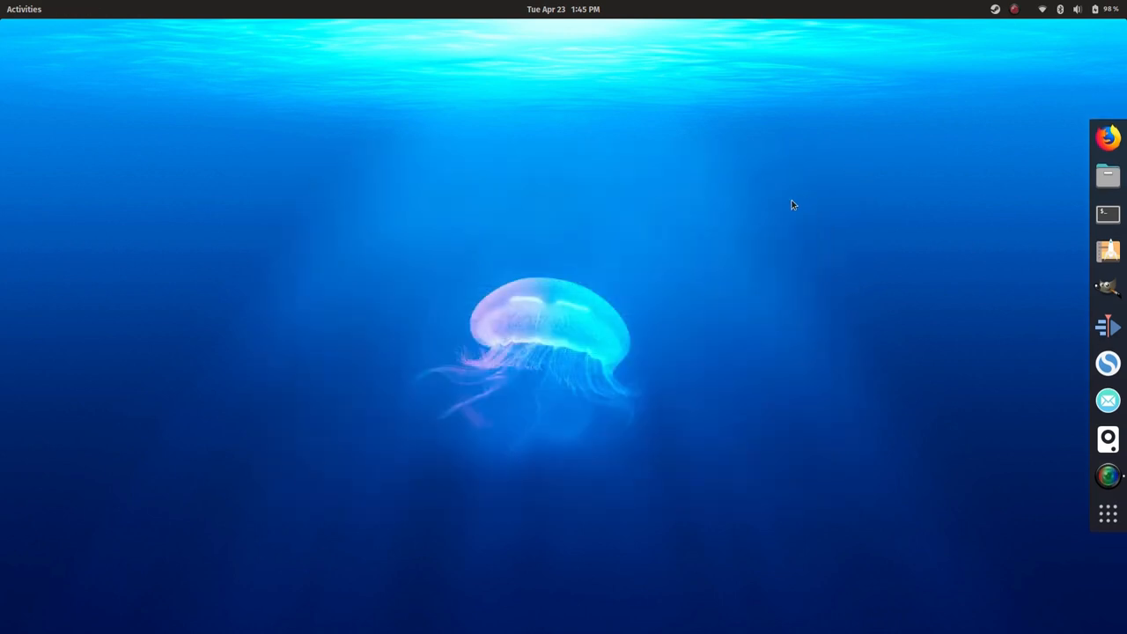
mouse_move(601, 192)
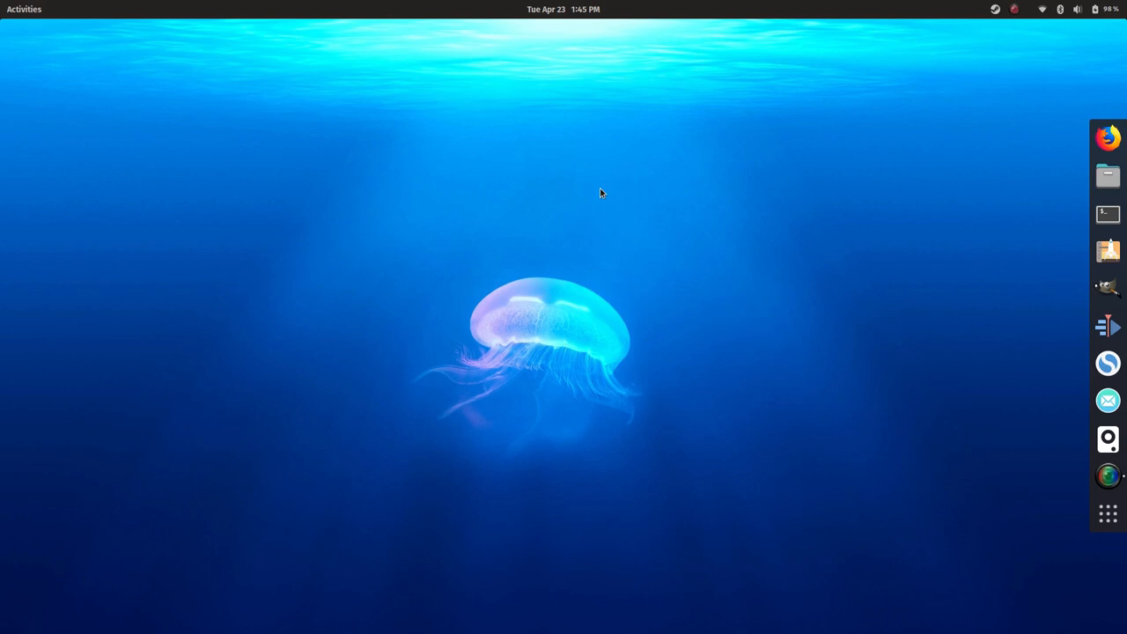
mouse_move(1107, 138)
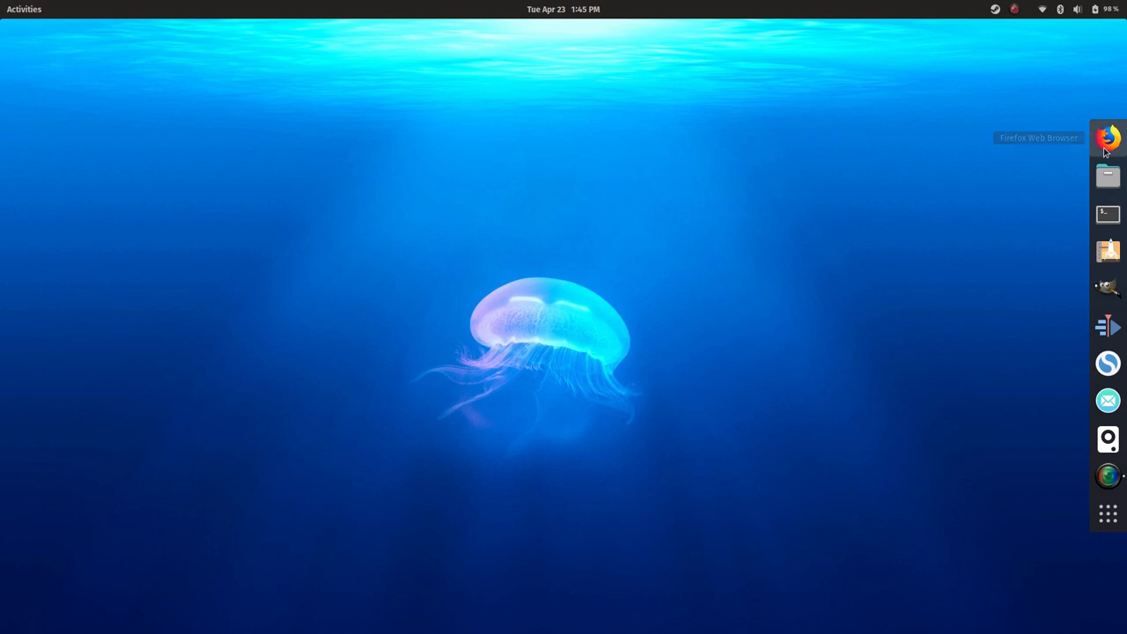
mouse_move(1108, 475)
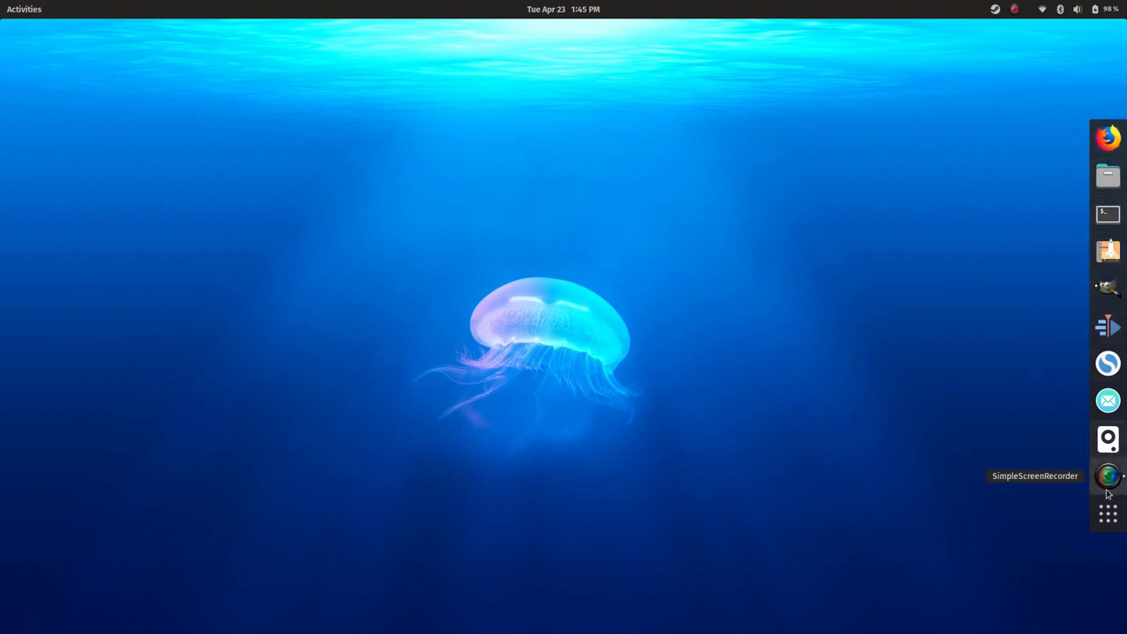
mouse_move(492, 217)
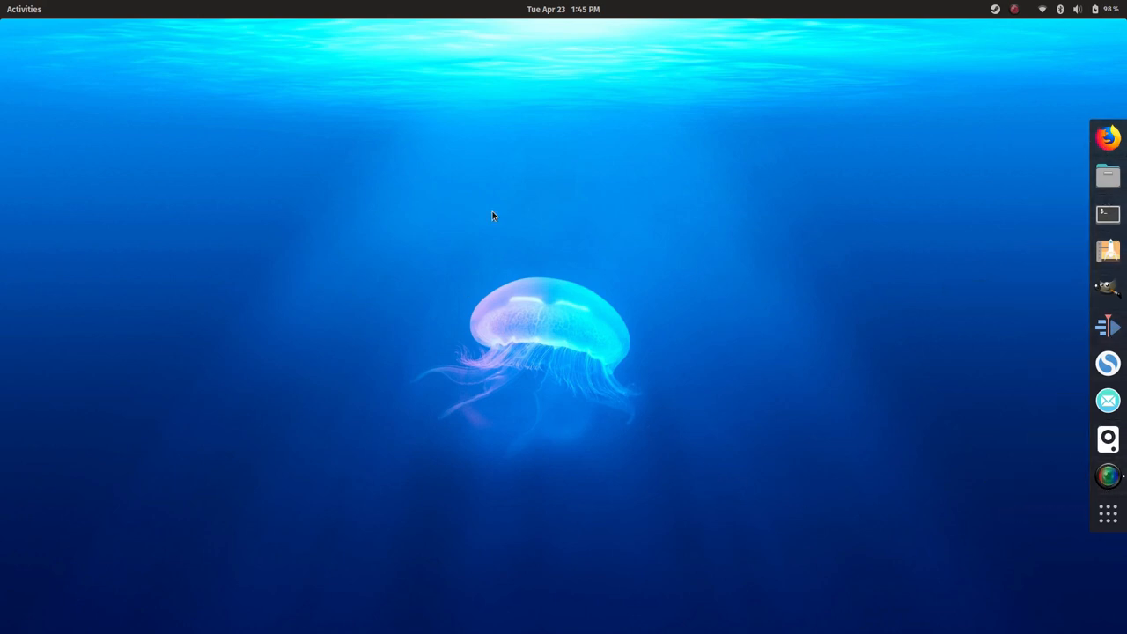
mouse_move(454, 256)
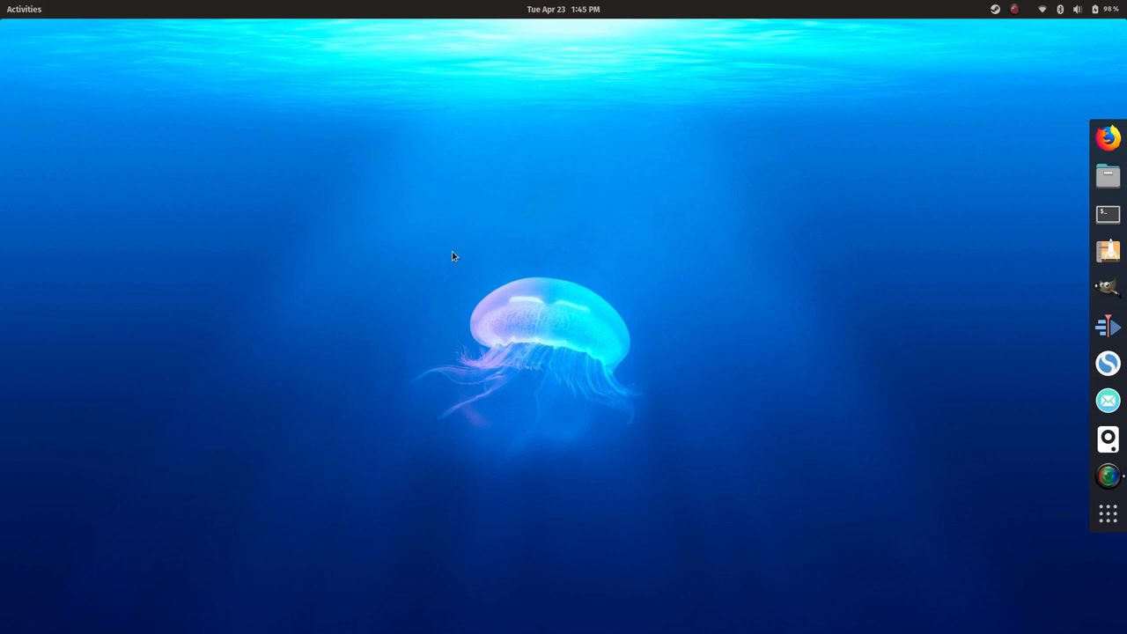
mouse_move(555, 256)
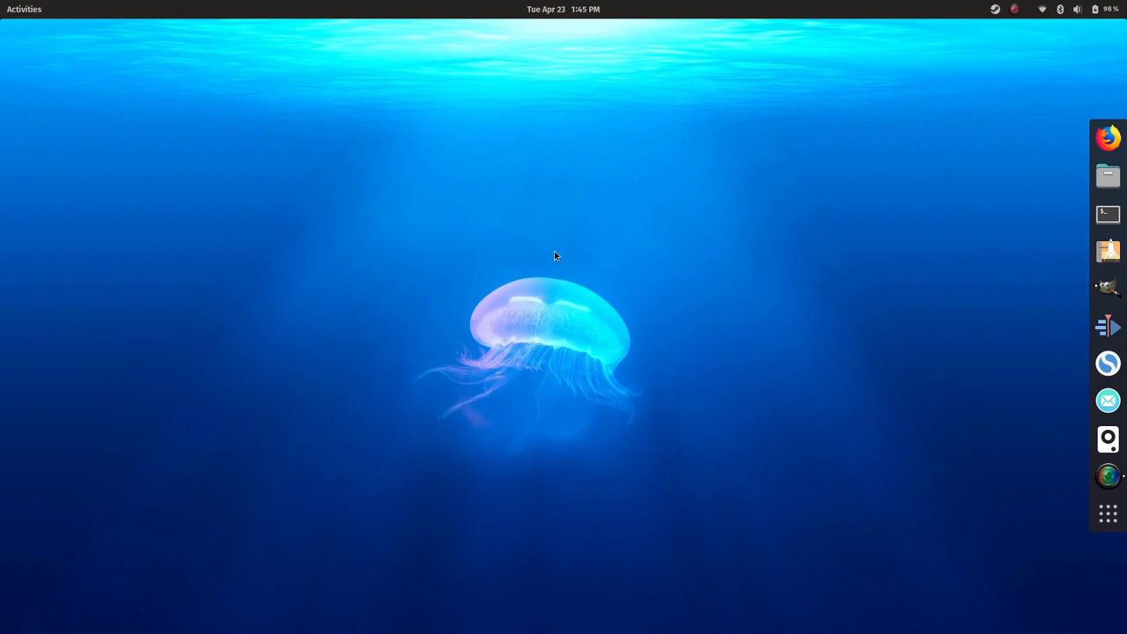
mouse_move(703, 255)
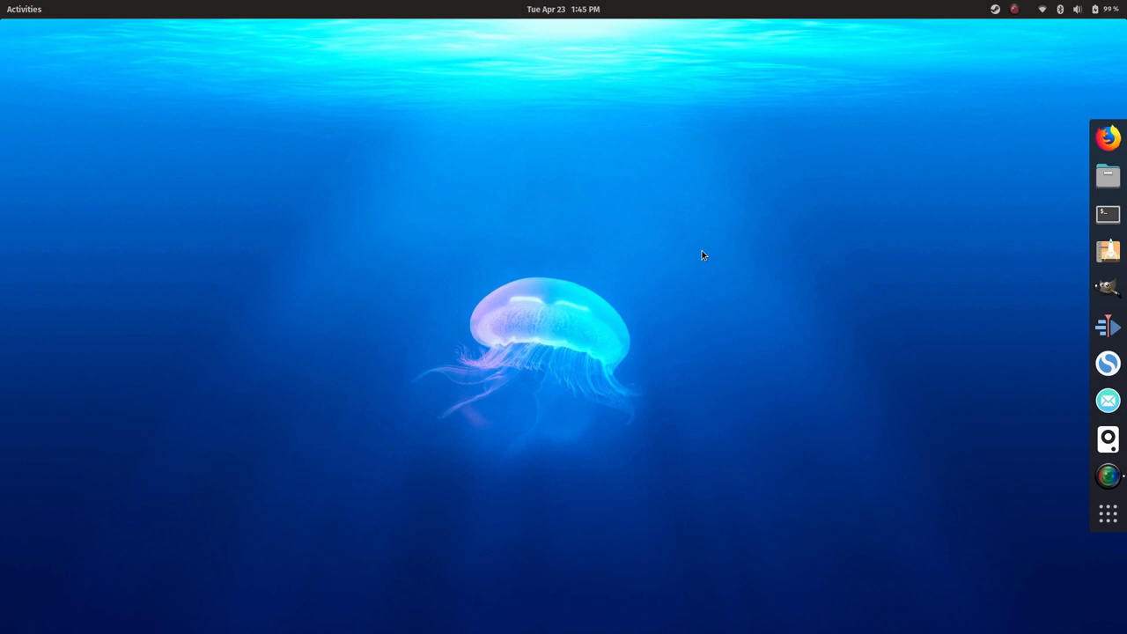
mouse_move(754, 364)
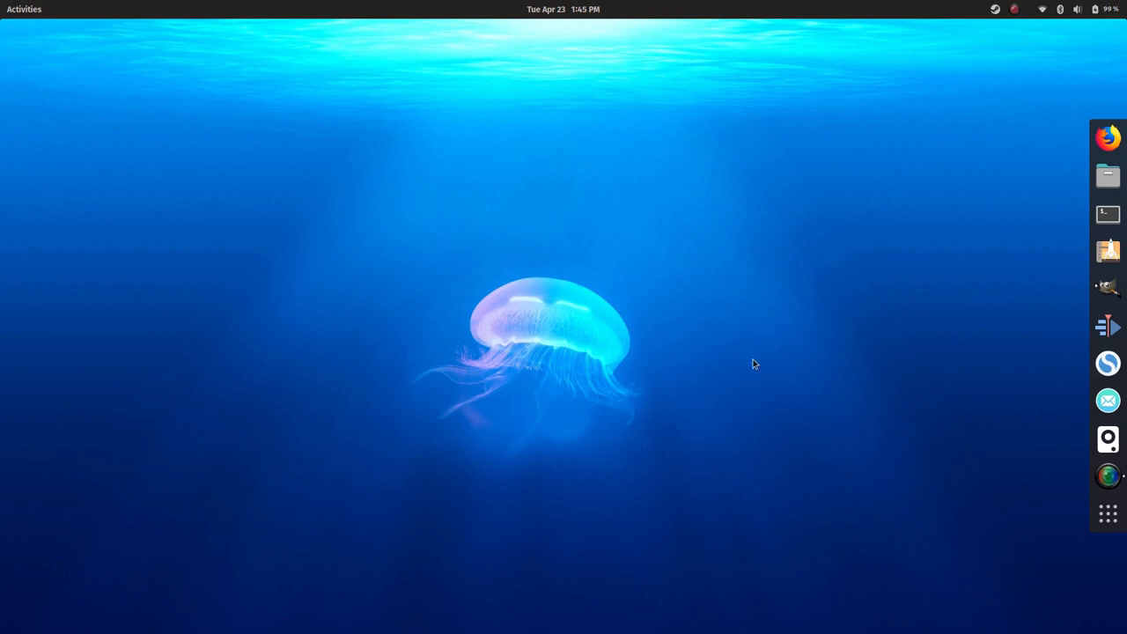